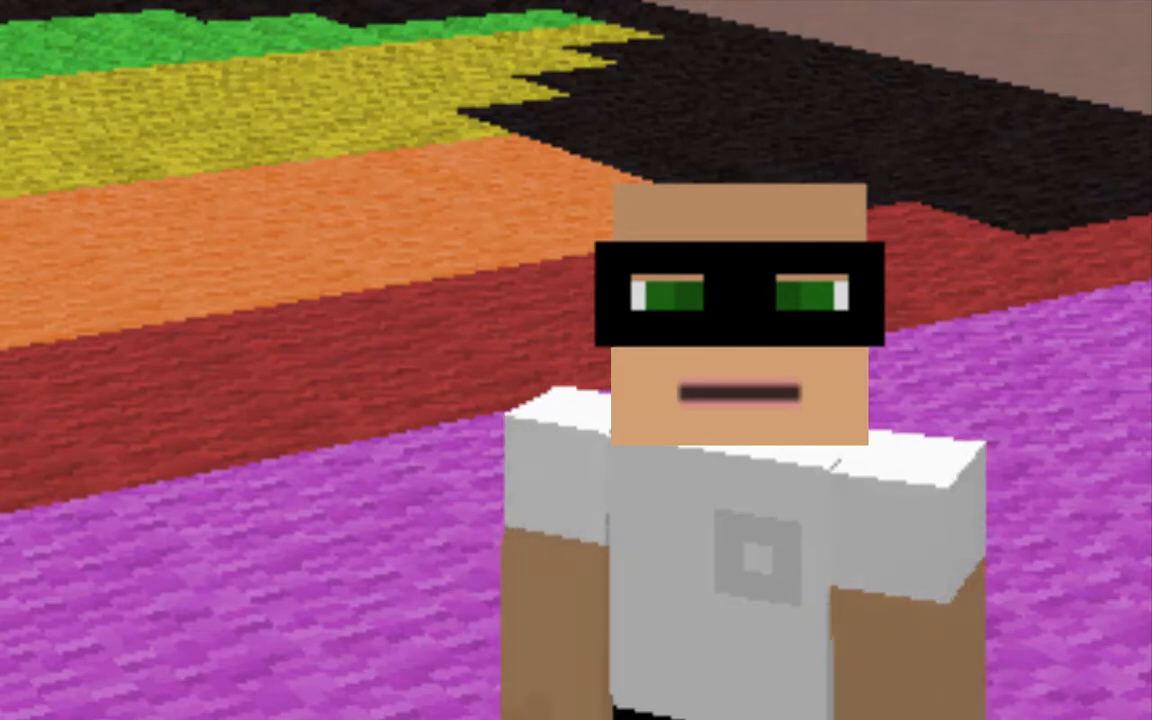
Step: Search the creative catalogue for "pane" and put a stack of glass panes in the hotbar
key("e")
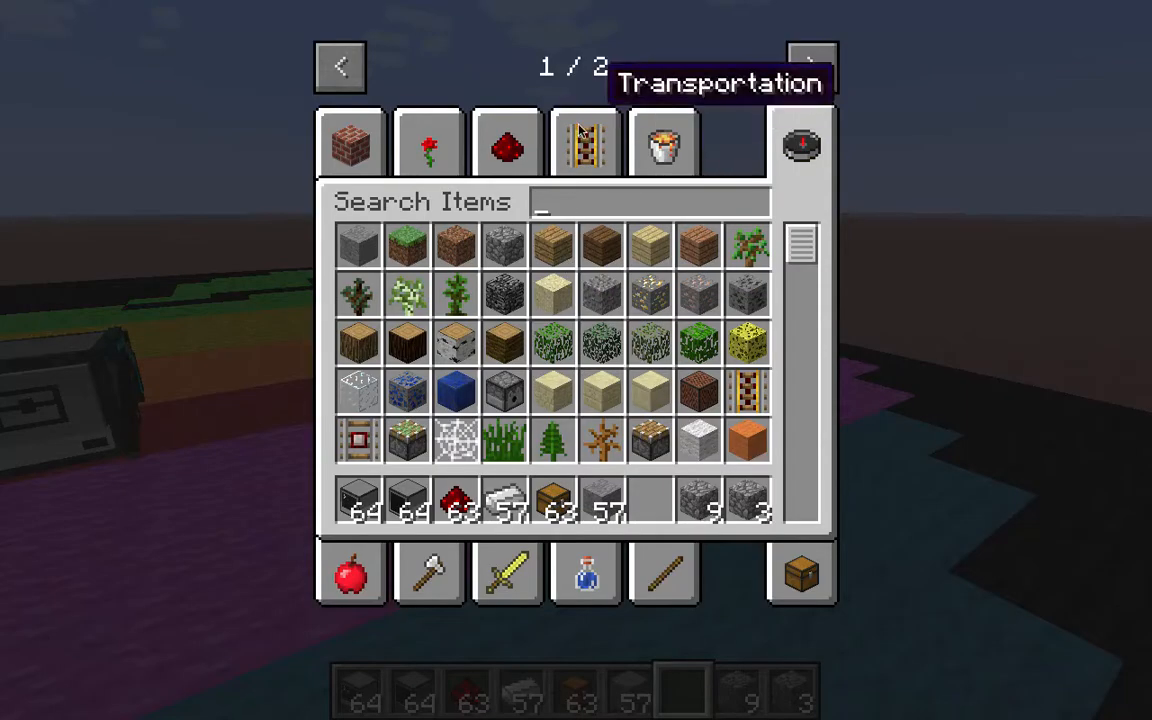
left_click(812, 66)
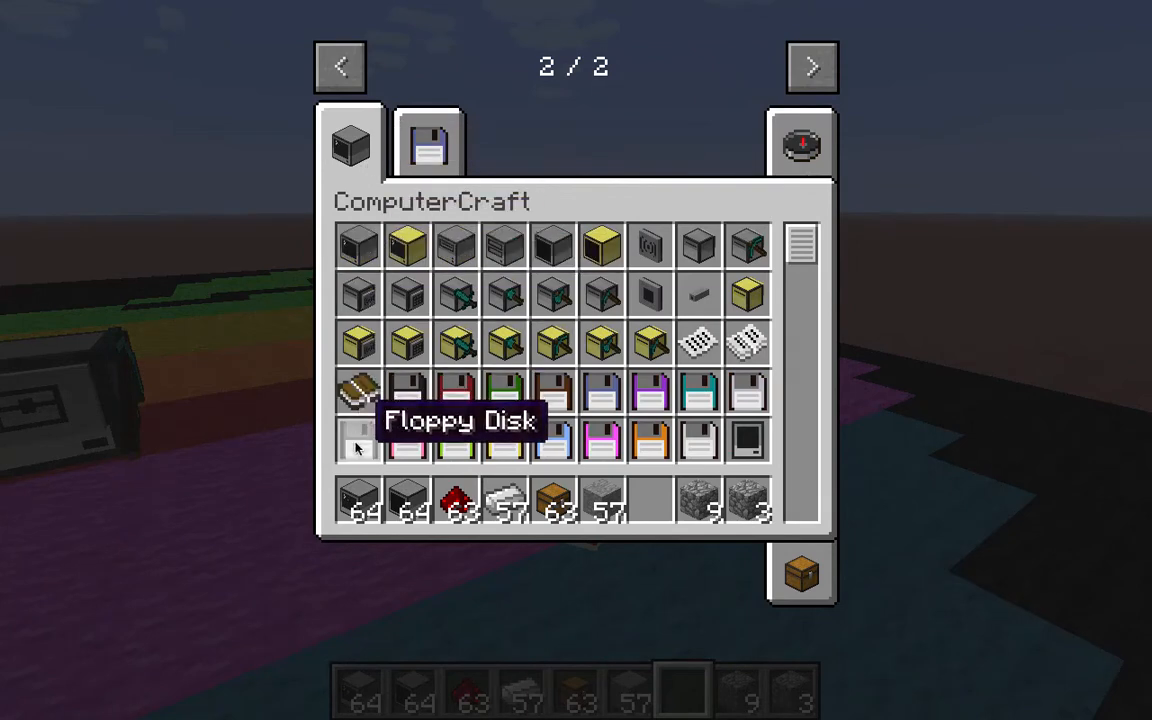
mouse_move(356, 244)
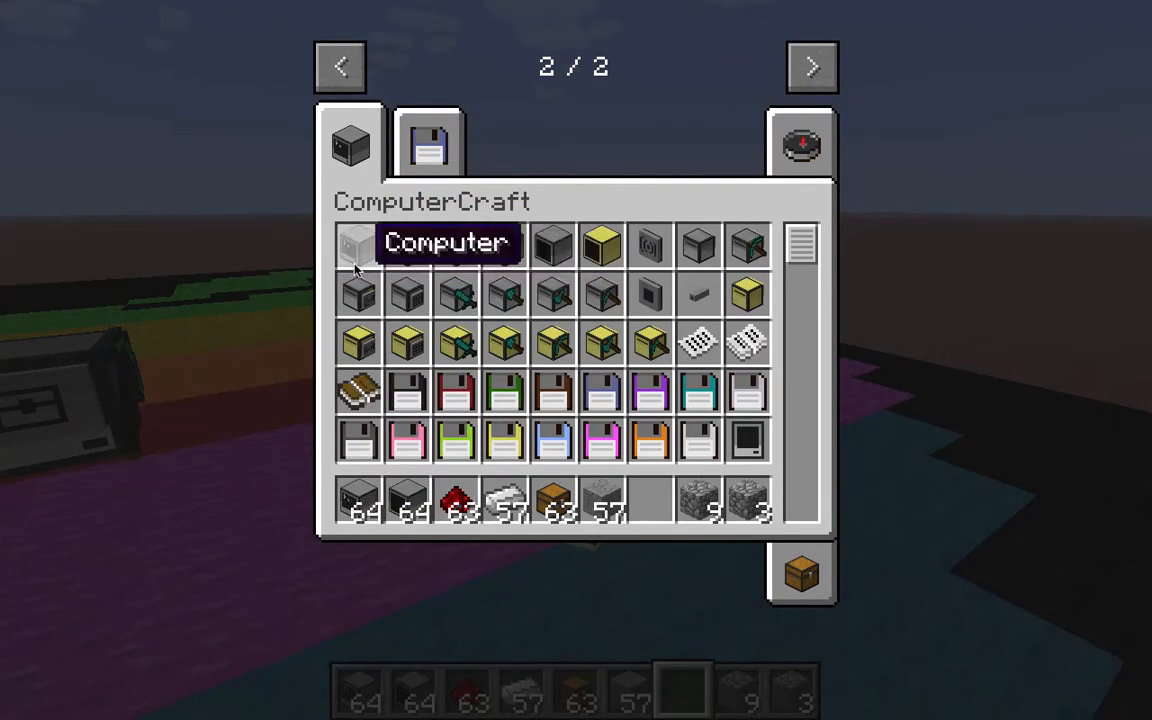
mouse_move(700, 244)
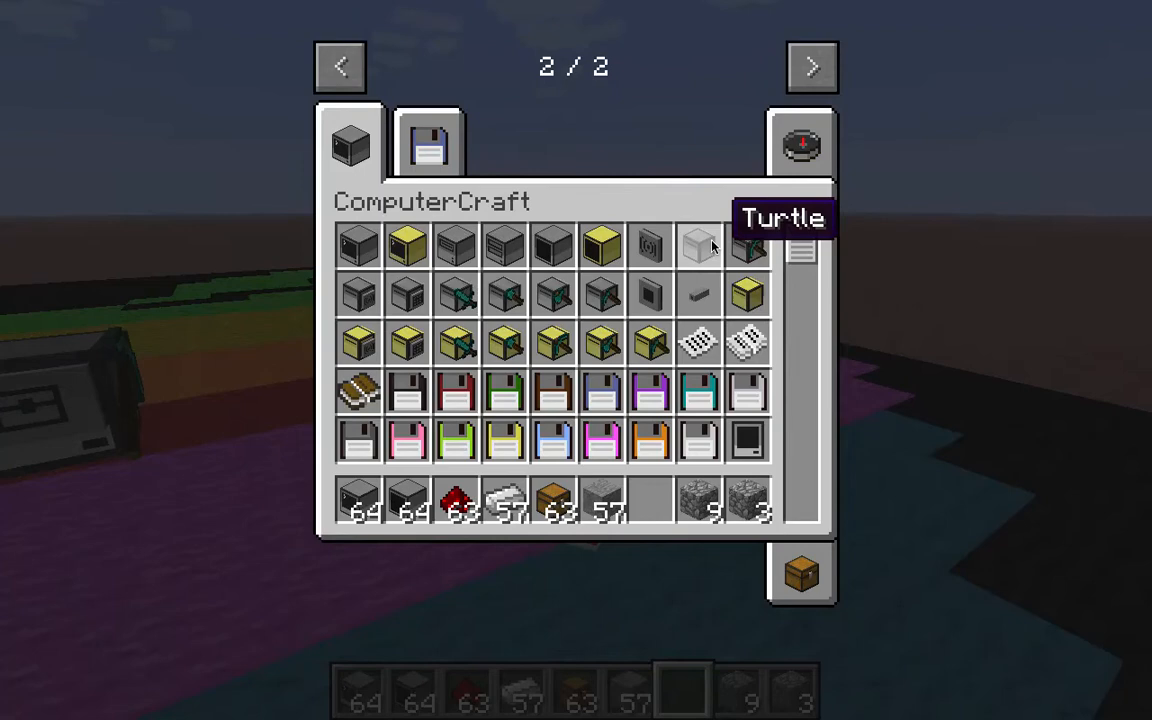
mouse_move(472, 244)
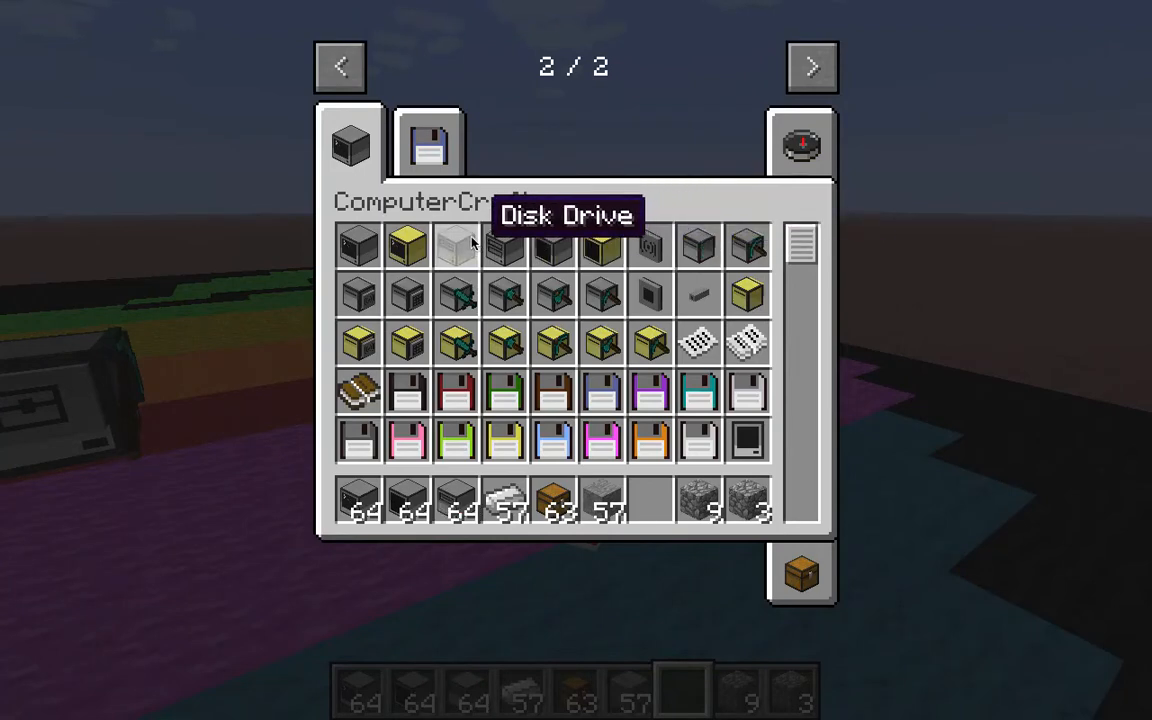
left_click(800, 144)
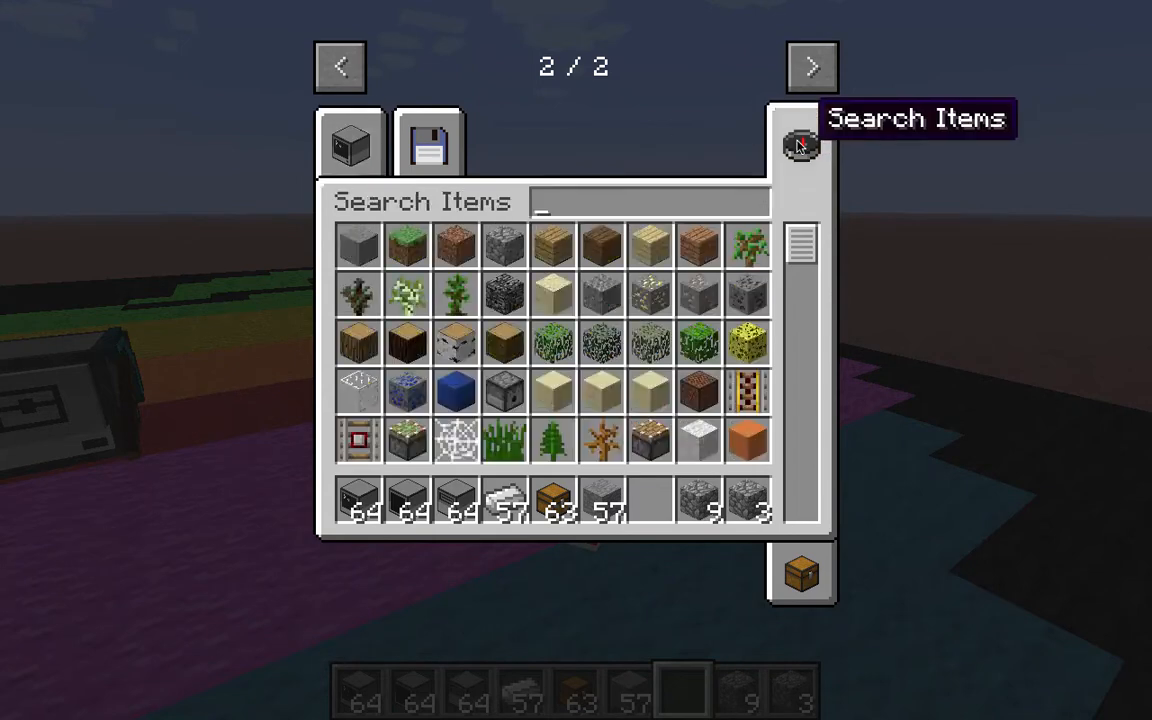
type("pane")
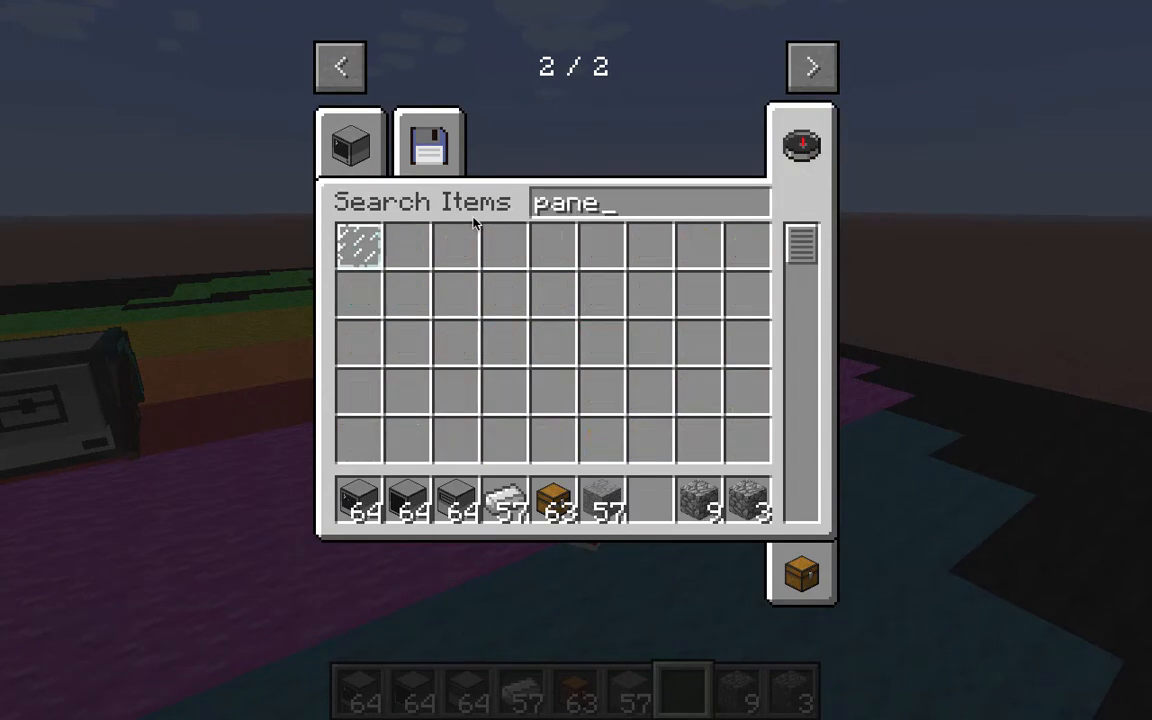
key("Escape")
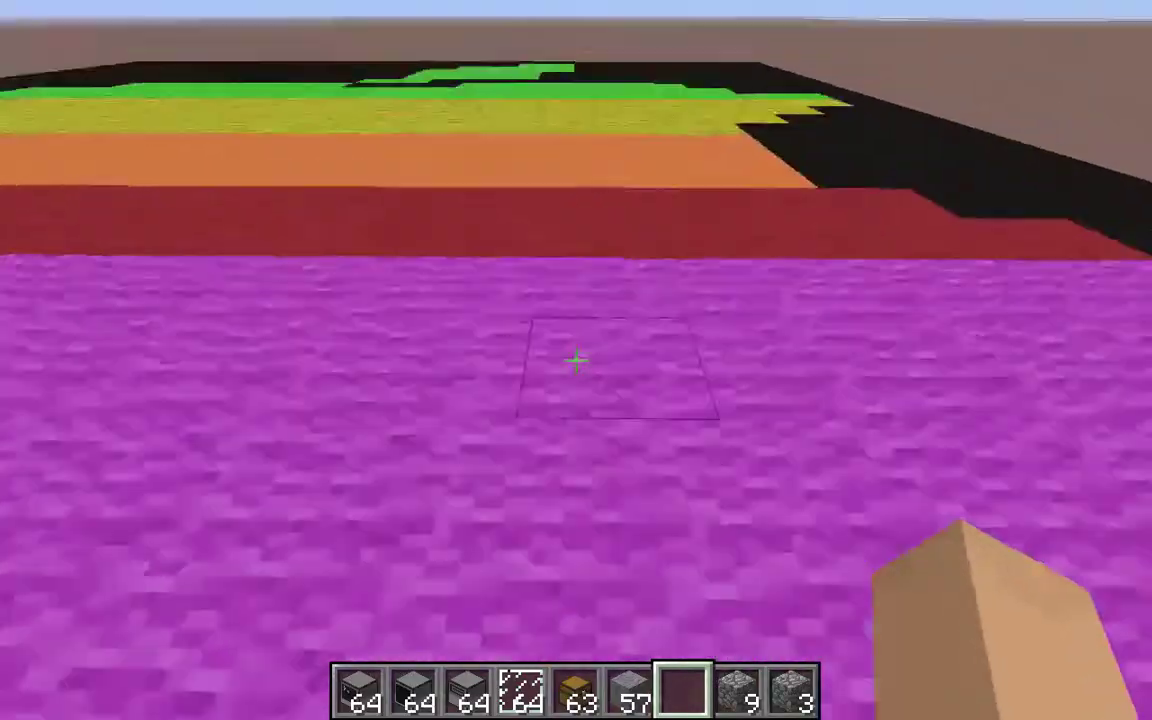
Step: Lay out eight stone around a glass pane and collect the crafted monitors
key("e")
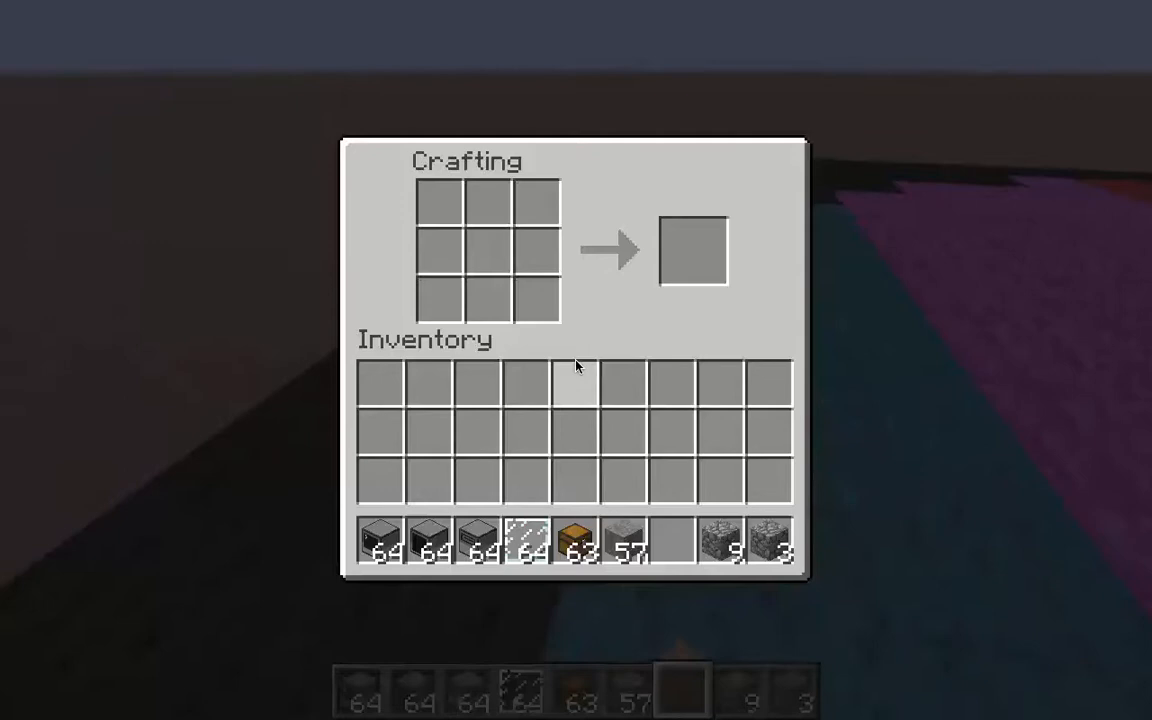
left_click(632, 536)
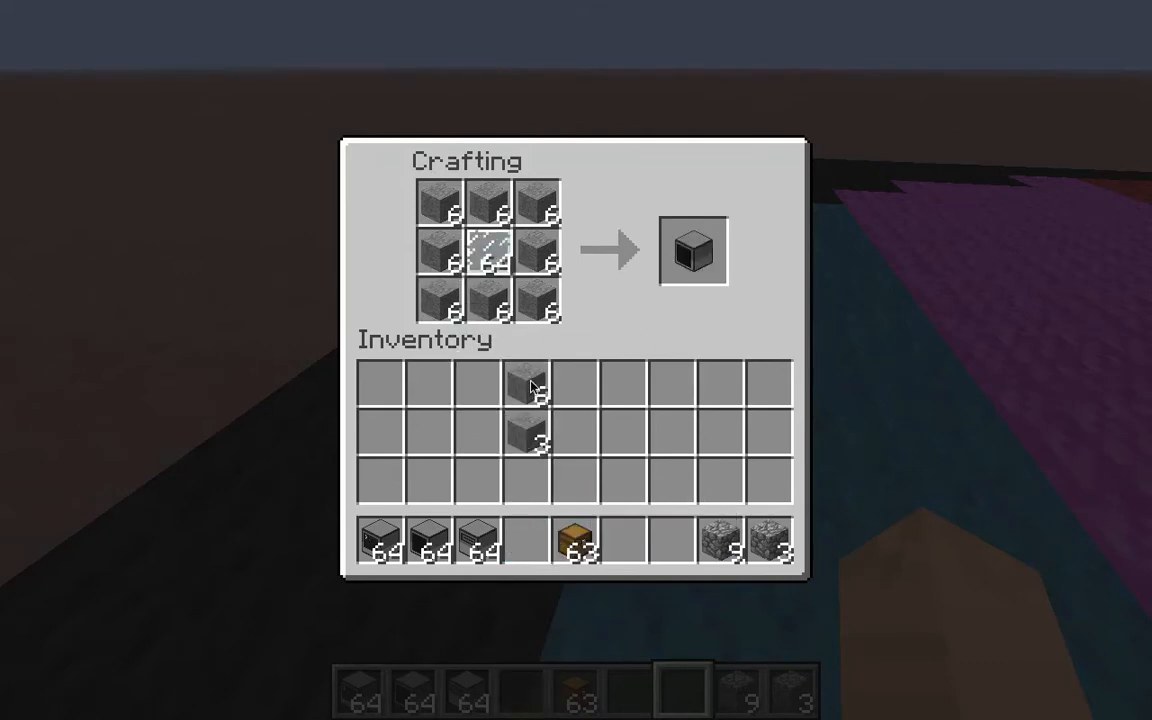
mouse_move(636, 258)
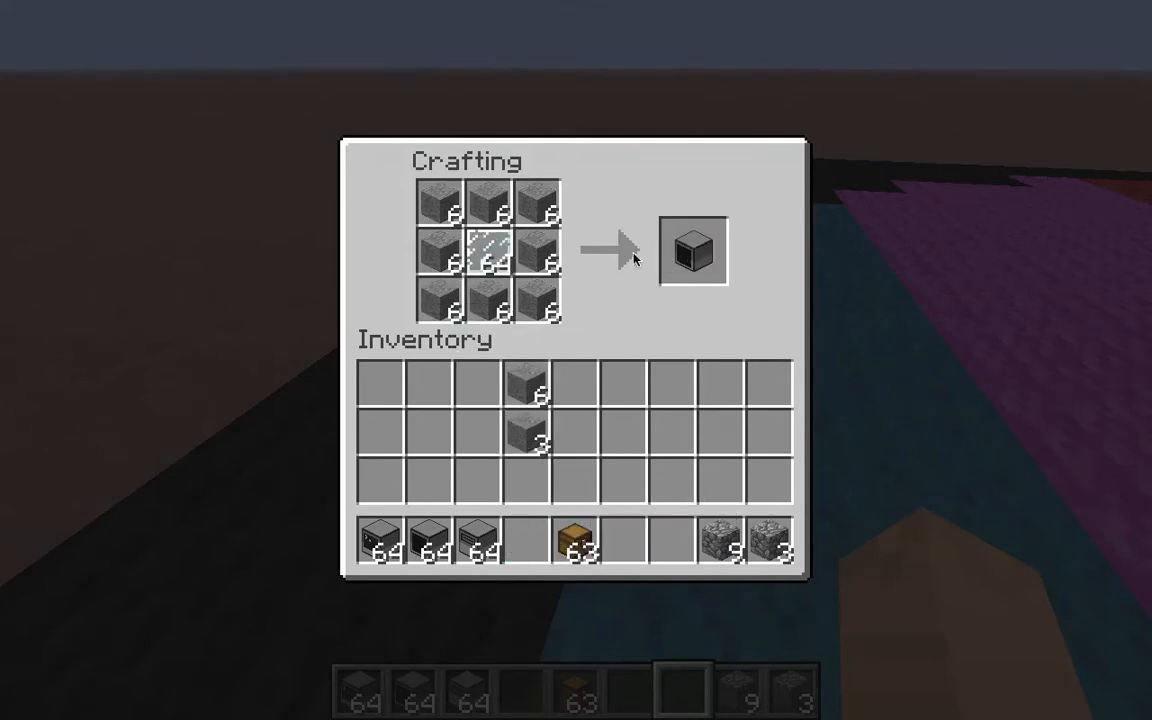
left_click(692, 250)
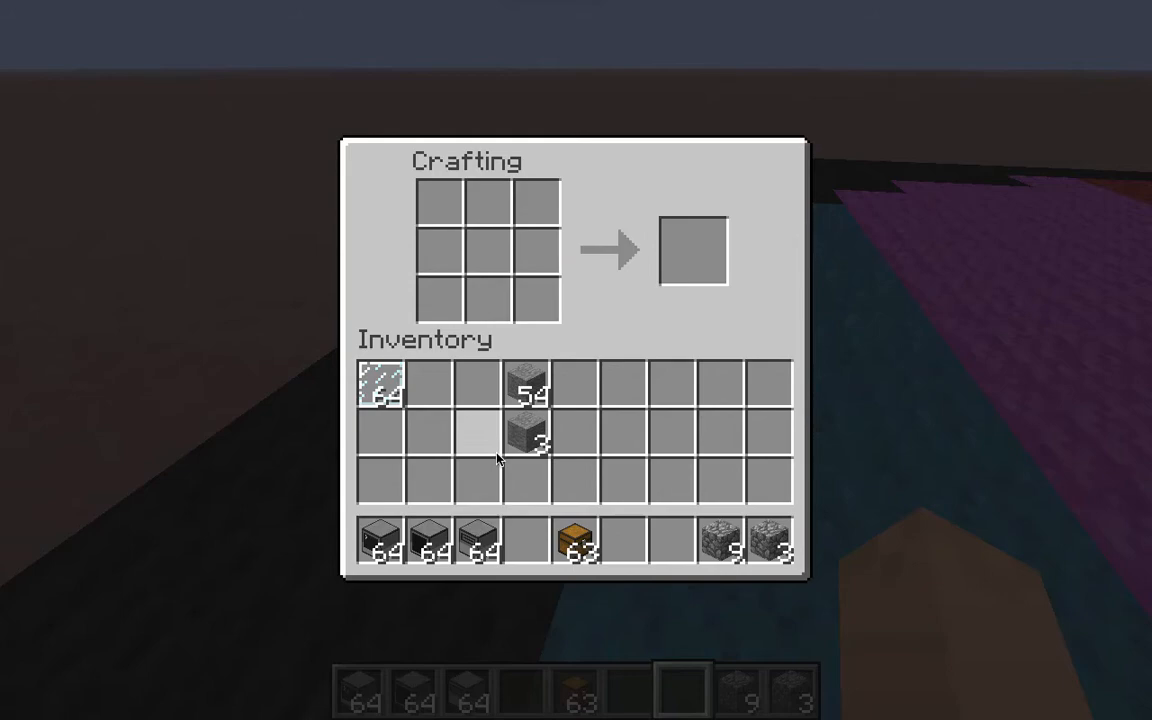
key("Escape")
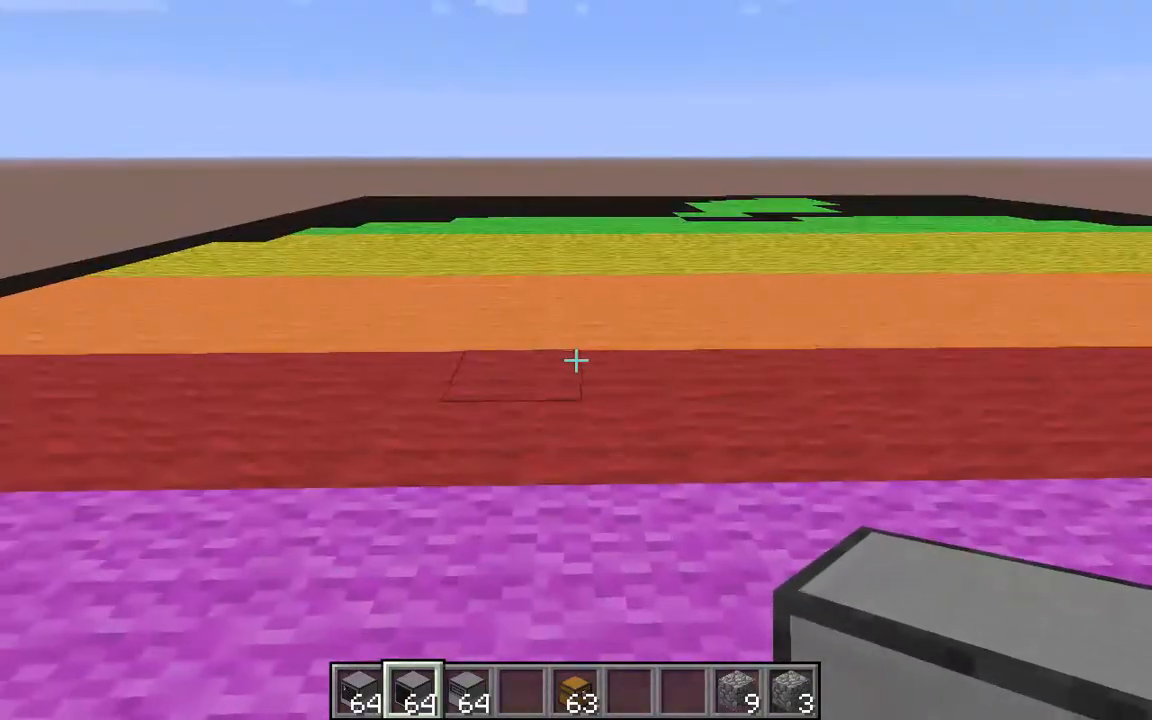
Step: Place the first monitor block on the red ground
left_click(576, 360)
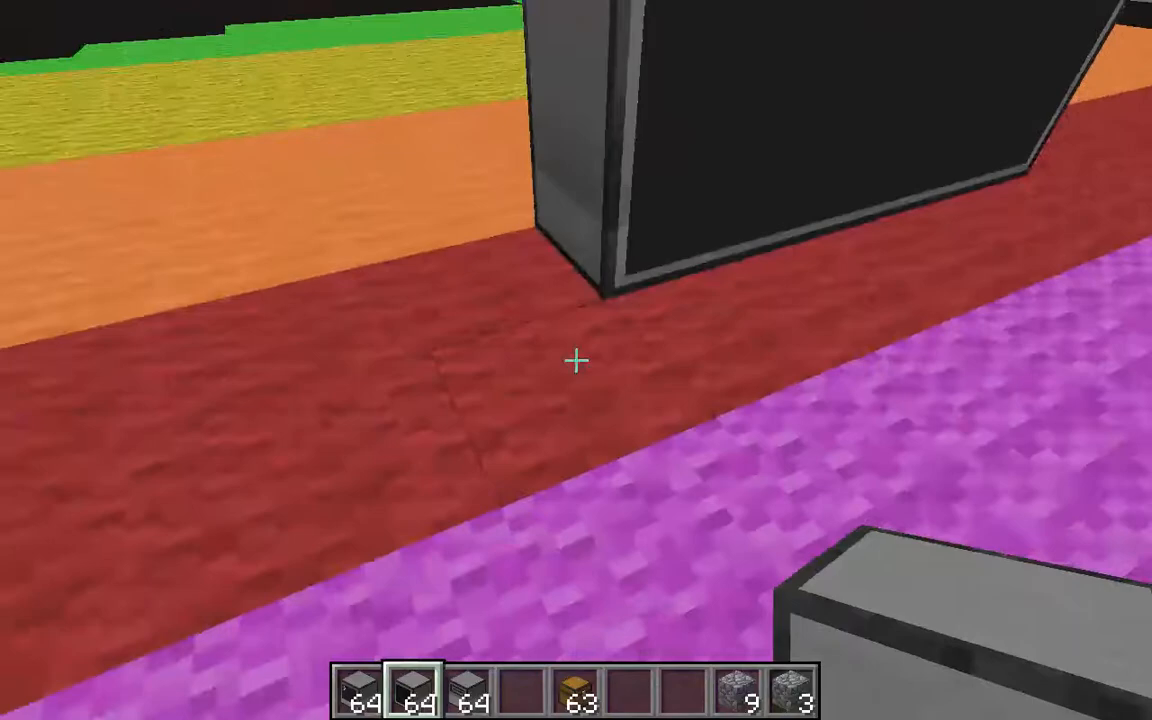
mouse_move(576, 360)
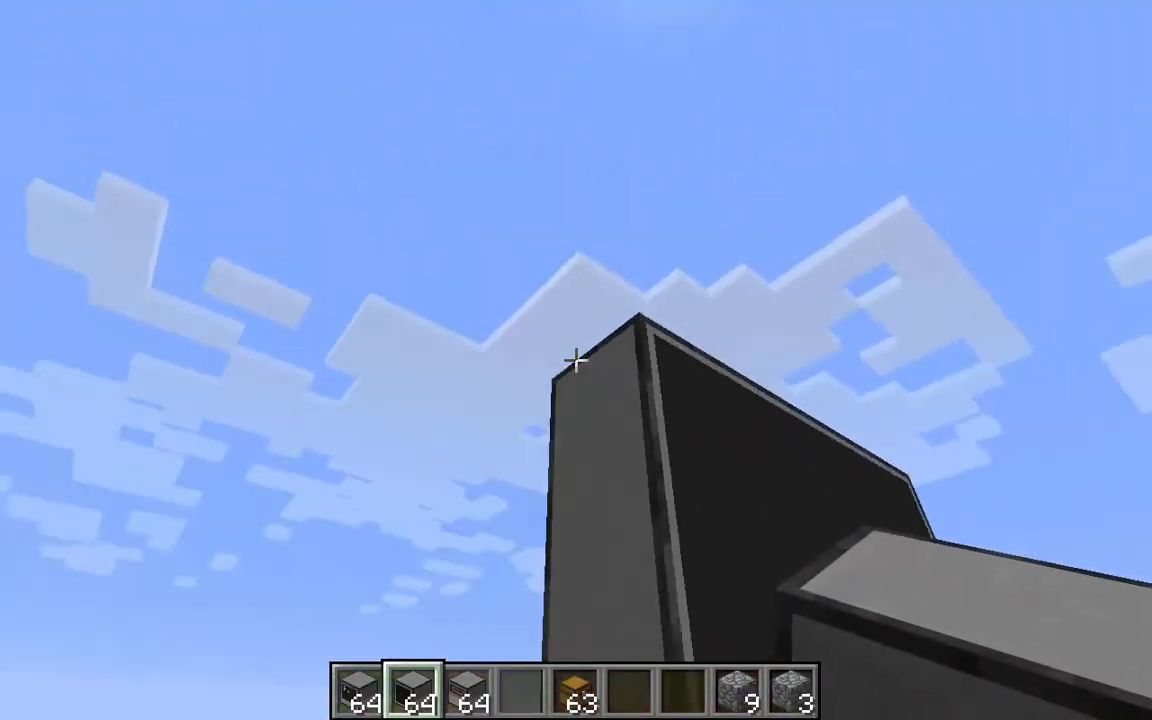
mouse_move(576, 360)
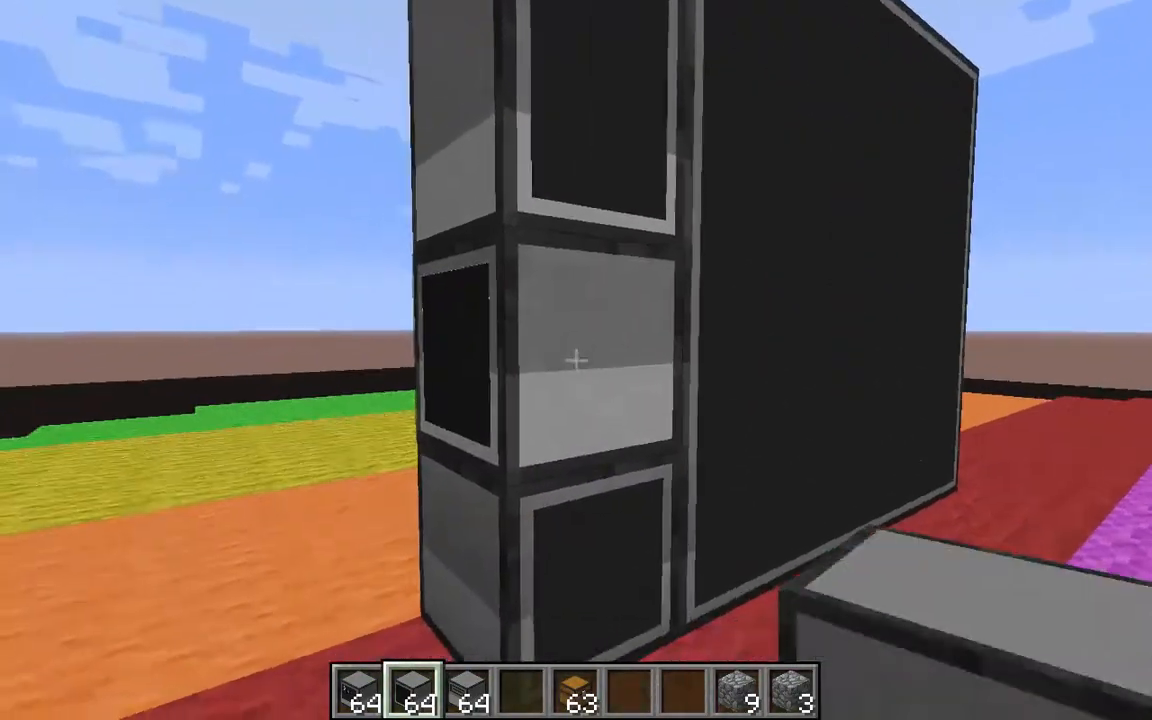
mouse_move(576, 360)
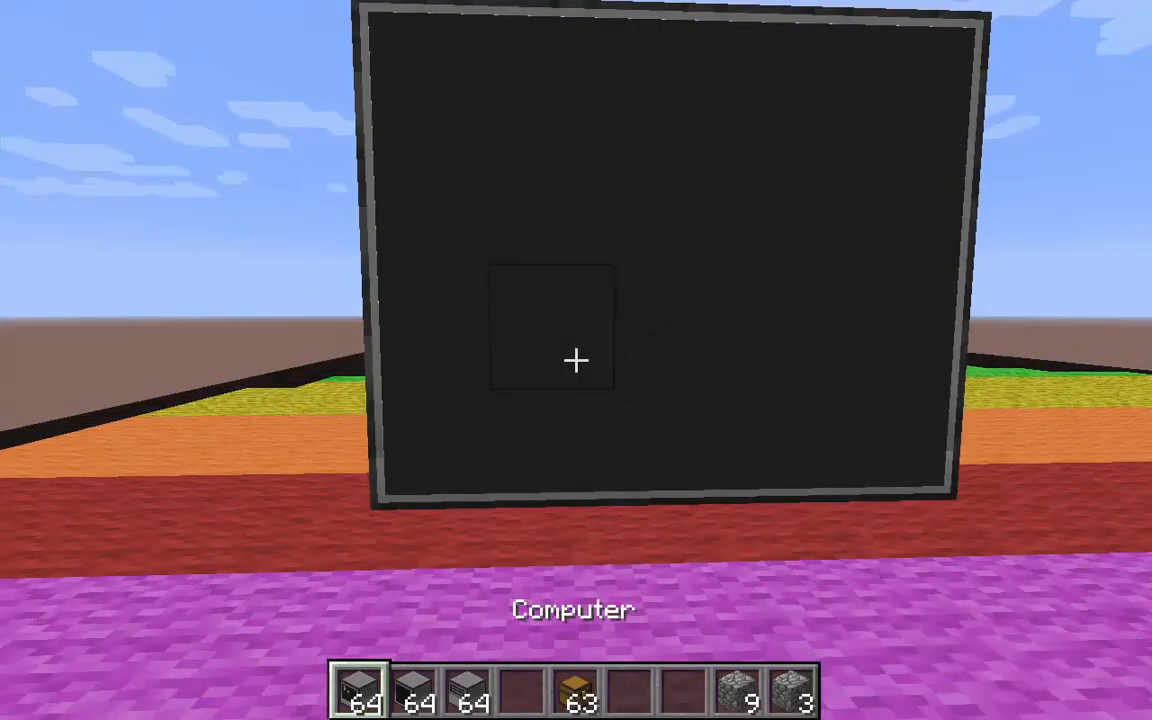
mouse_move(576, 360)
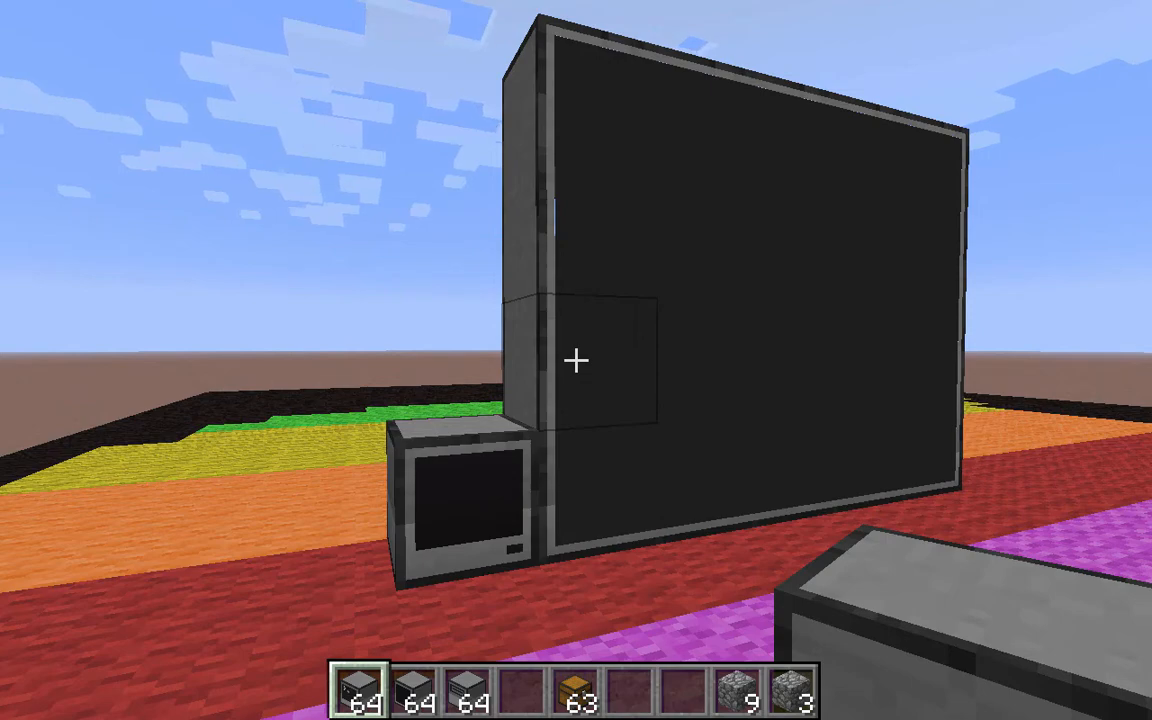
mouse_move(576, 360)
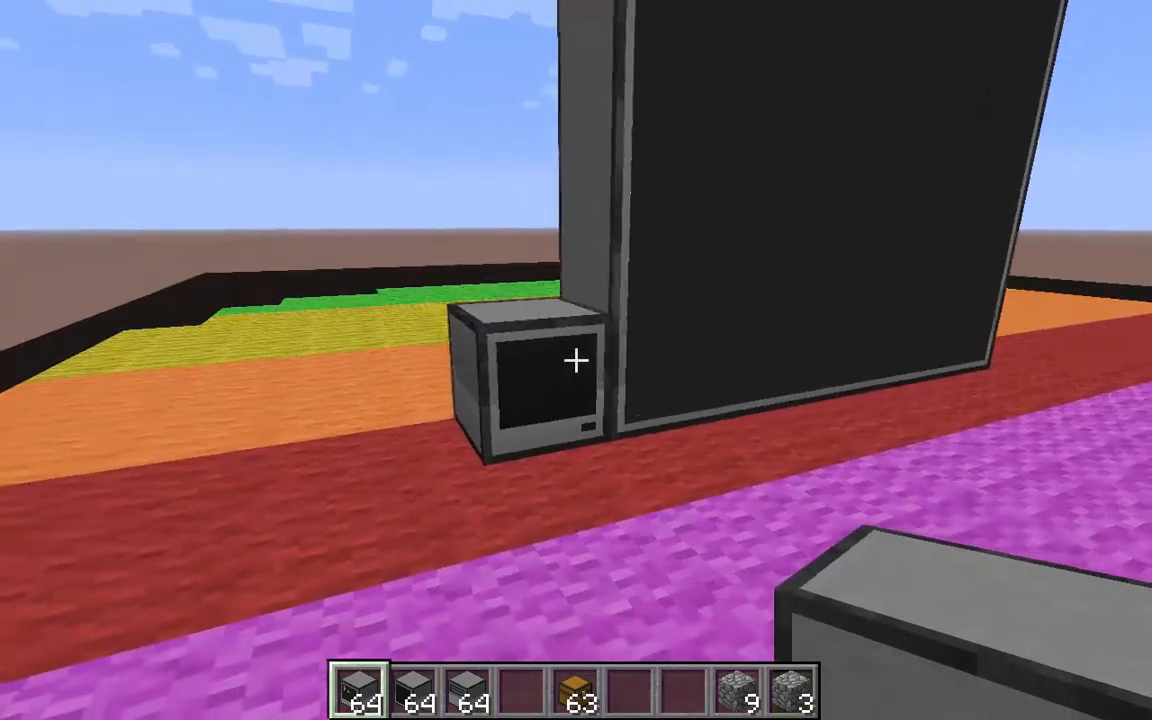
Step: Run peripheral.call("right","write","Hello World, baby!") on the computer's terminal
right_click(576, 360)
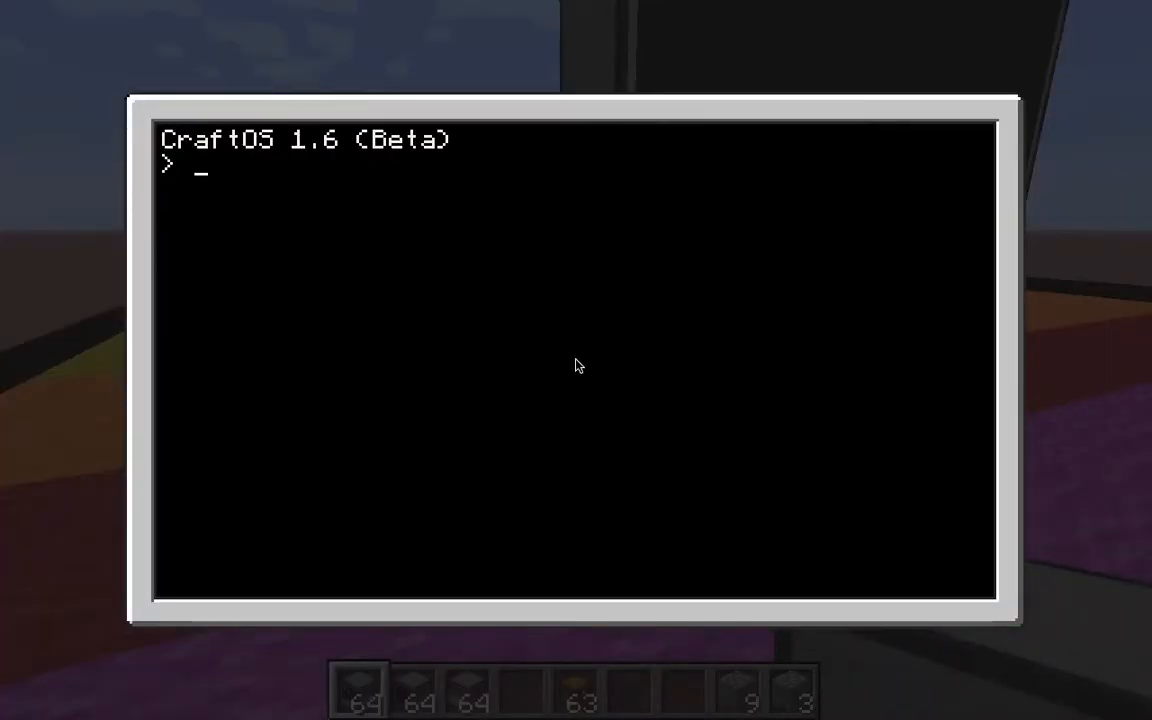
type("periph")
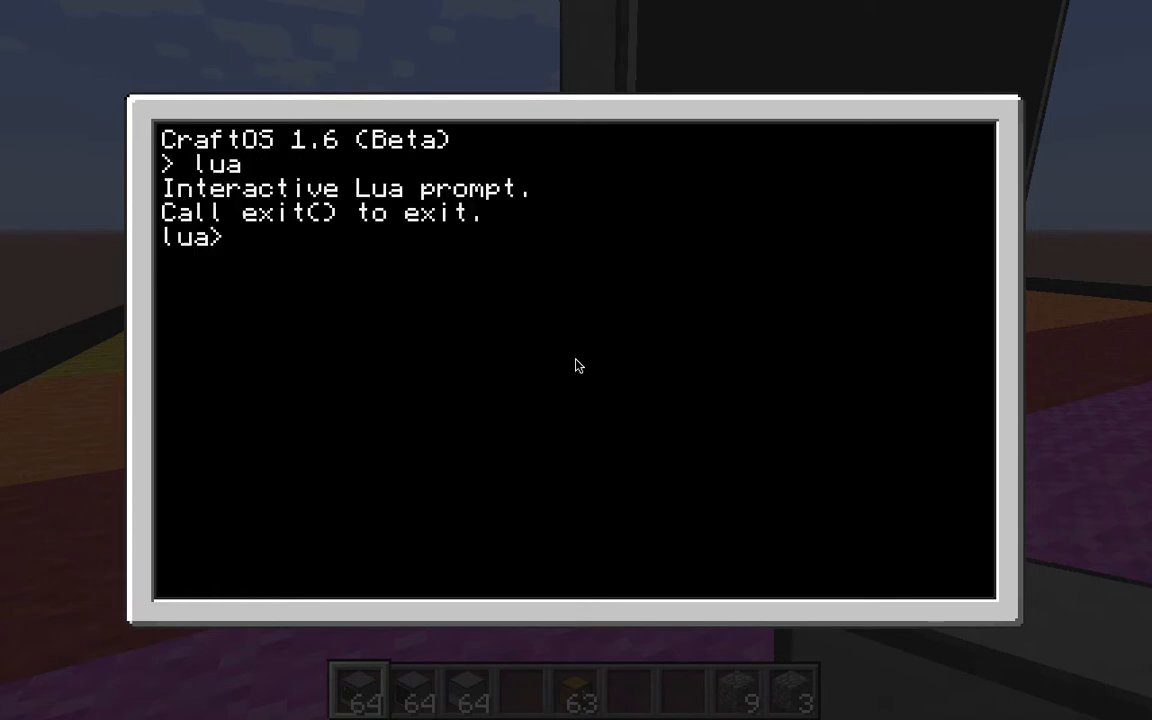
type("peripheral")
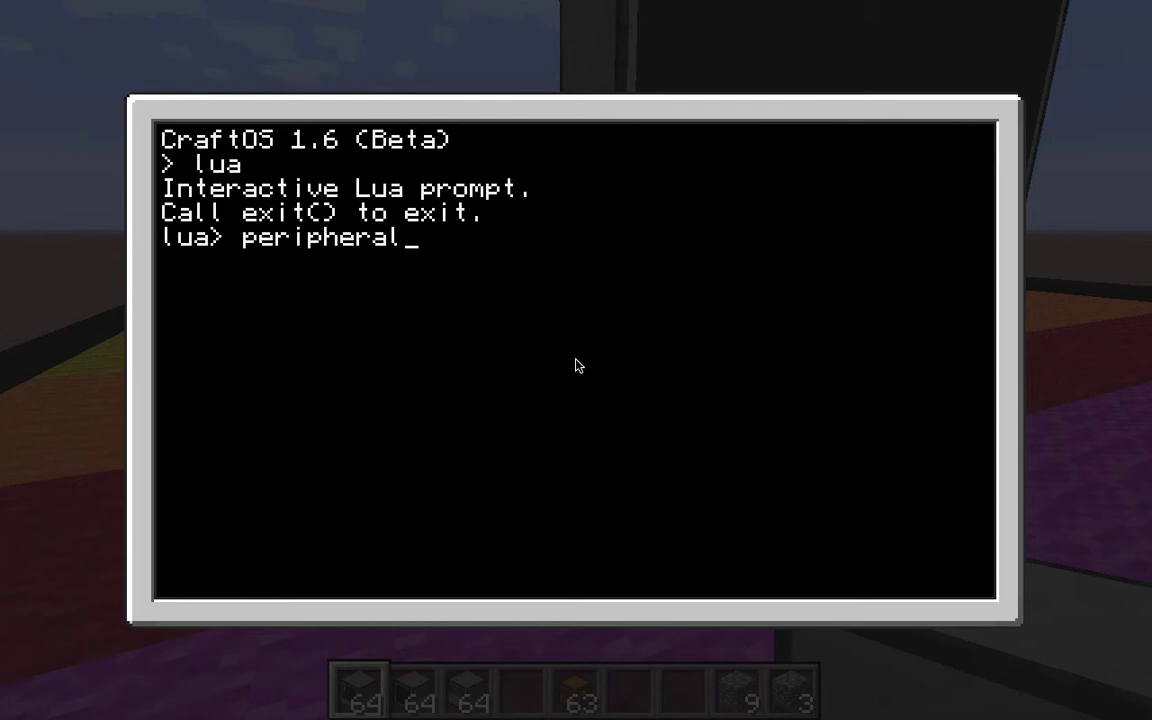
type(".call")
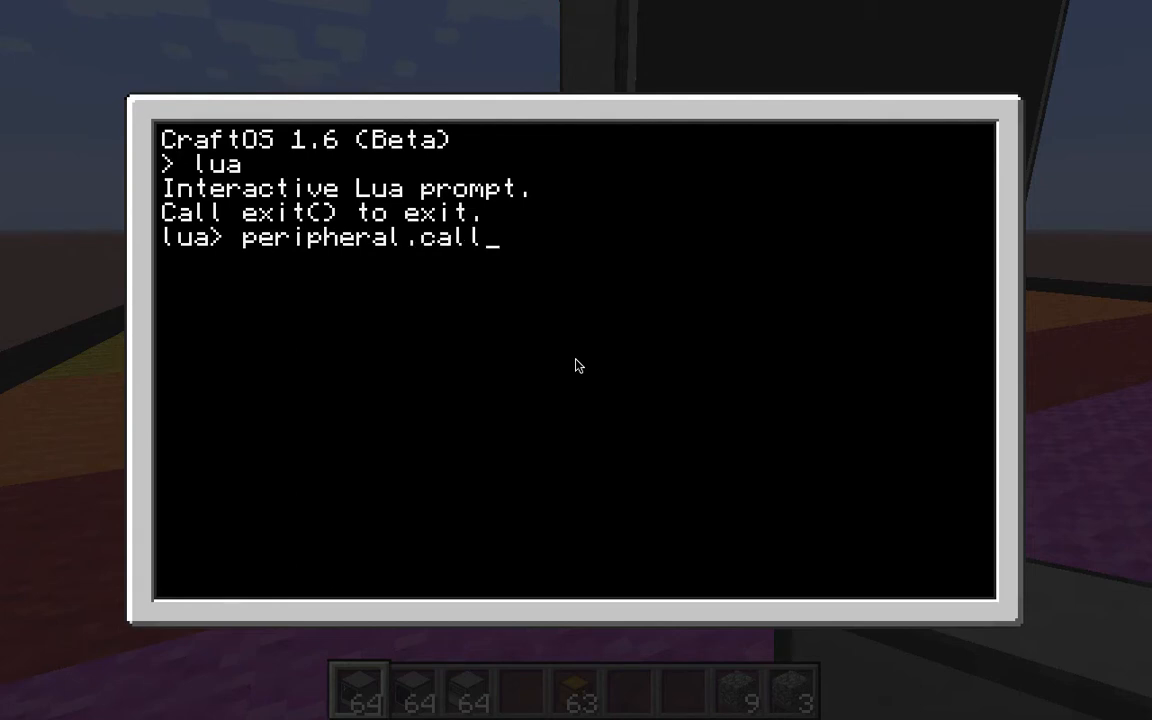
type("(")
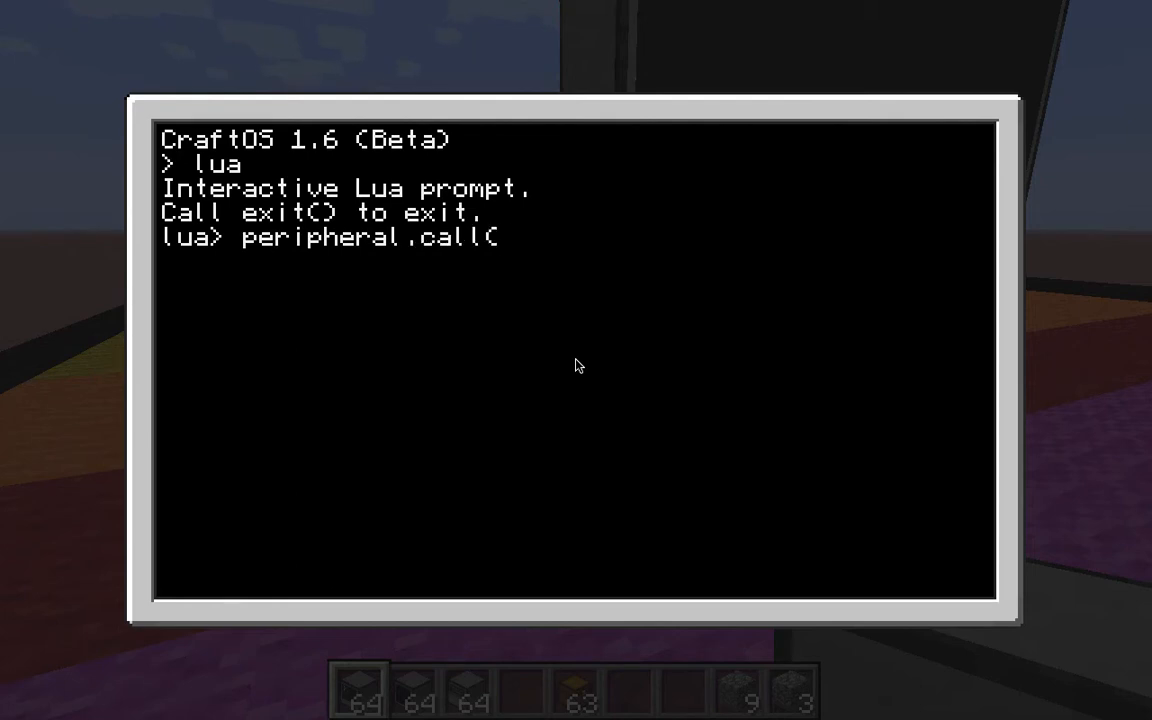
type("\"right")
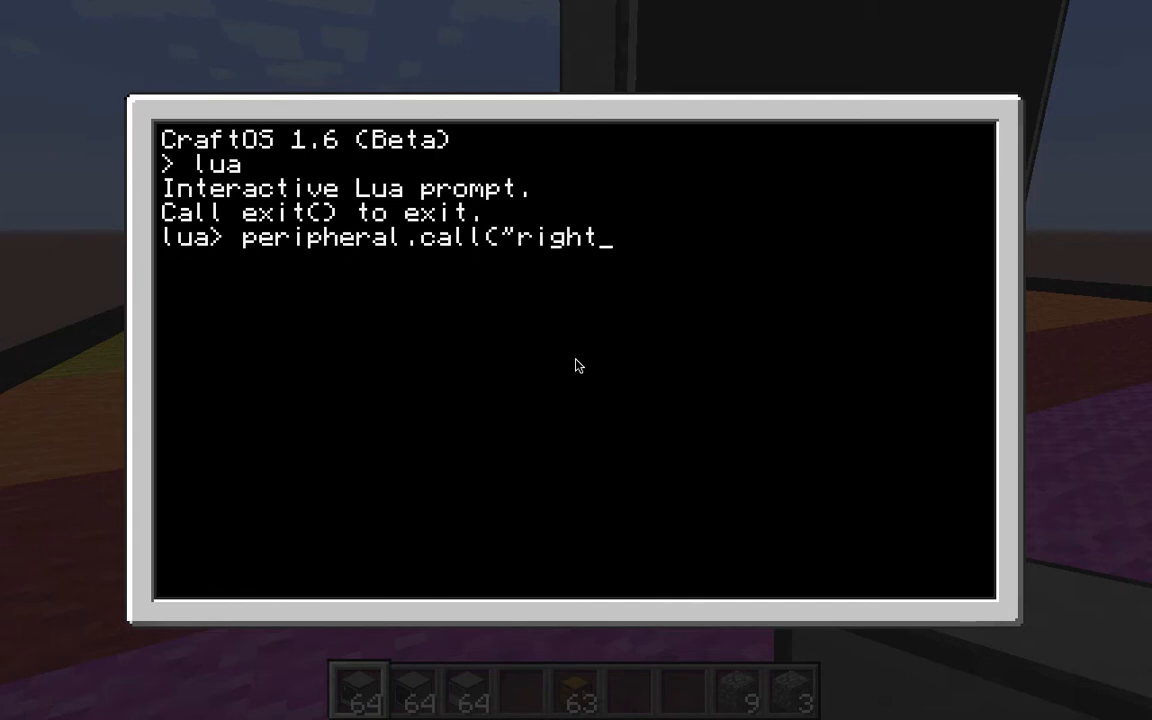
type("\",\"w")
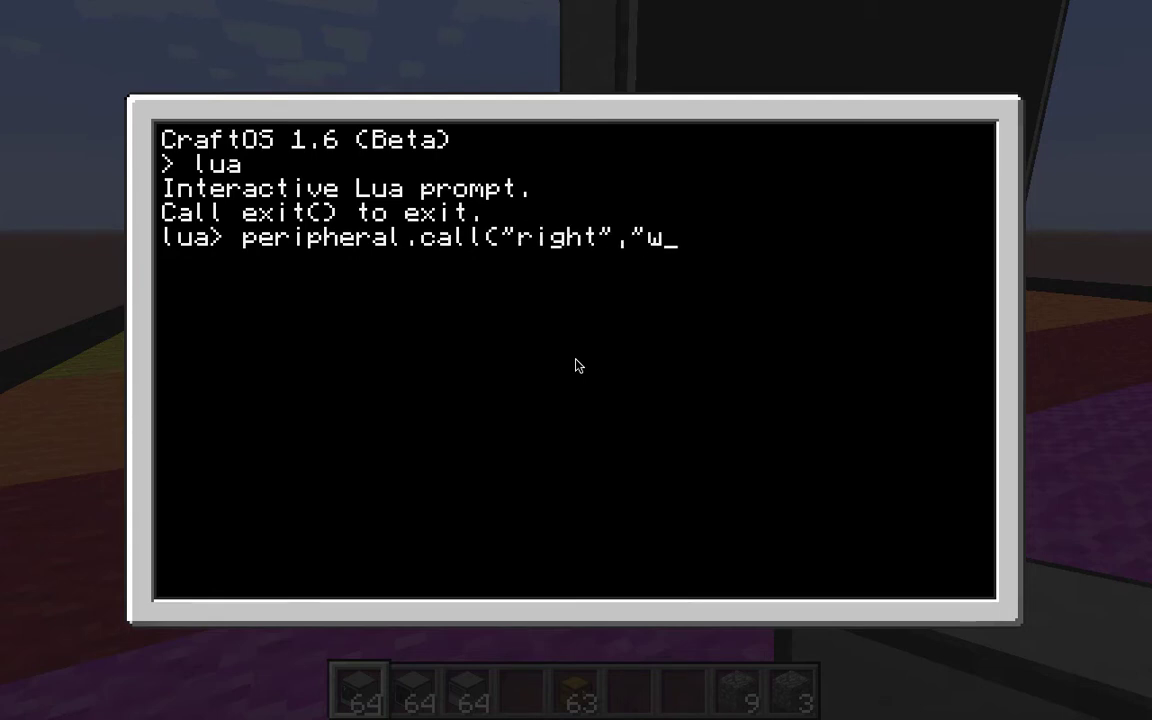
type("rite\",")
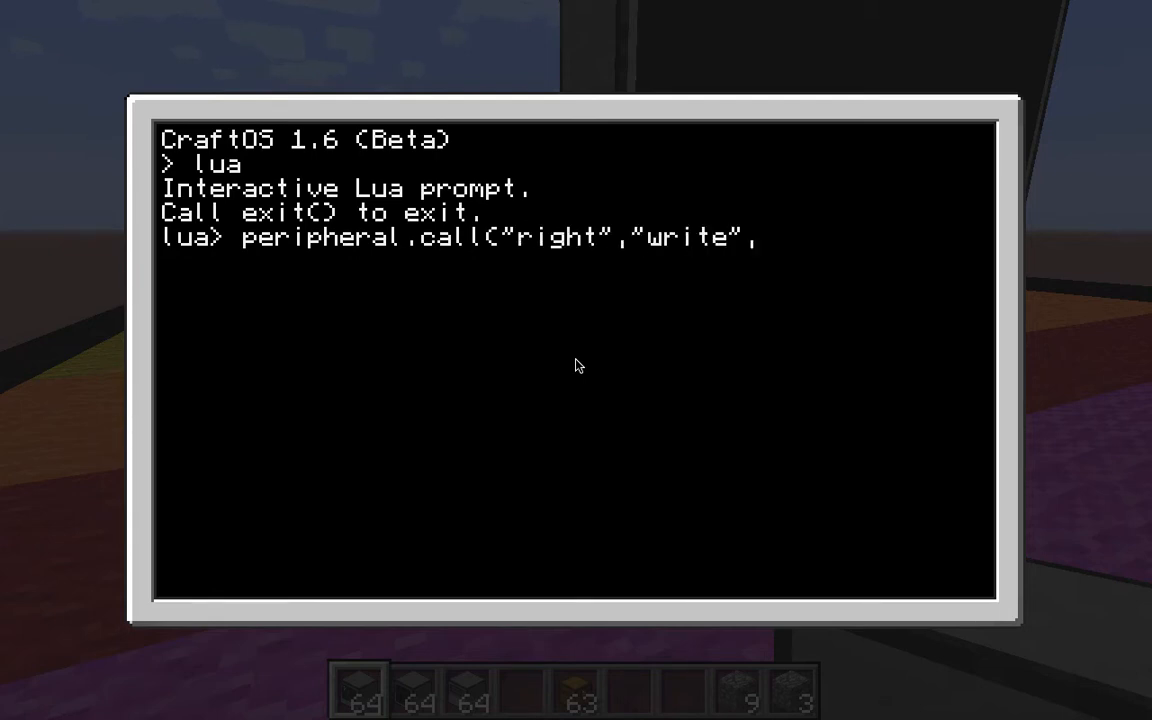
type("\"Hello")
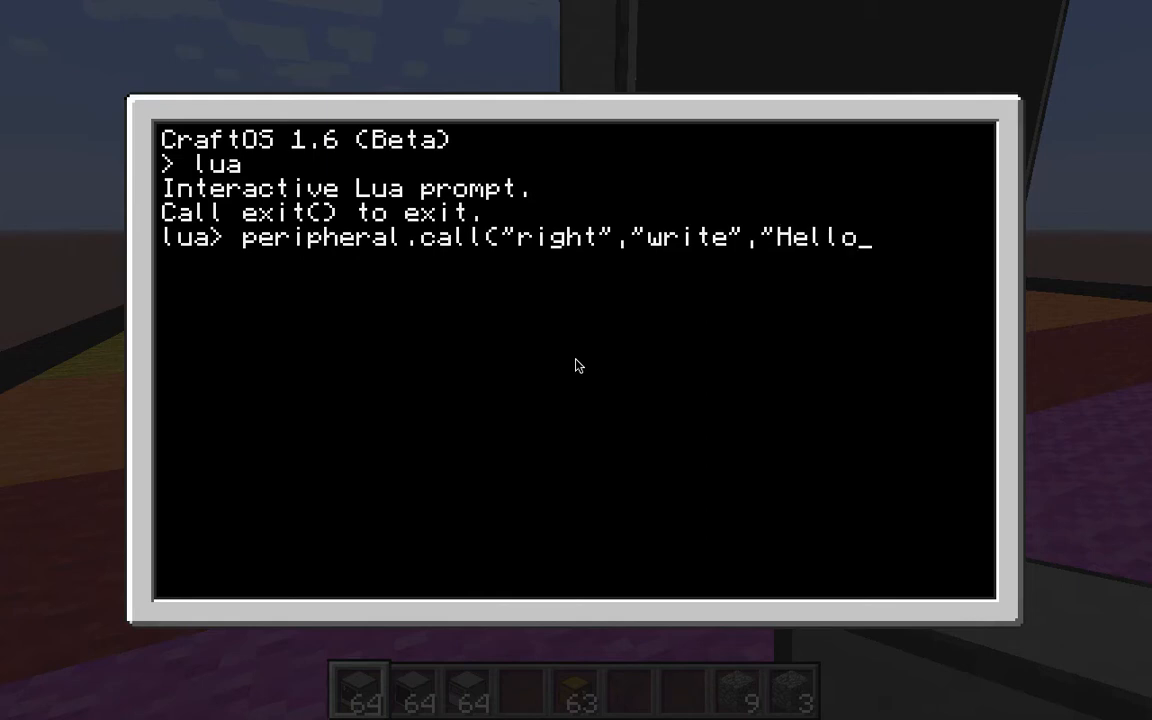
type("World! B")
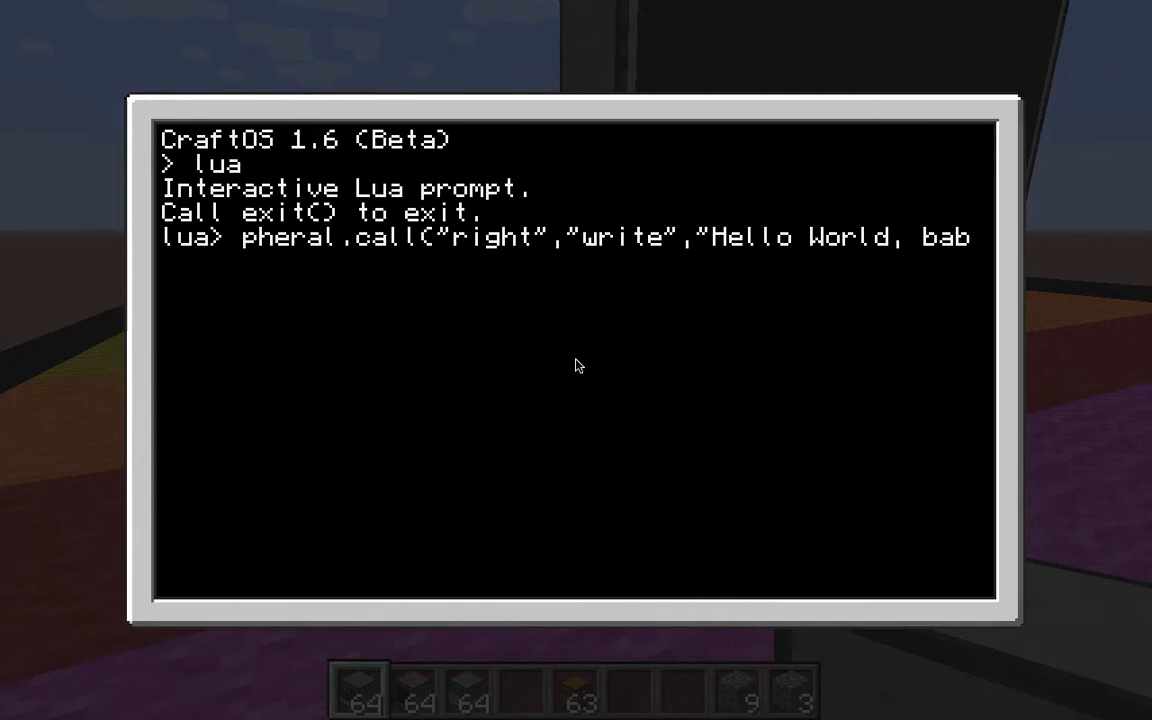
type("y!\"")
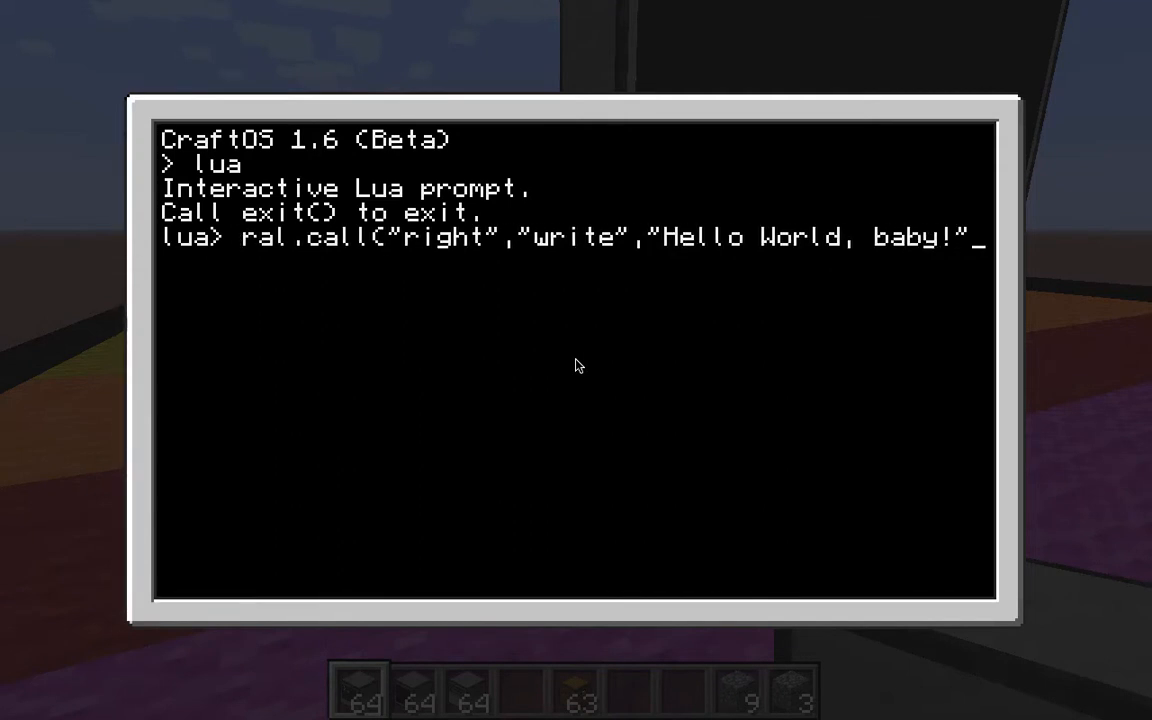
key("Escape")
type("peripheral.call(\"right\",\"write\",\"Hello Wo")
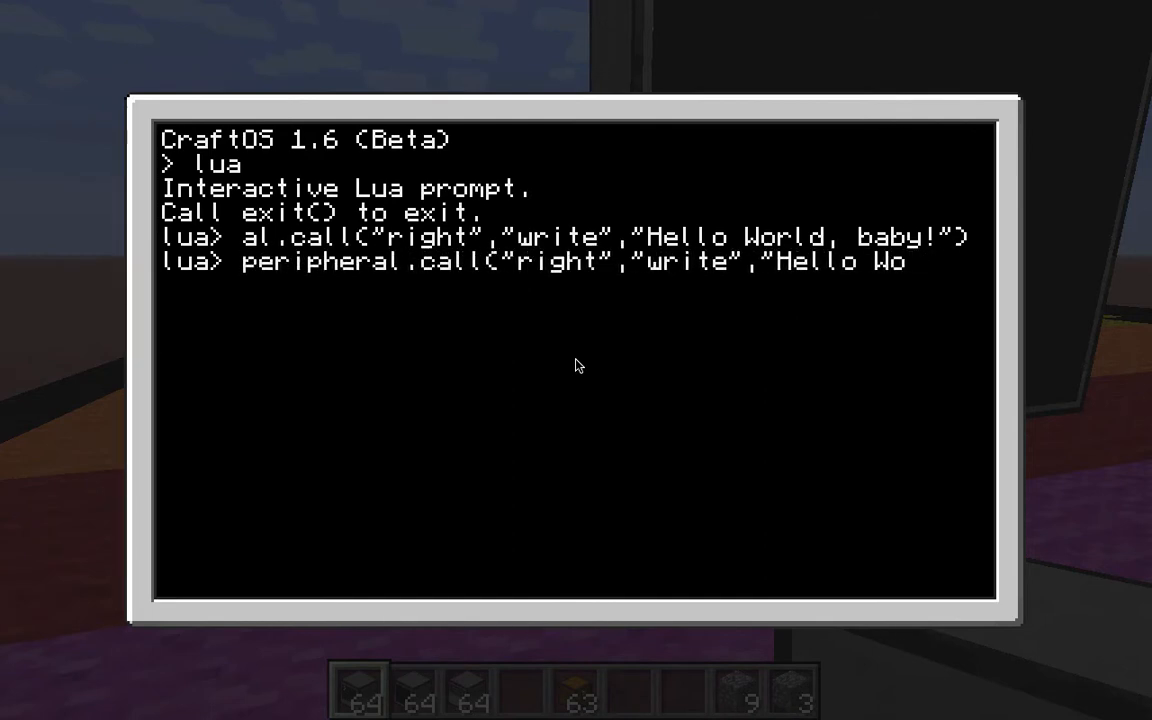
Step: Replace the abandoned command with mon=peripheral.wrap("right") to bind the monitor
key("backspace")
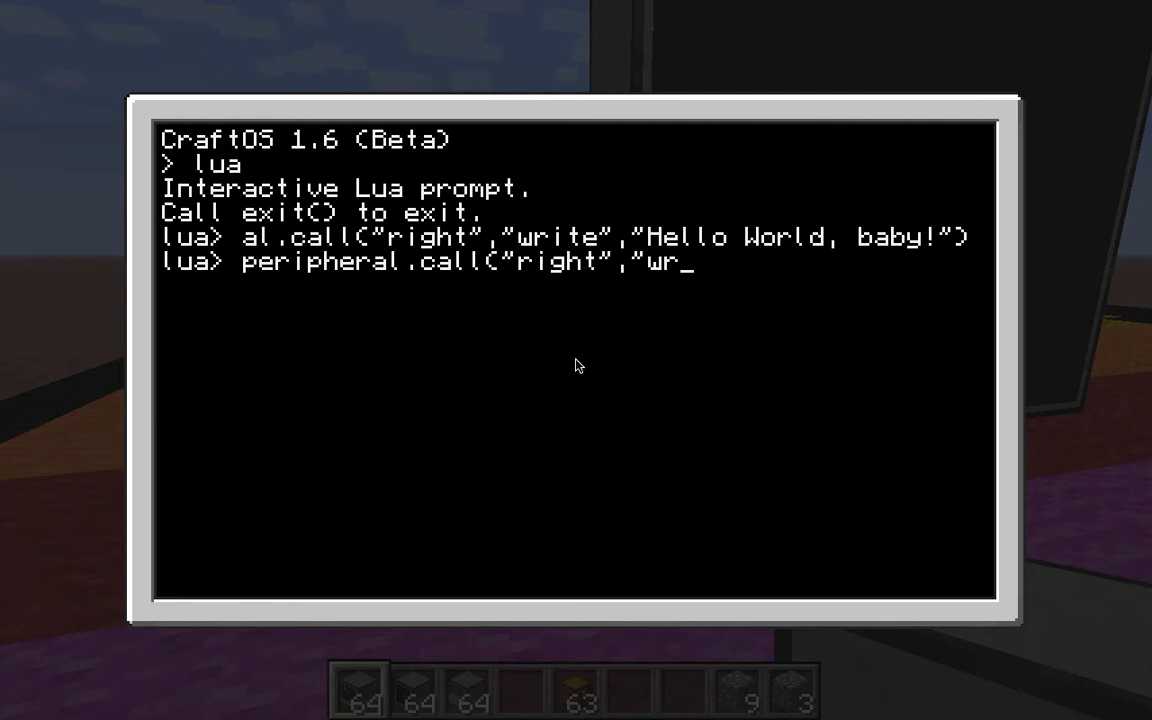
key("backspace")
type("mon")
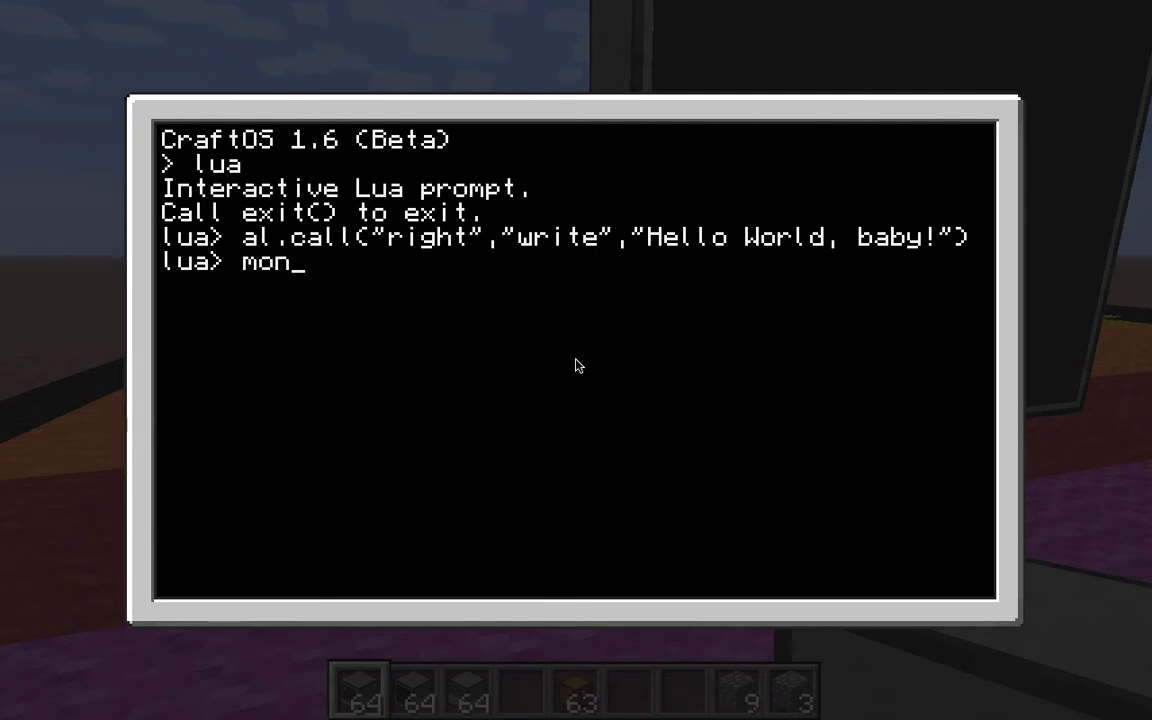
type("=peri")
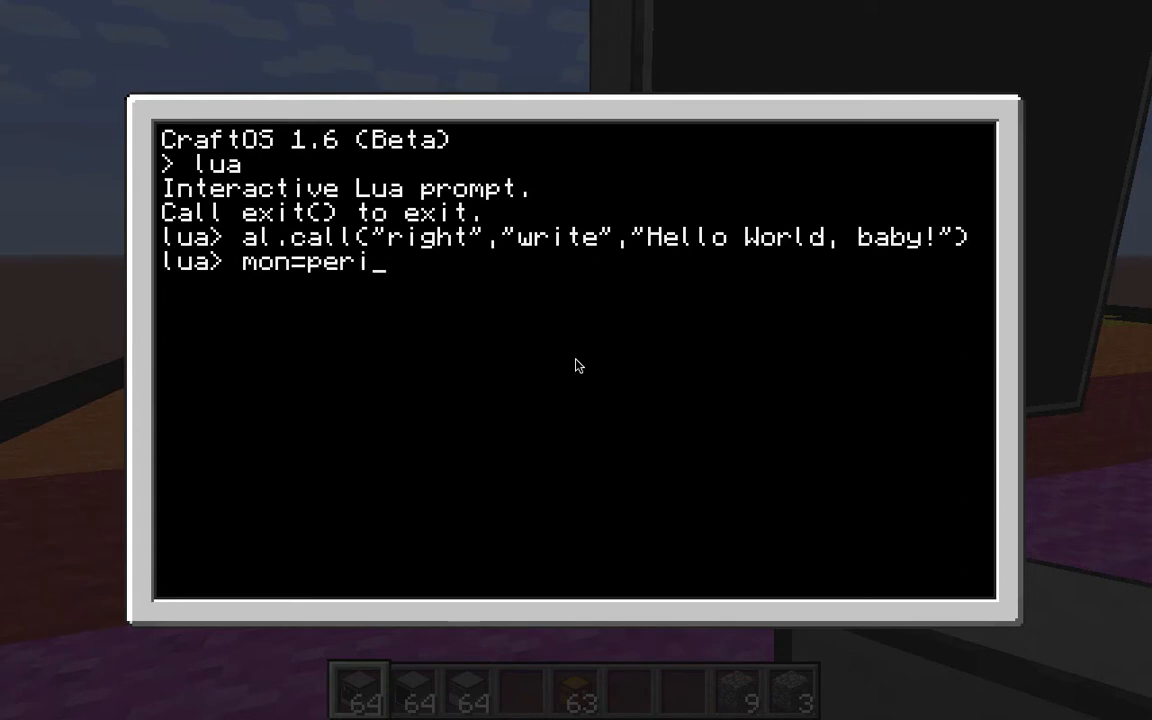
type("p")
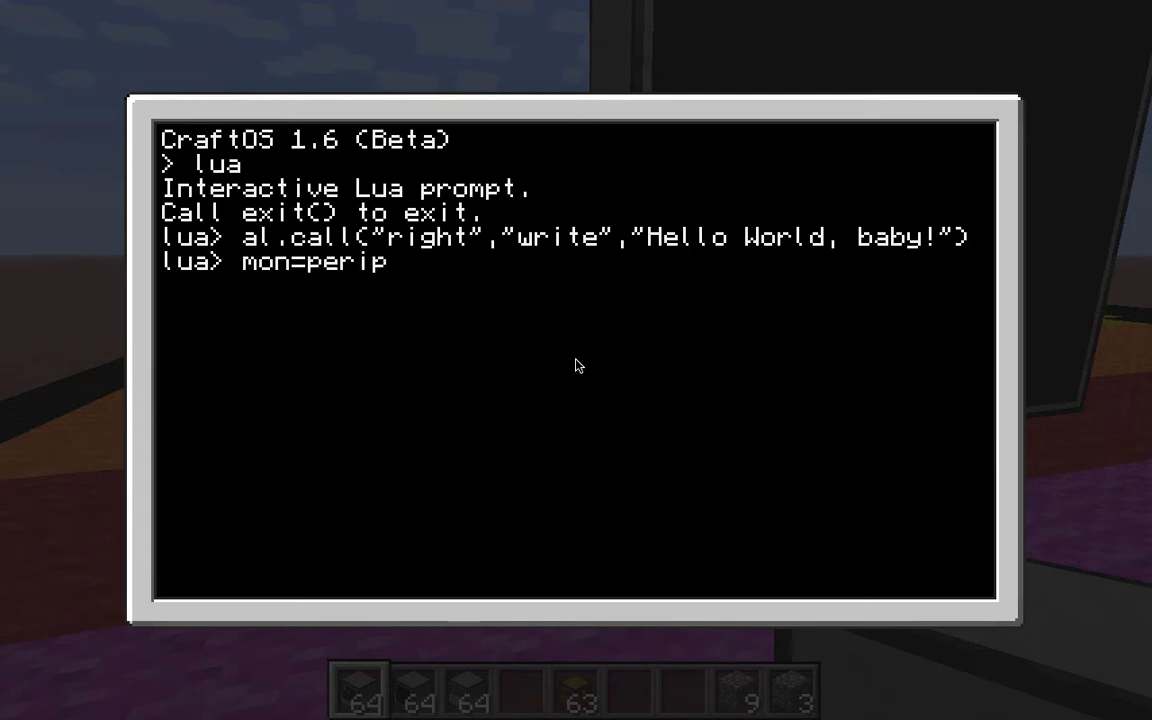
type("her")
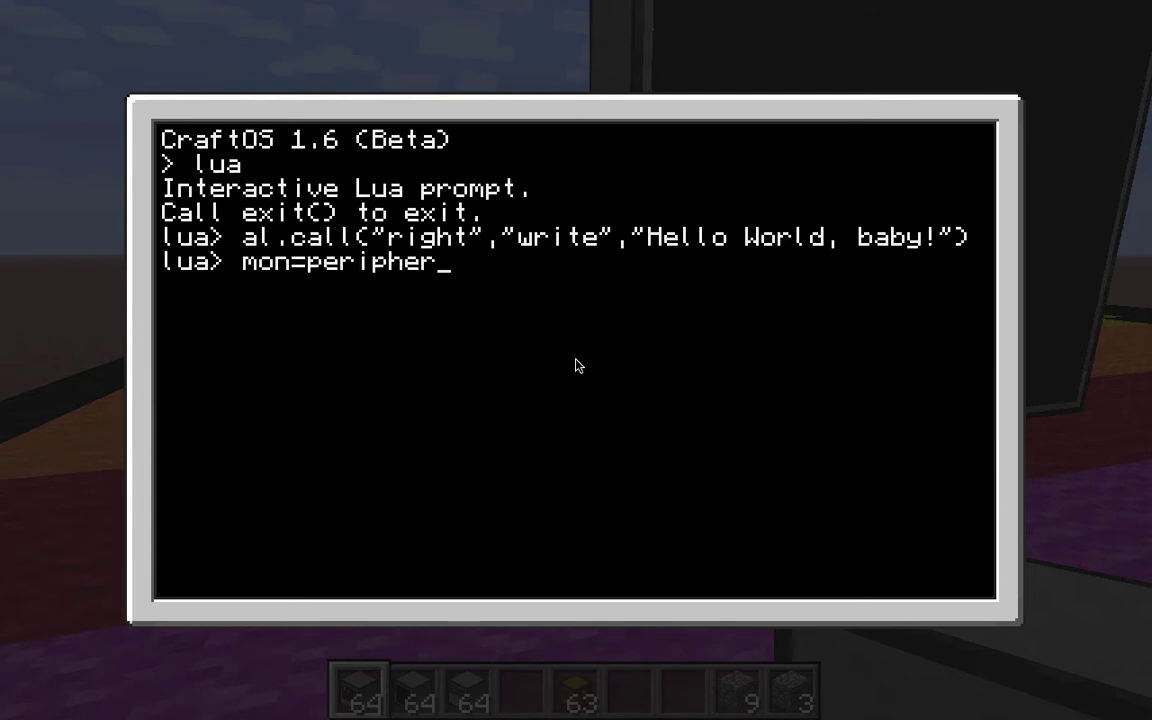
type("al.wrap")
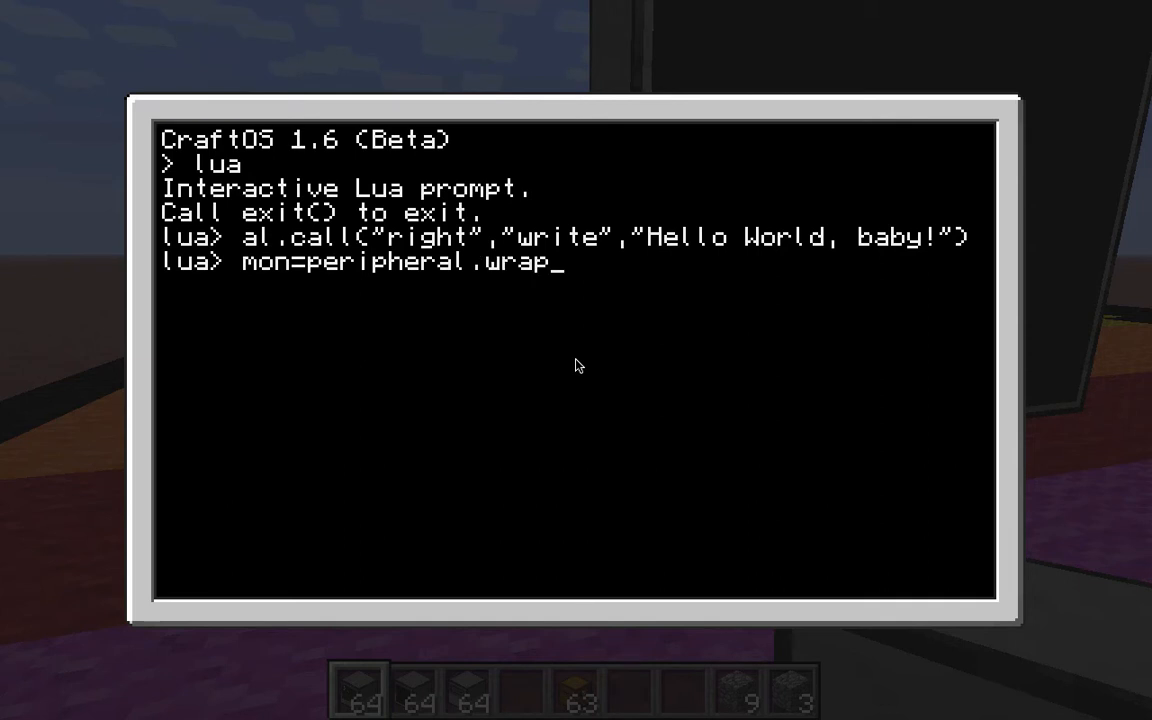
type("(\"right")
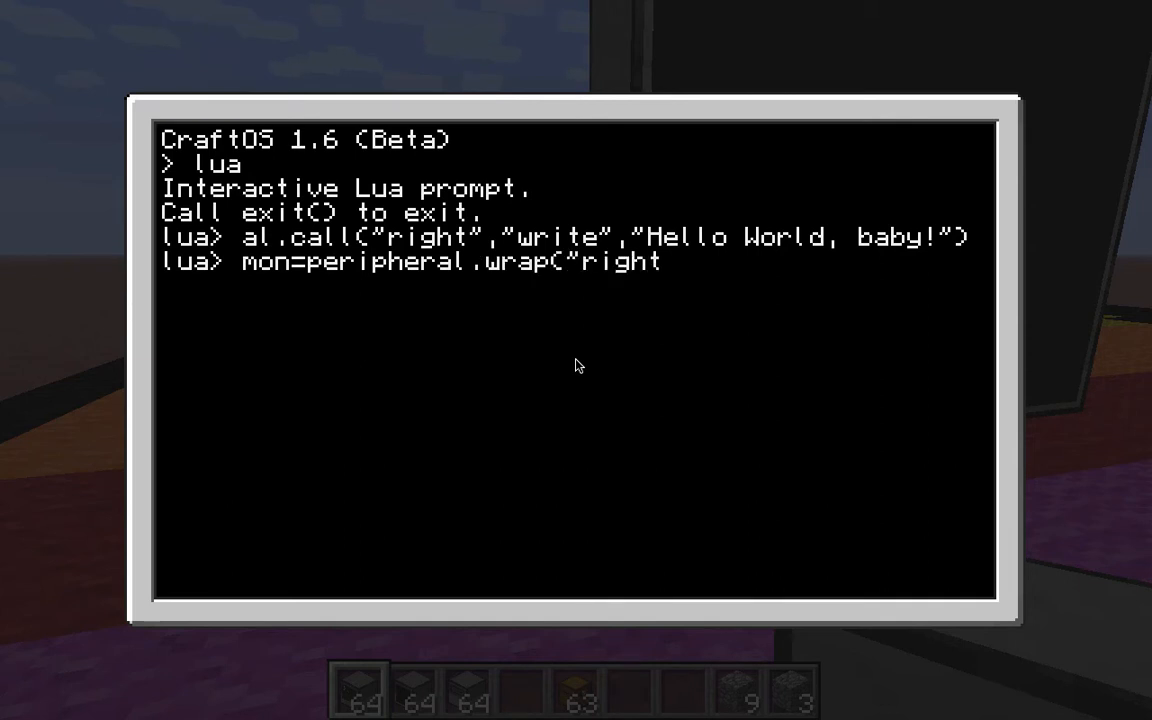
type("\")")
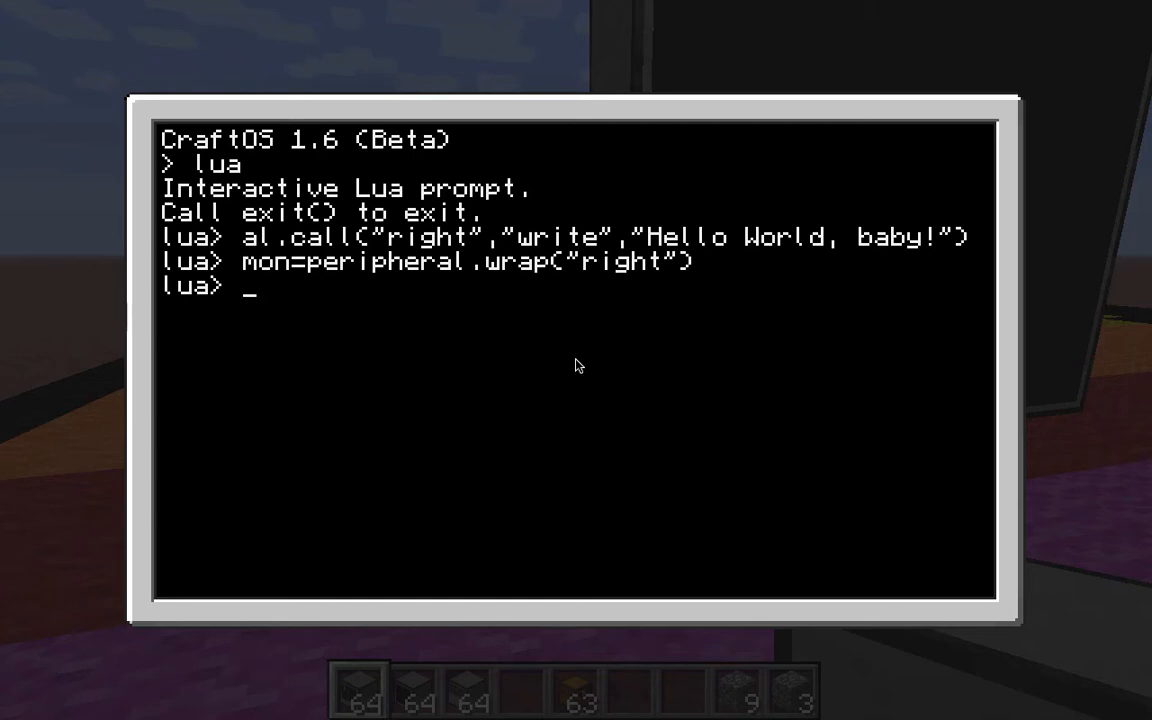
Step: Write "Hello baby!" to the monitor with mon.write and step out to view it
type("mon")
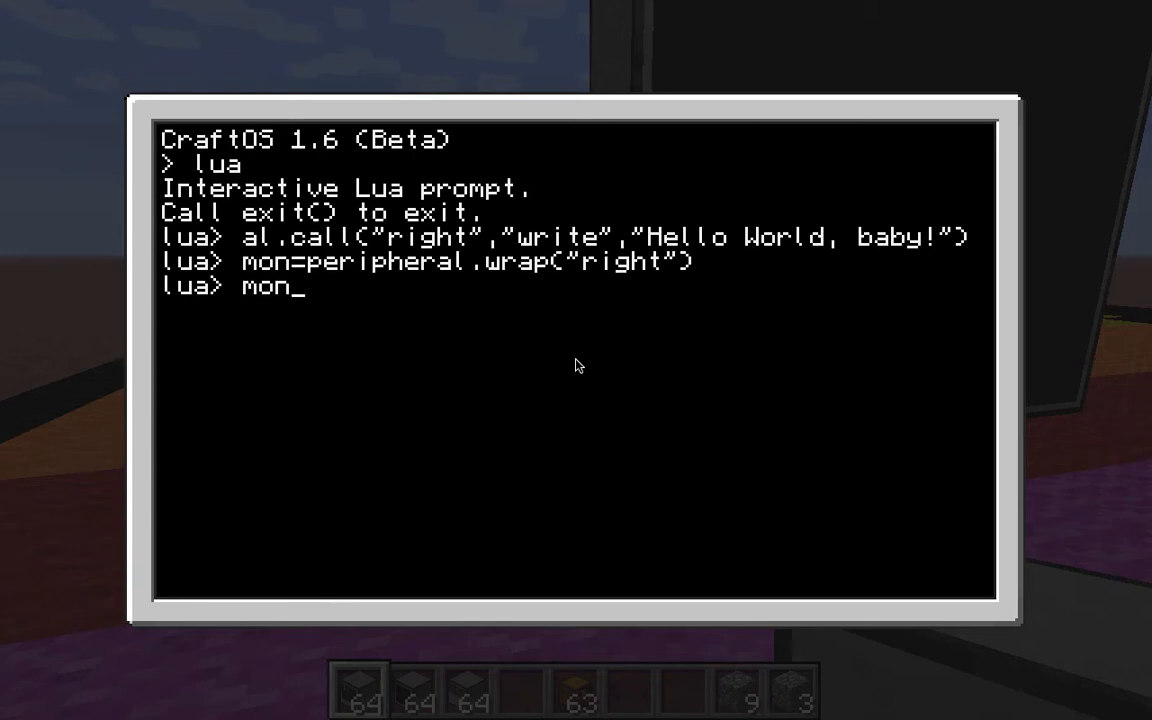
type(".write(\"H")
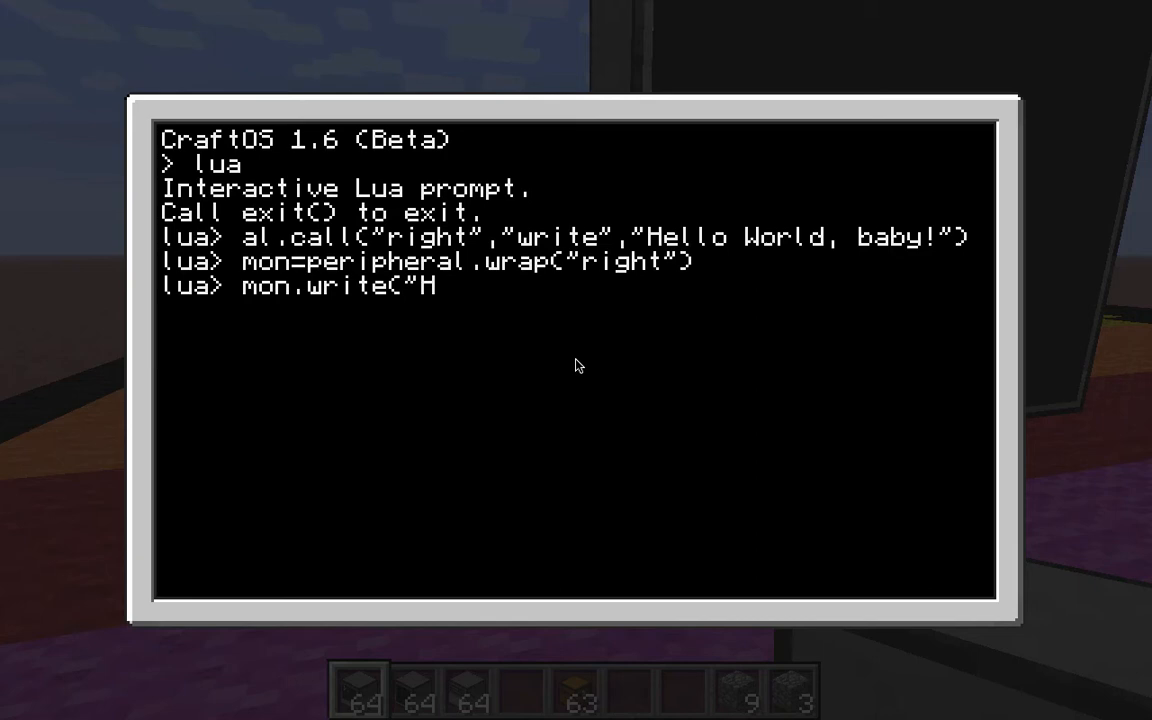
type("ellow w")
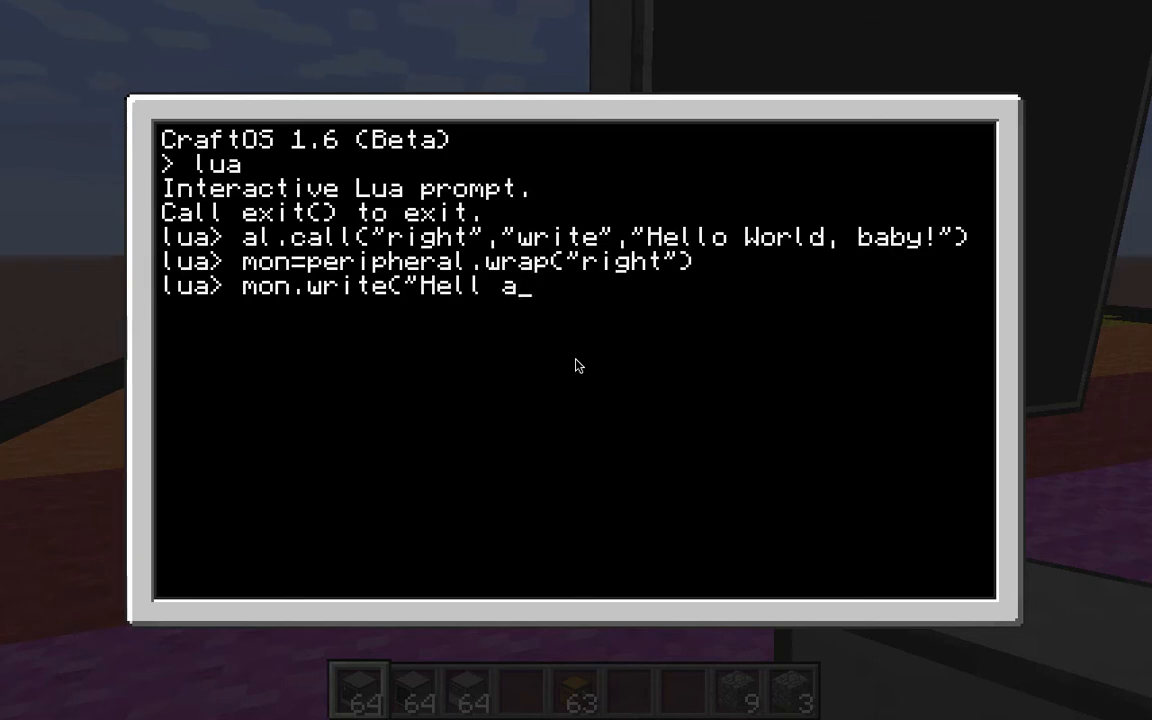
key("Backspace")
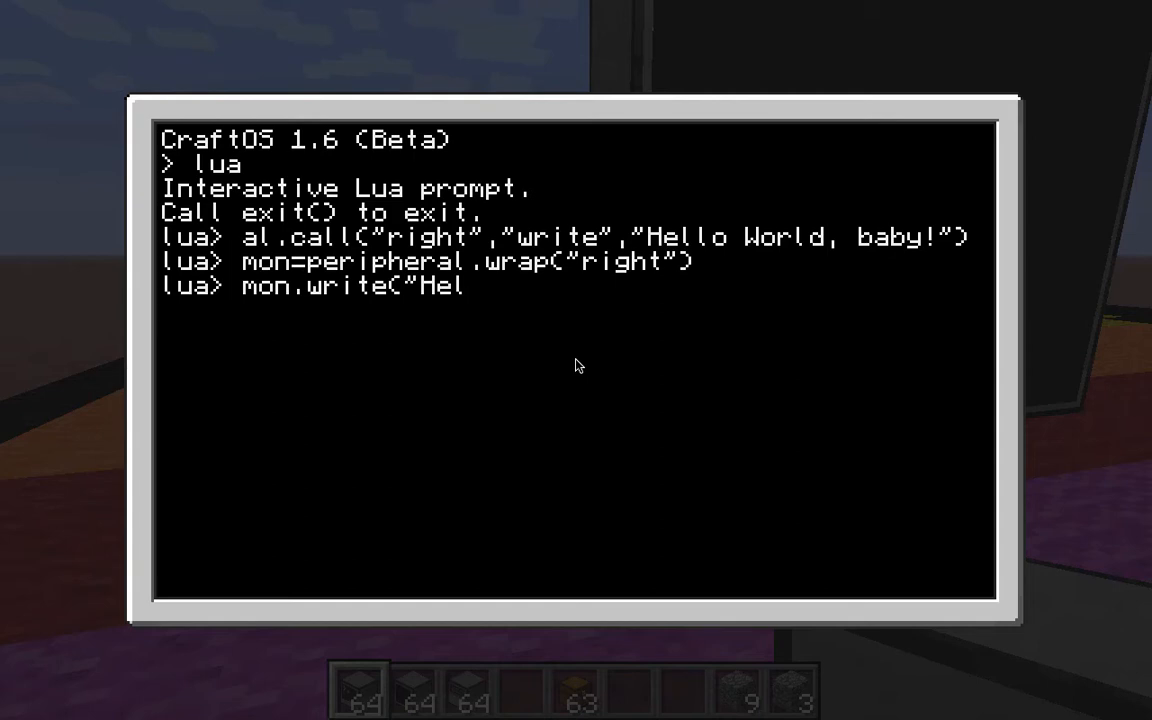
type("lo baba")
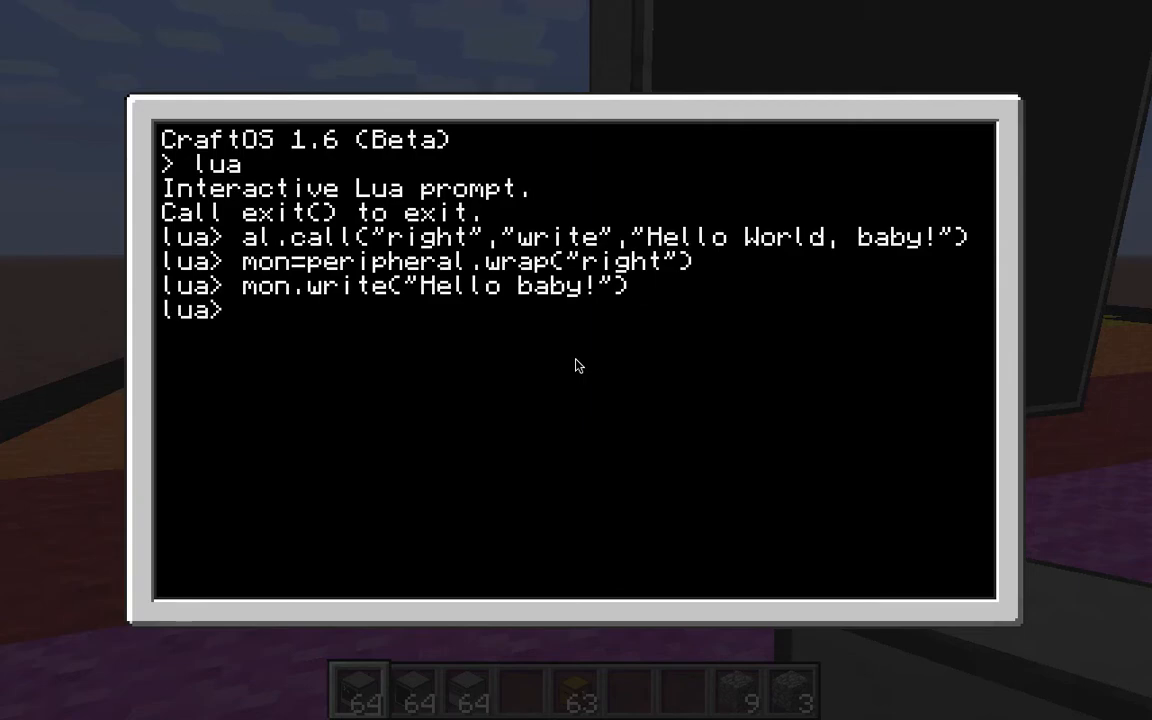
key("Escape")
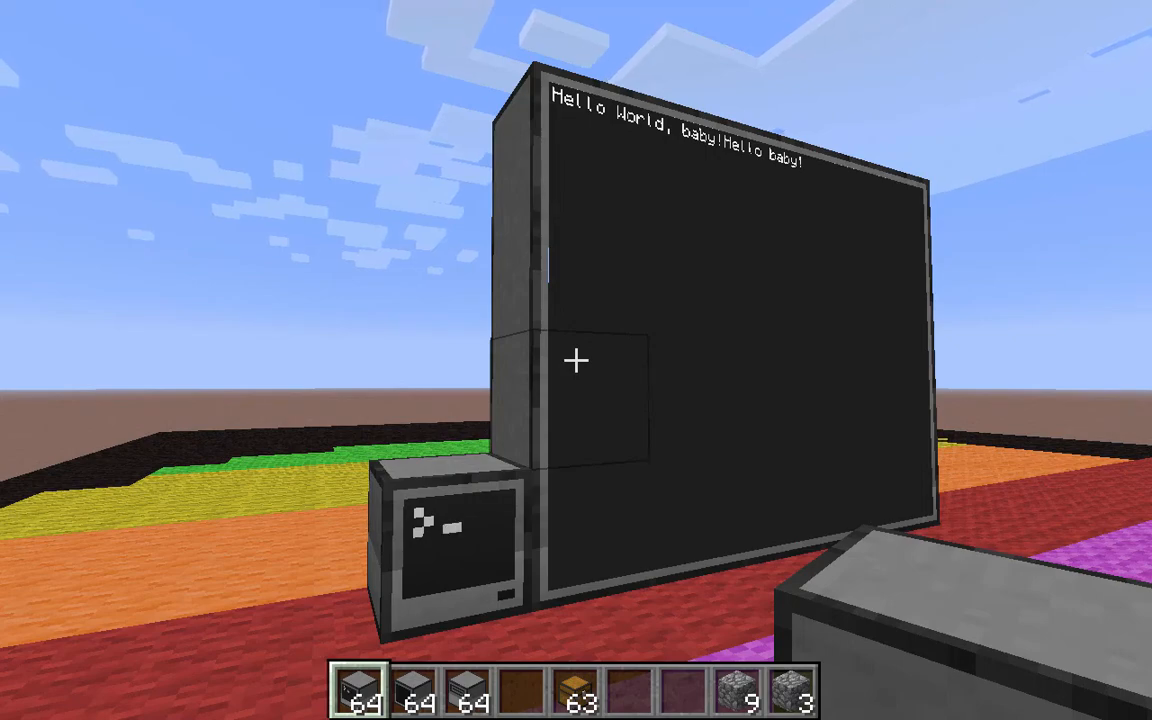
mouse_move(576, 360)
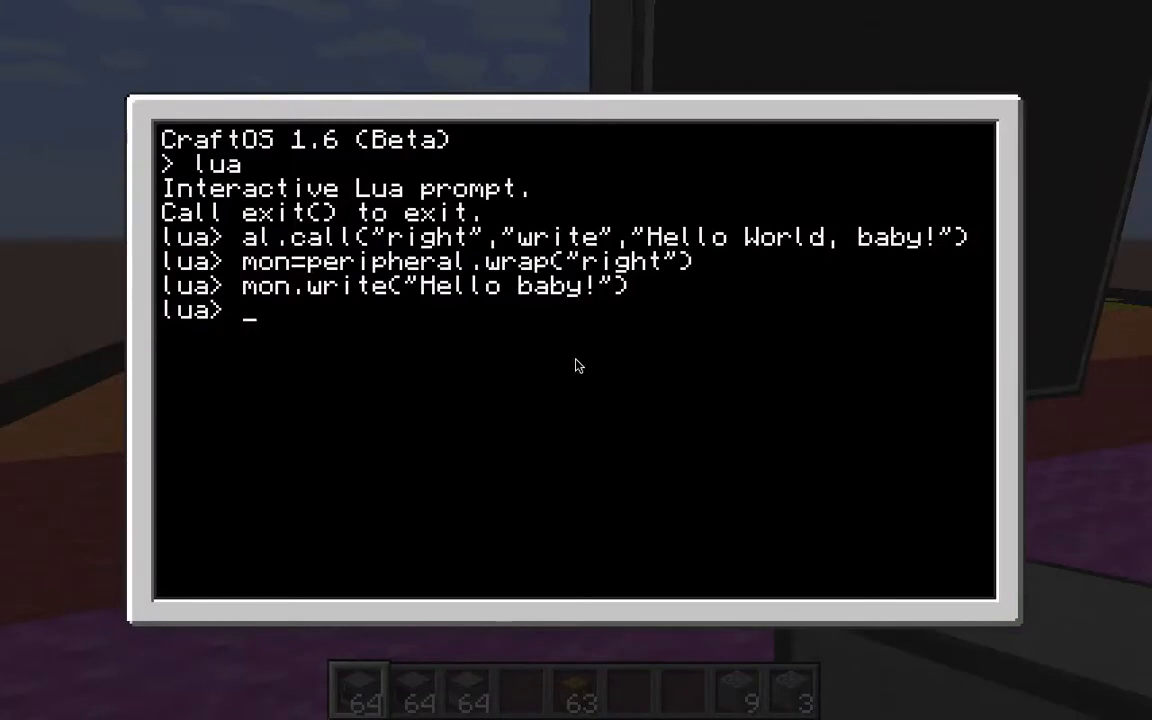
Step: Enter mon.clear at the Lua prompt and return to the world
type("mon.clear")
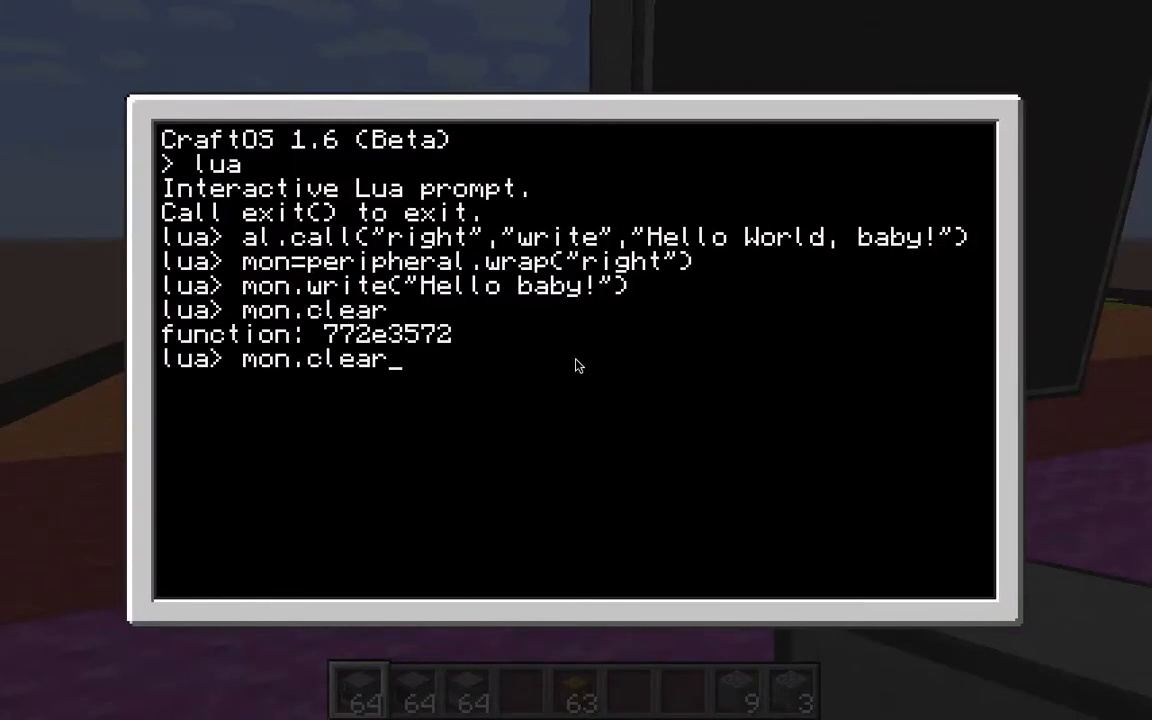
key("escape")
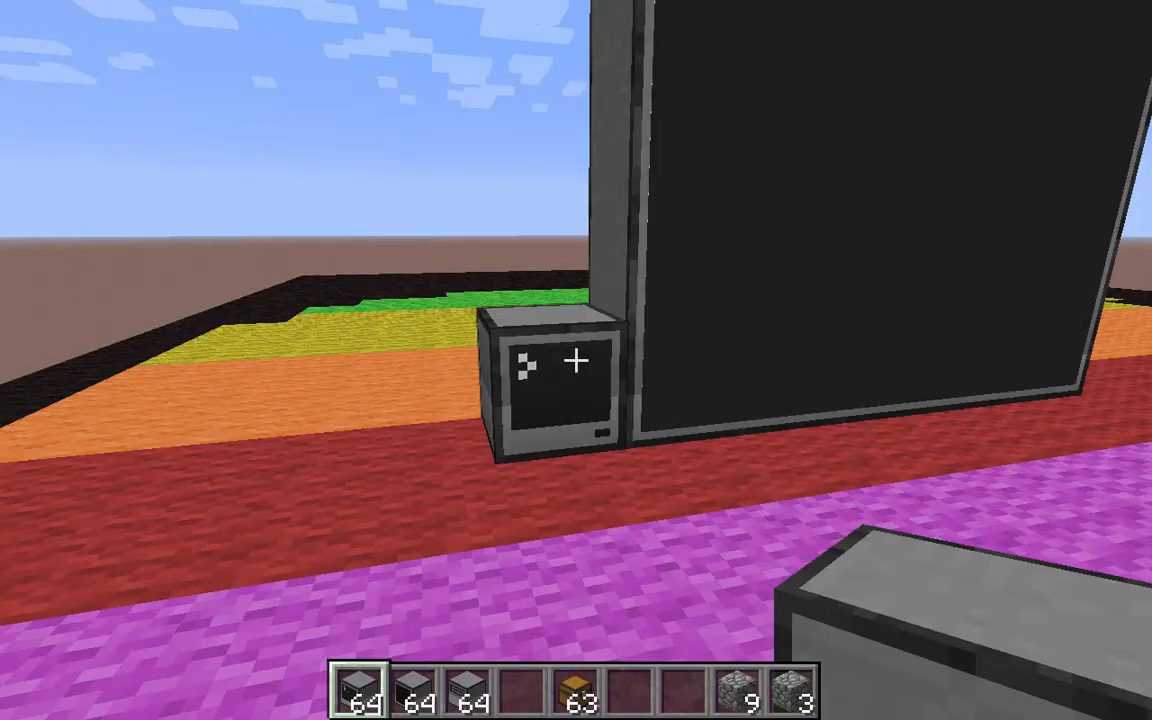
mouse_move(576, 360)
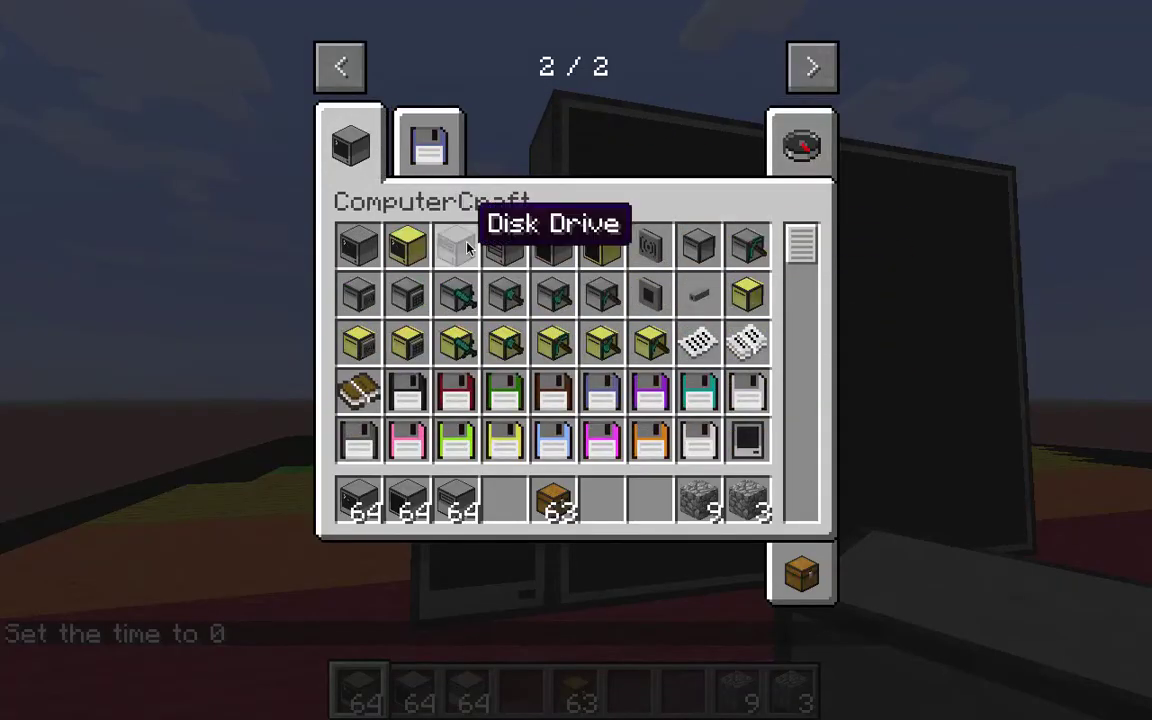
mouse_move(600, 244)
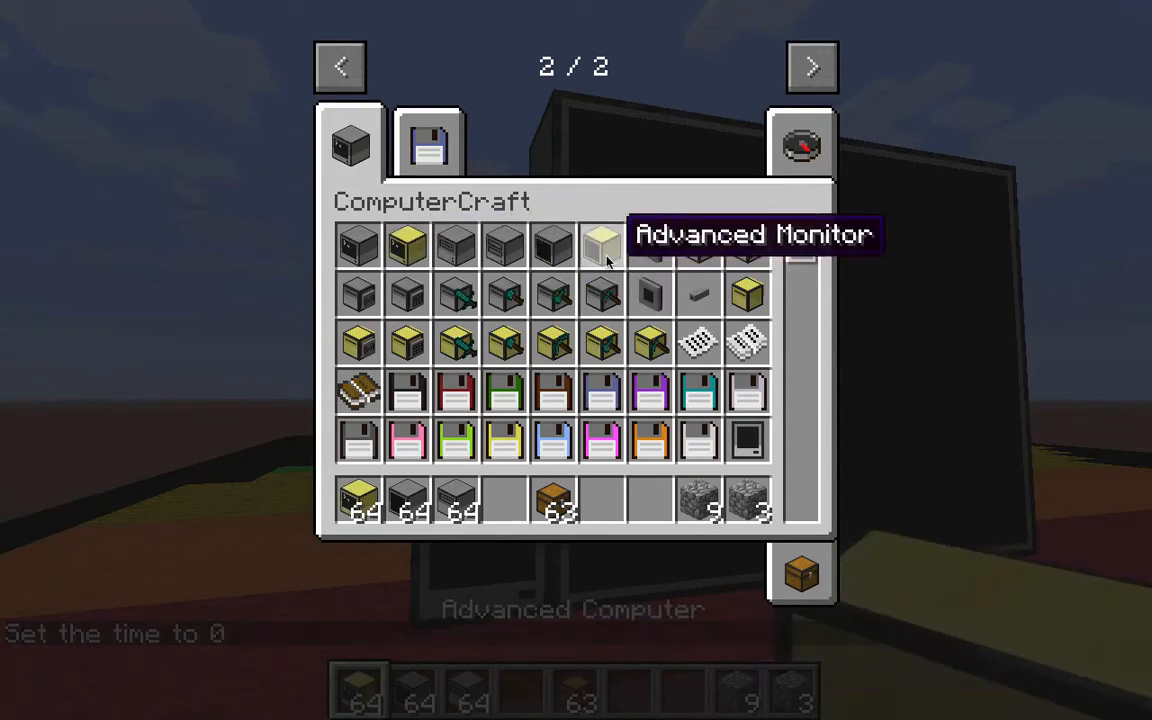
Step: Close the inventory after taking the advanced monitor and computer
key("Escape")
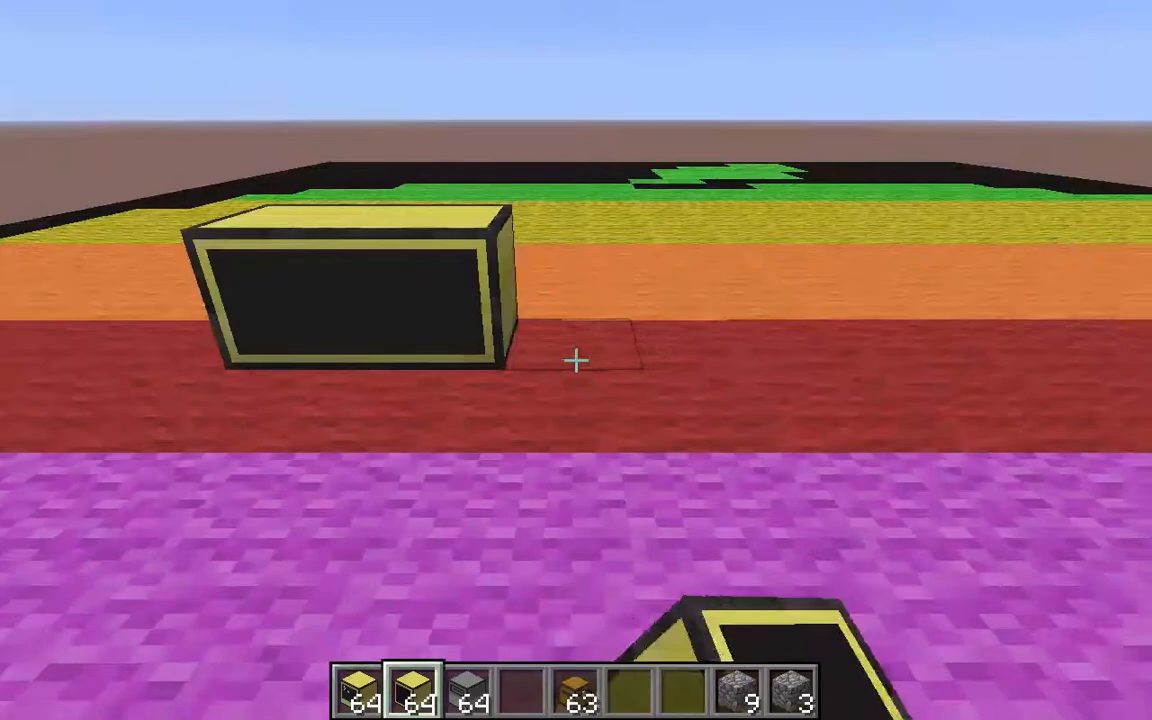
mouse_move(576, 360)
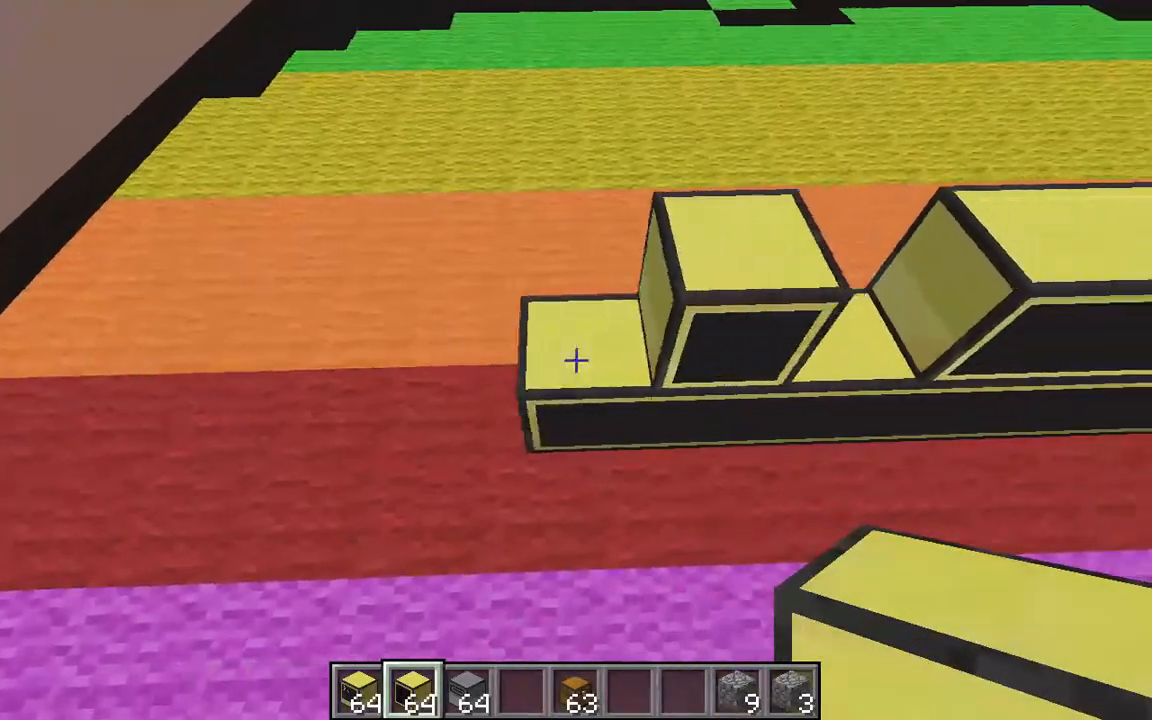
mouse_move(576, 360)
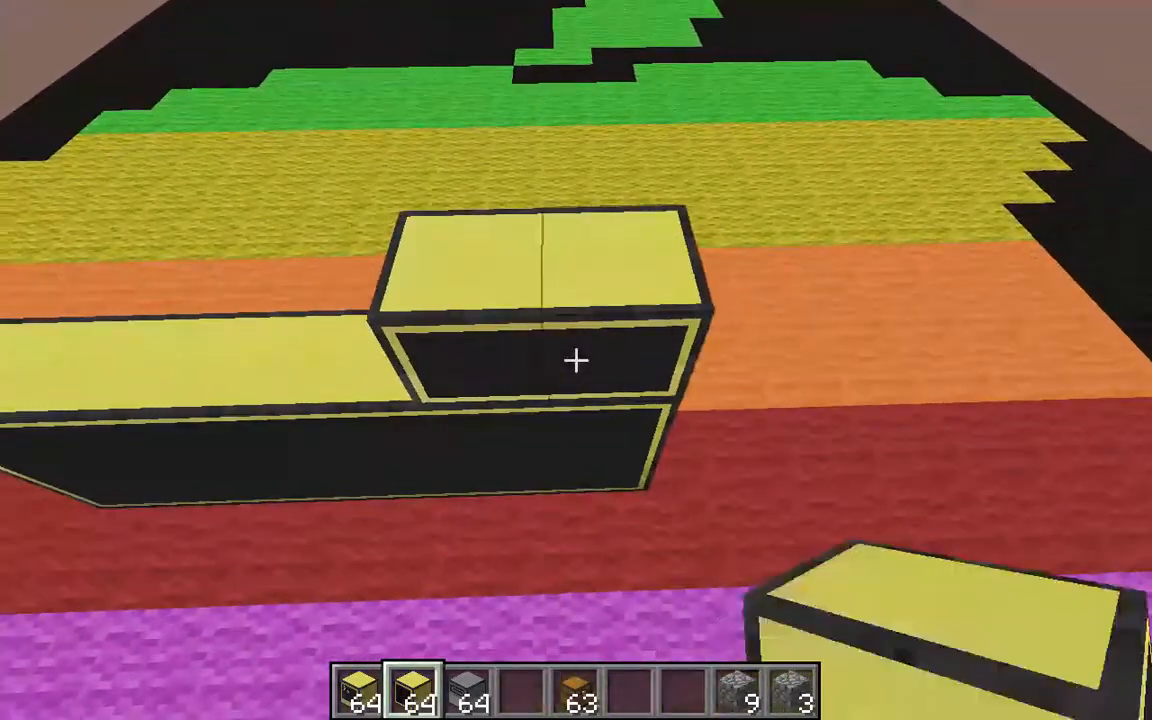
mouse_move(576, 360)
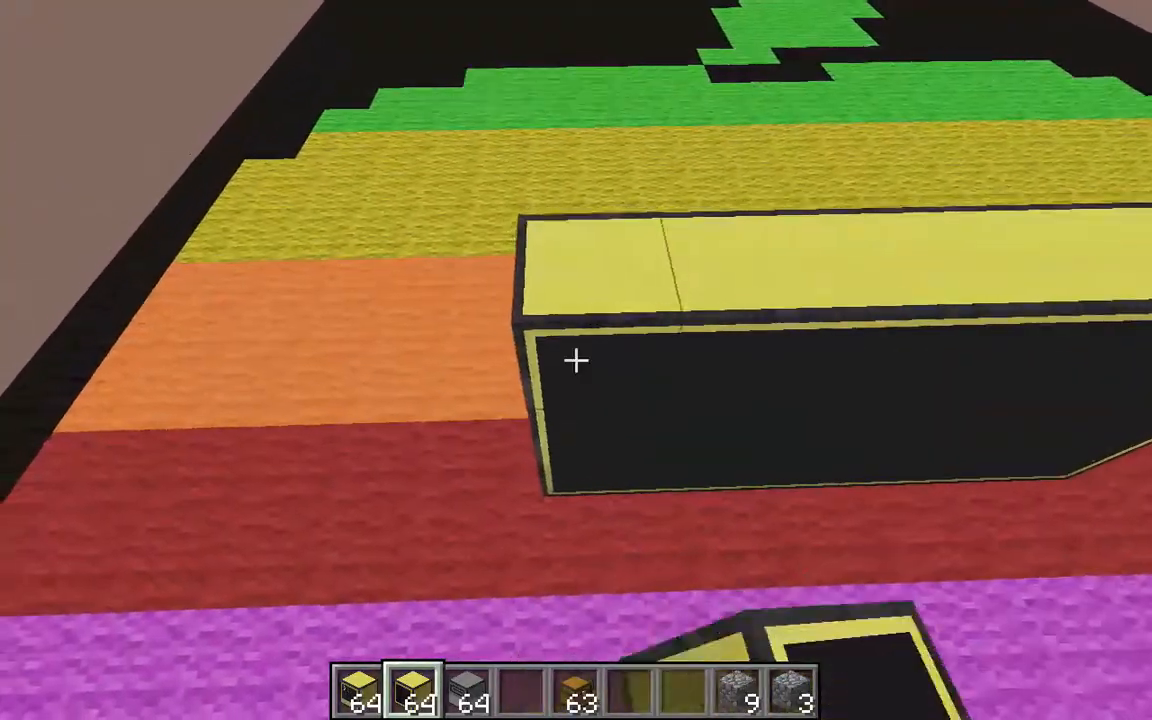
mouse_move(576, 360)
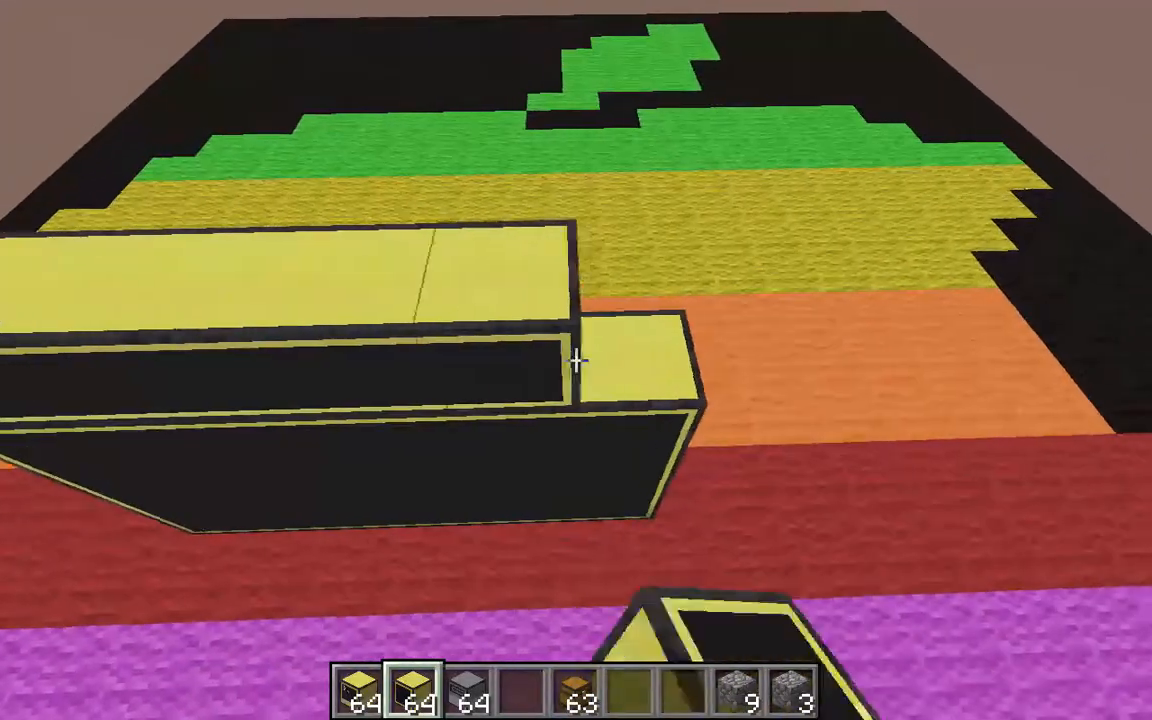
mouse_move(576, 360)
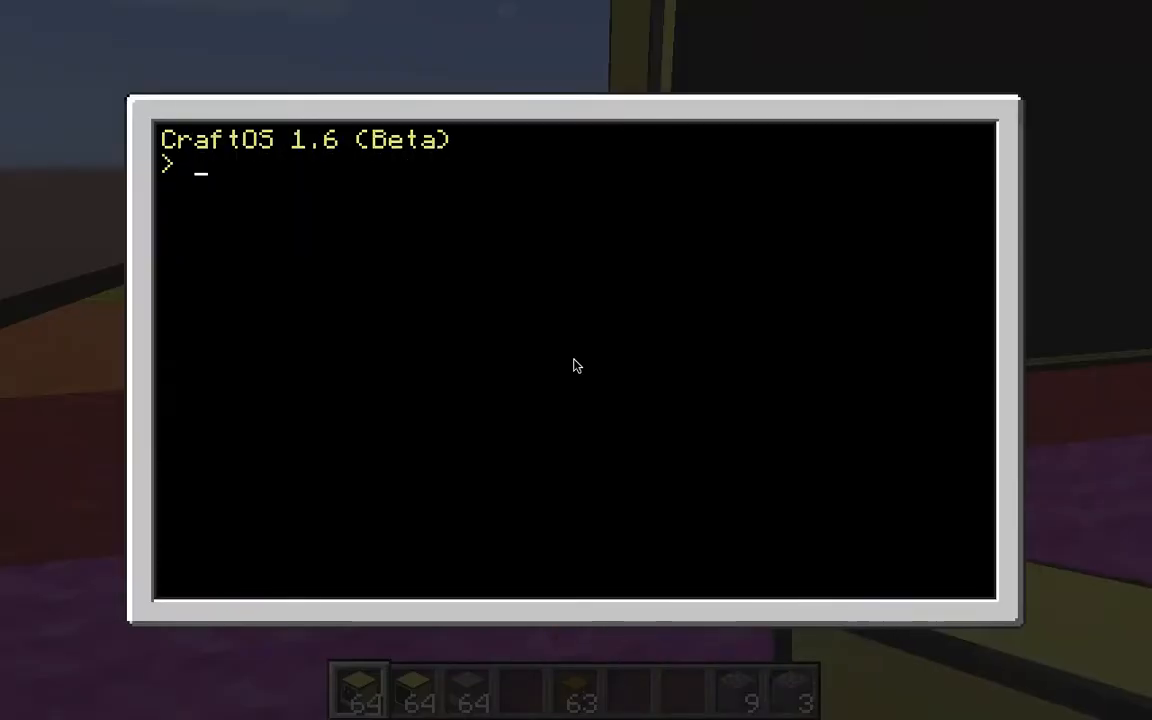
Step: Leave the advanced computer's terminal to swap it in beside the gold monitor
key("Escape")
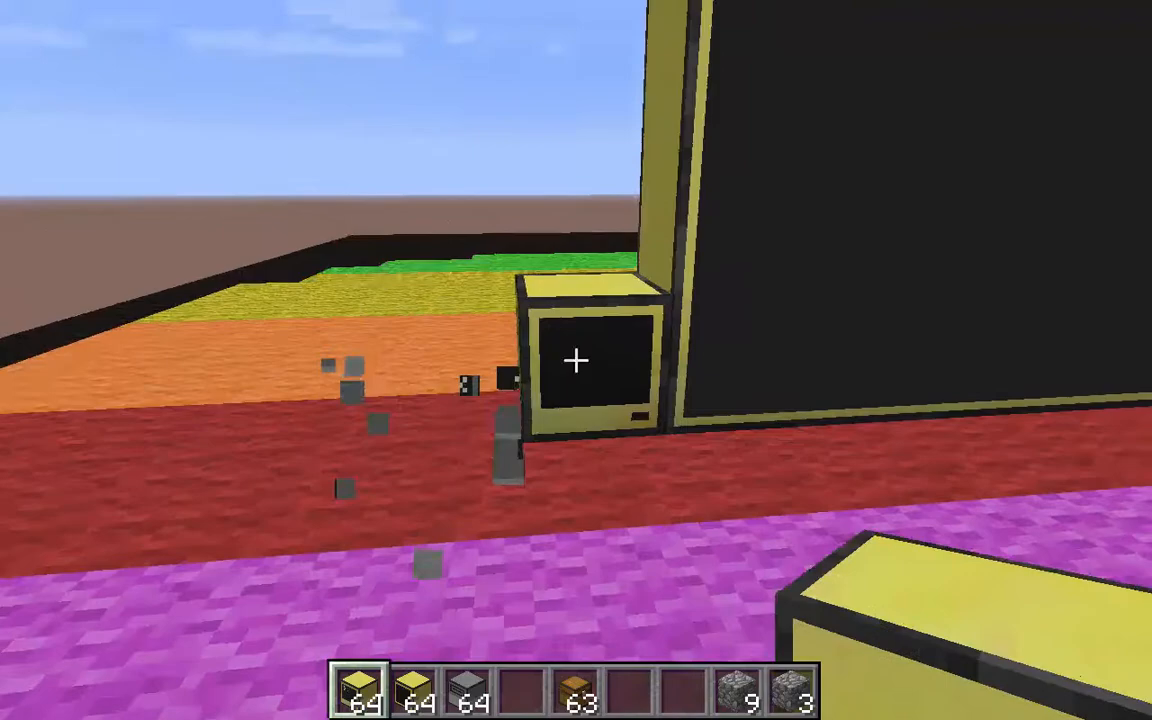
mouse_move(576, 360)
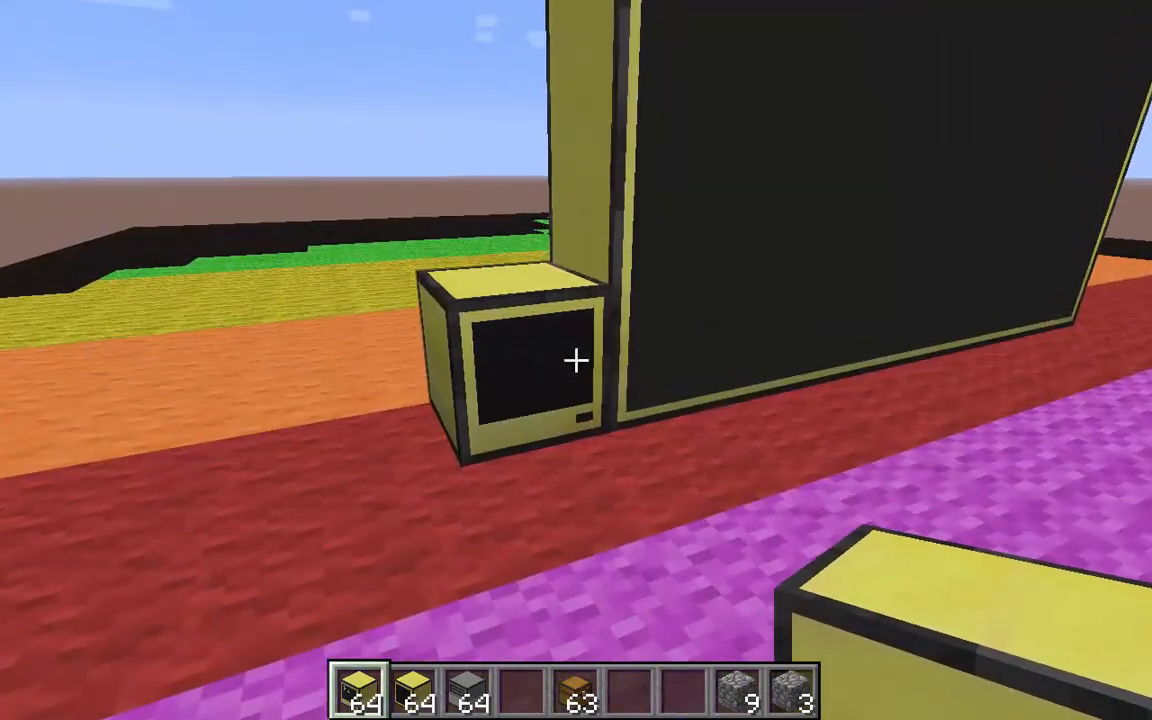
mouse_move(576, 360)
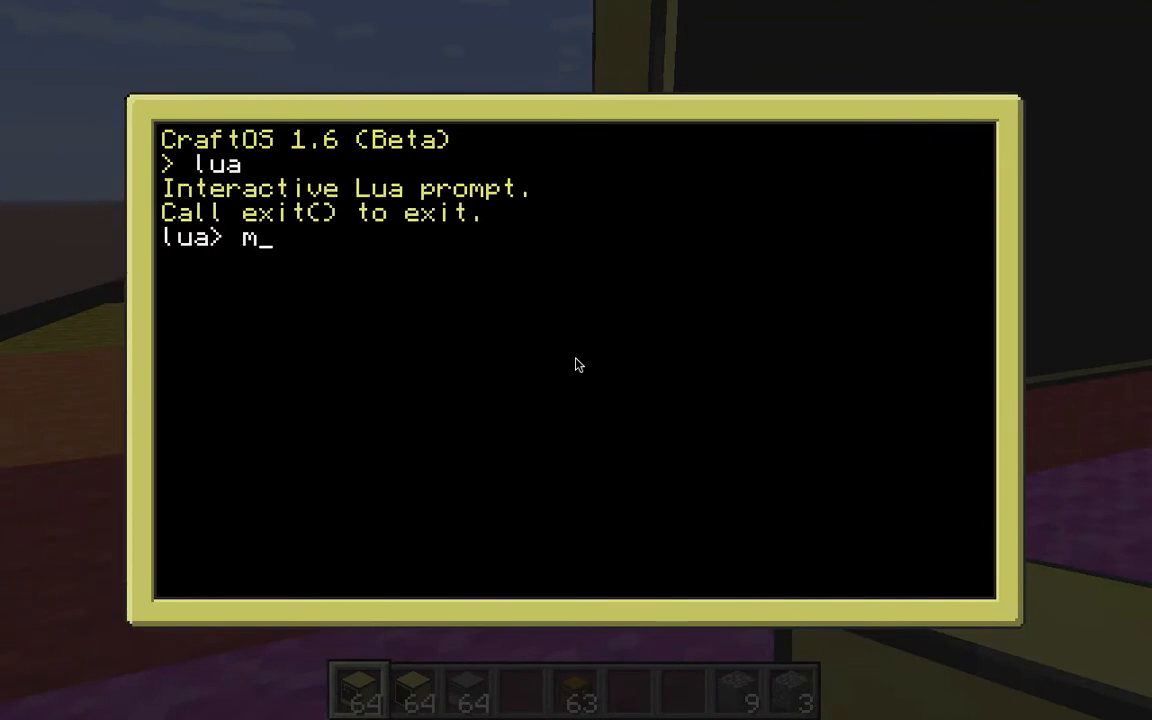
Step: Bind the right monitor with mon=peripheral.wrap("right"), fixing the missing quote
type("on=peri")
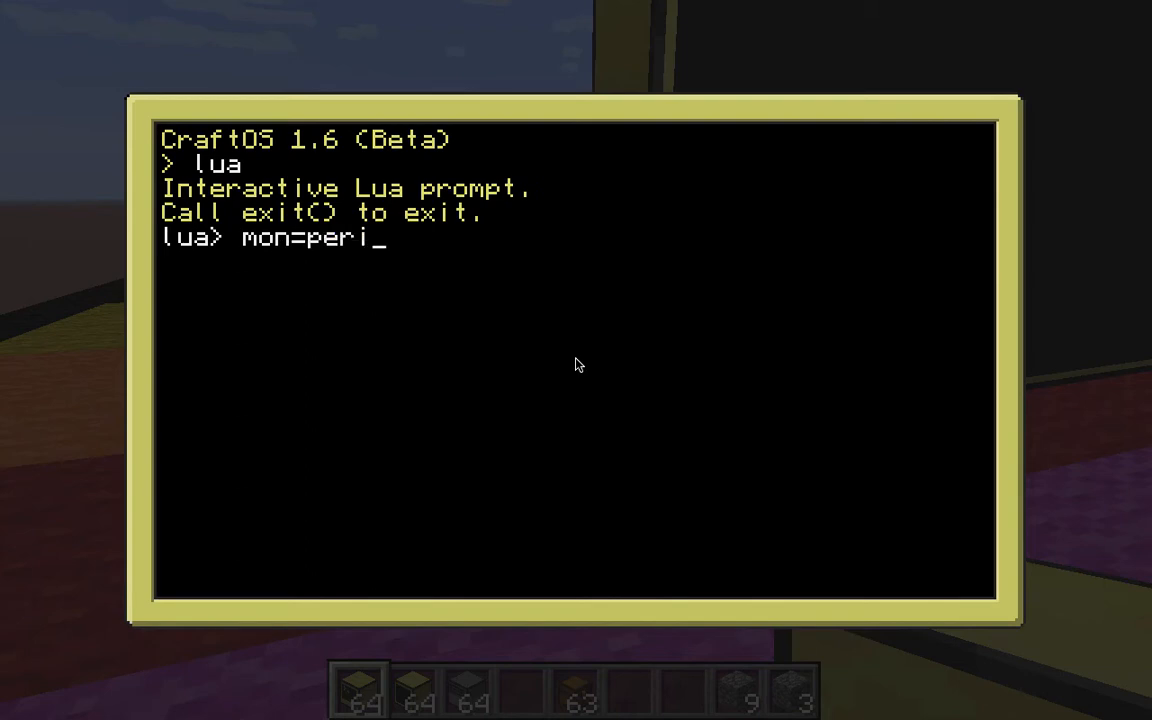
type("pheral.")
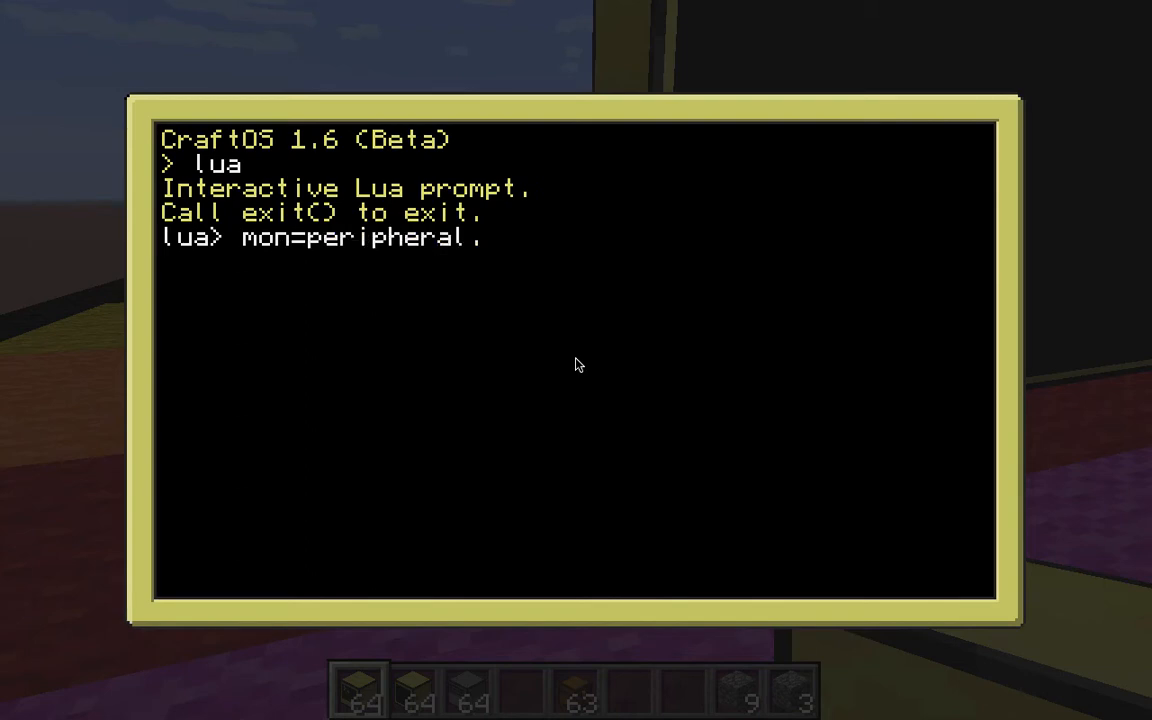
type(".")
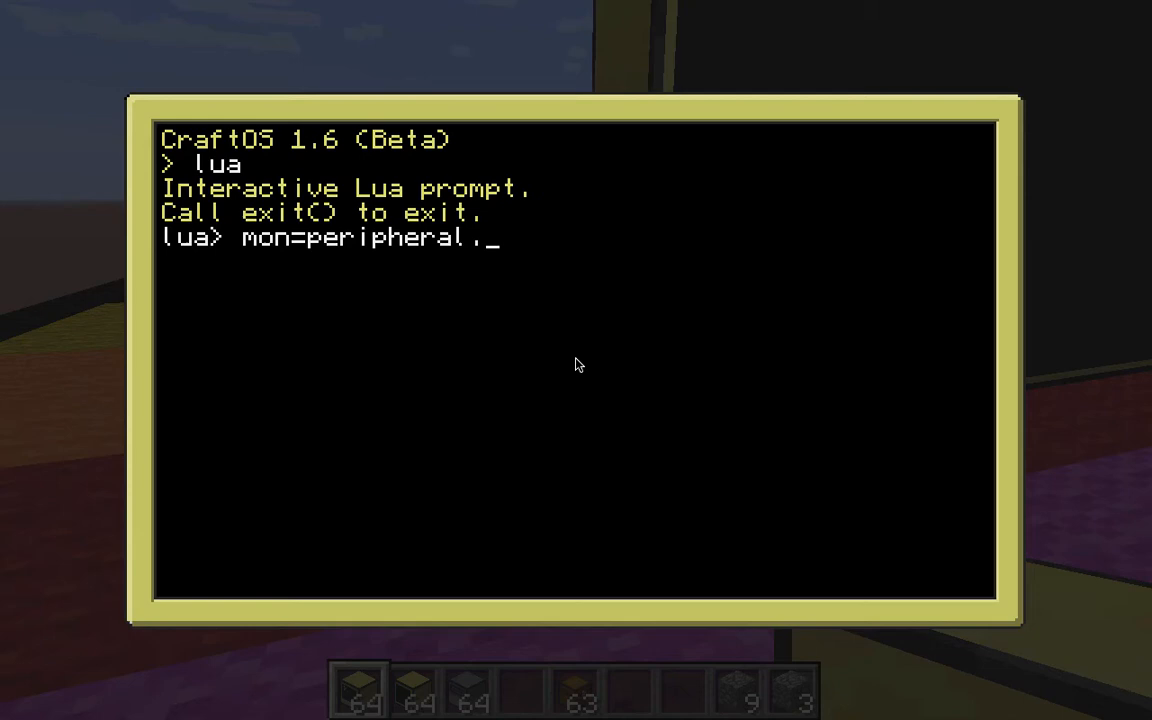
type("wra")
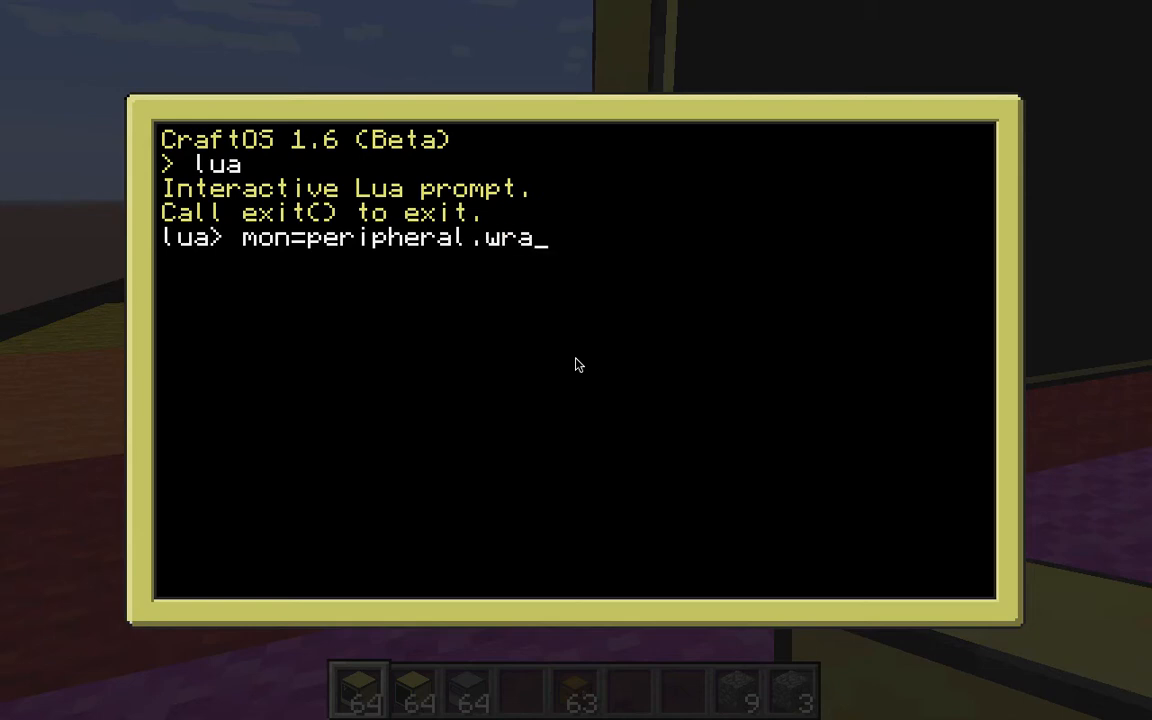
type("p(\"right")
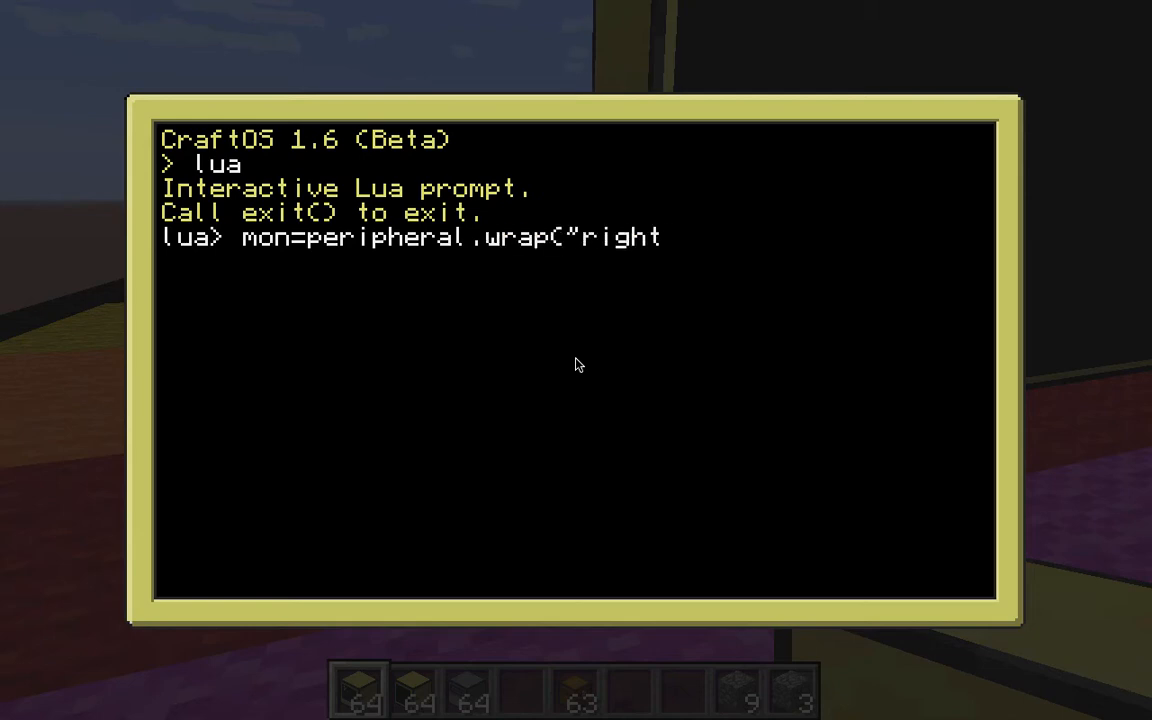
key("Return")
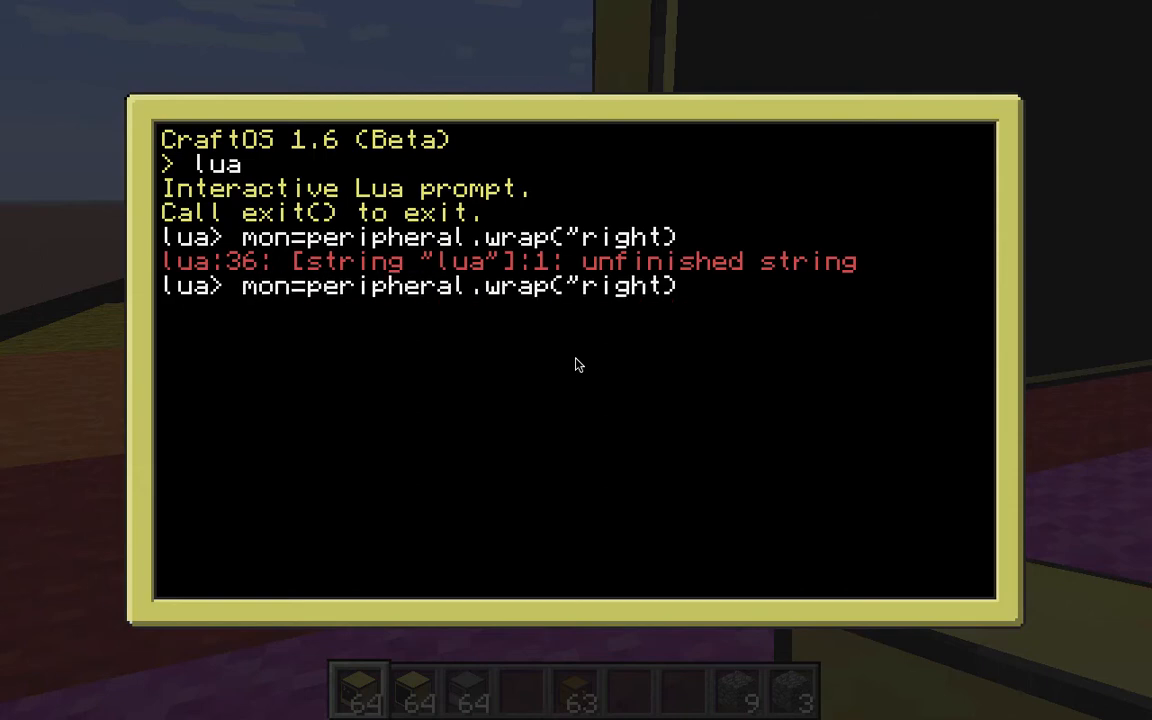
key("Return")
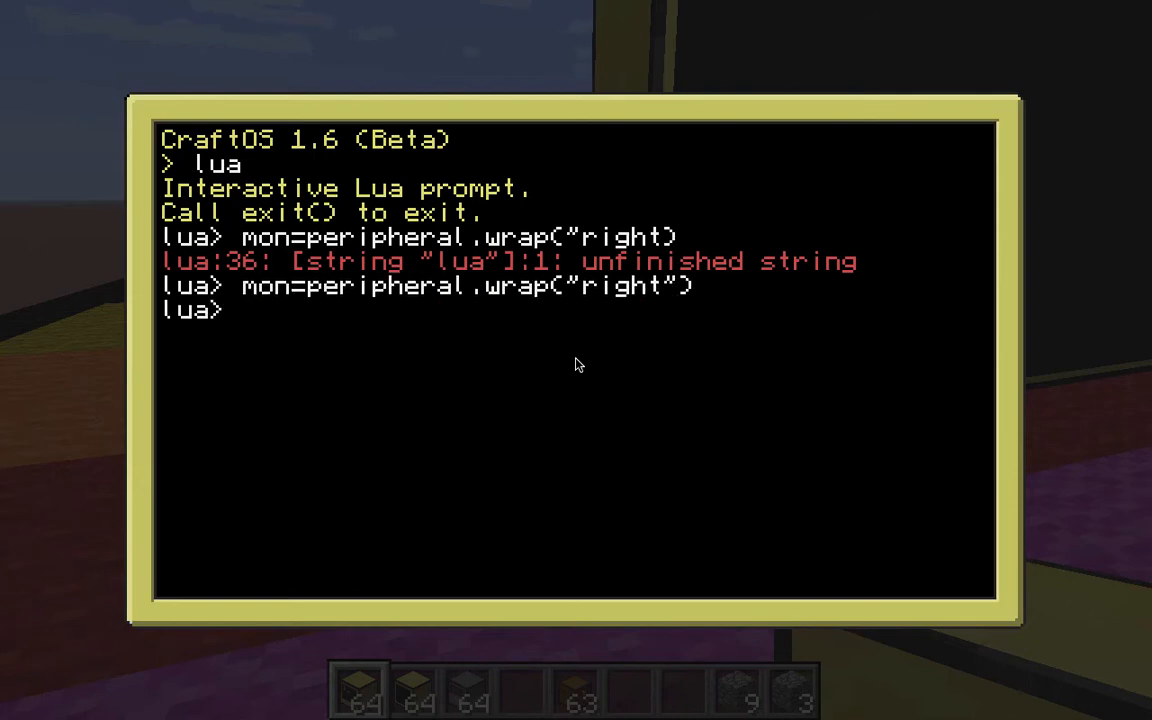
Step: Set the monitor text scale to 5 and write "Hello" on it
type("mon.set")
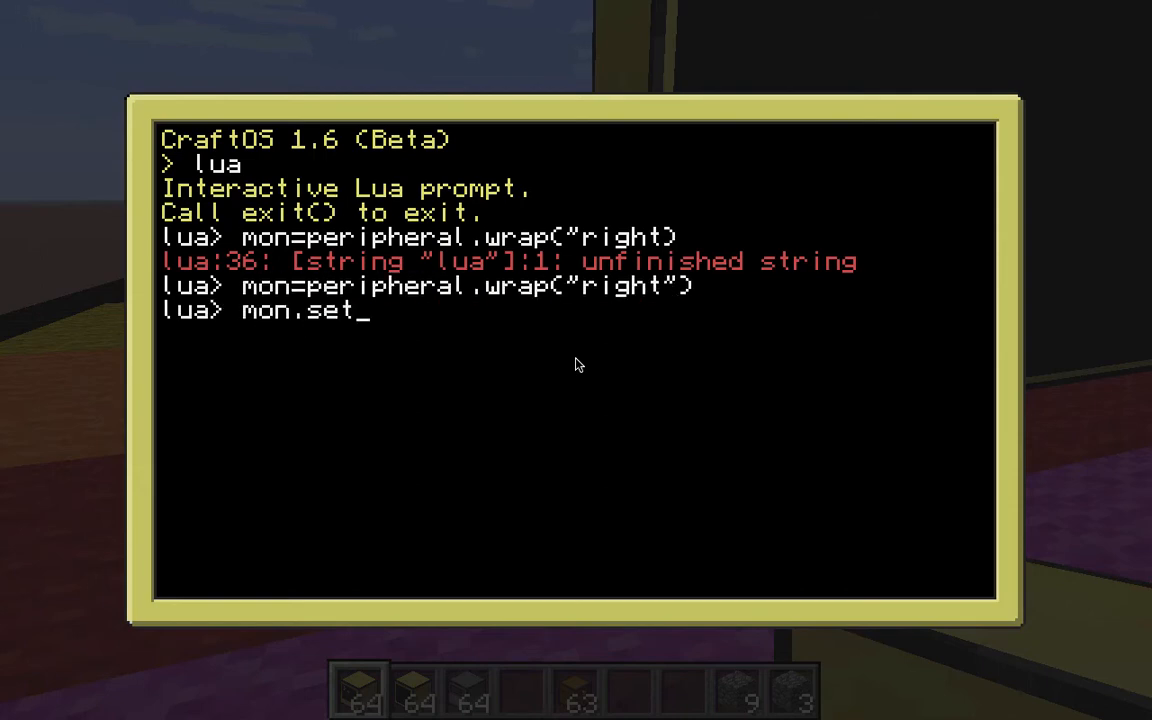
type("TextScale")
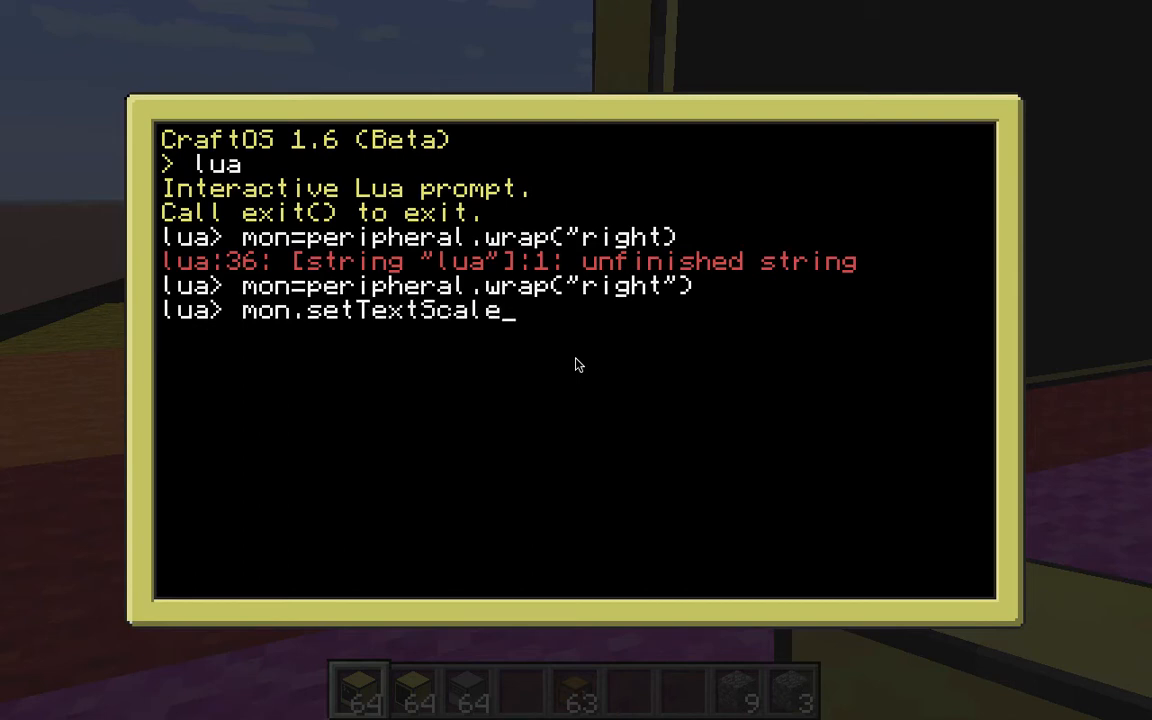
type("(5)")
type("mon.w")
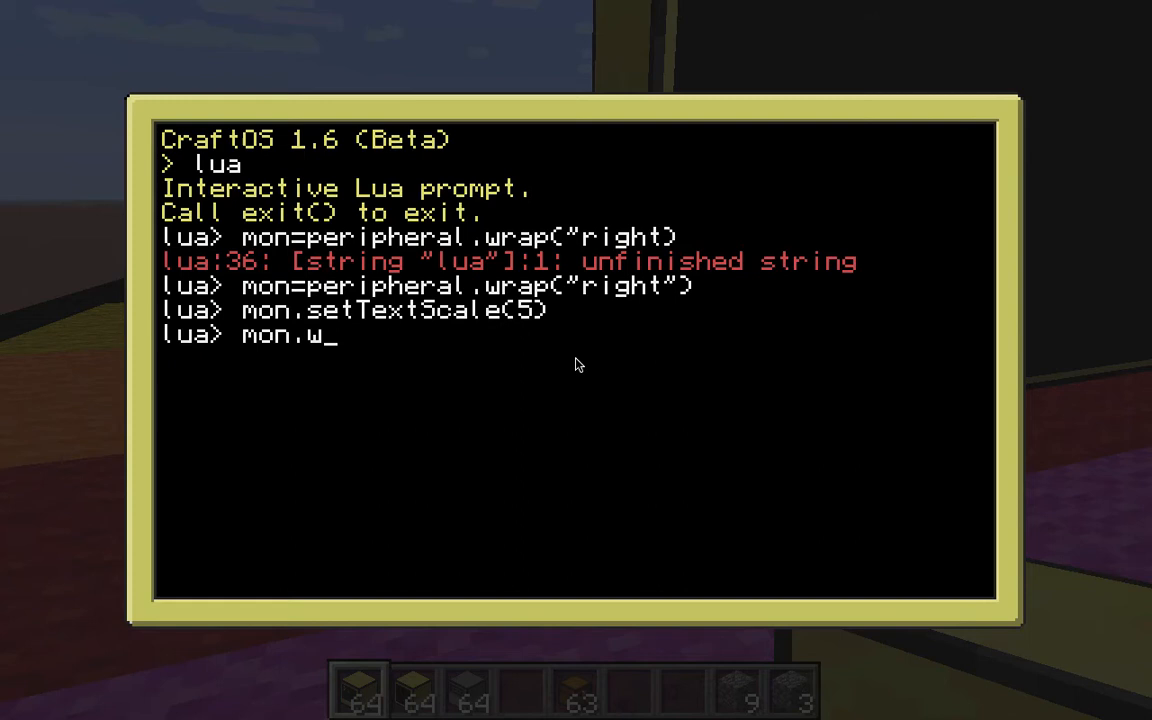
type("rite(\"Hel")
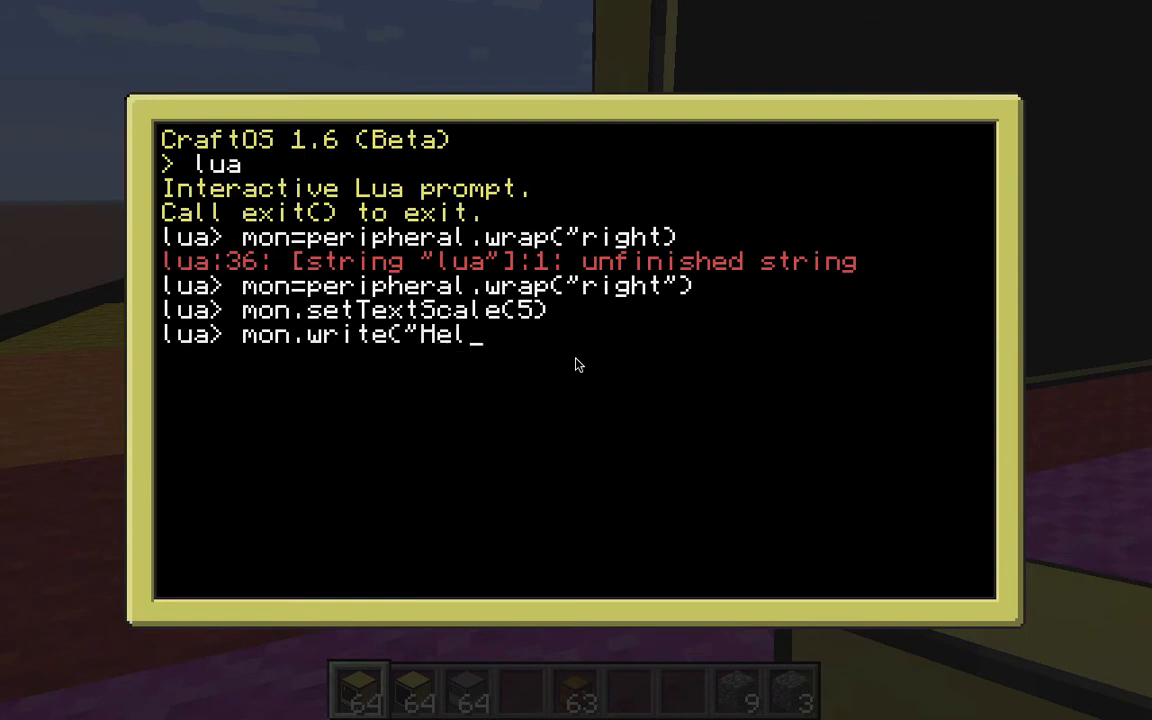
key("Escape")
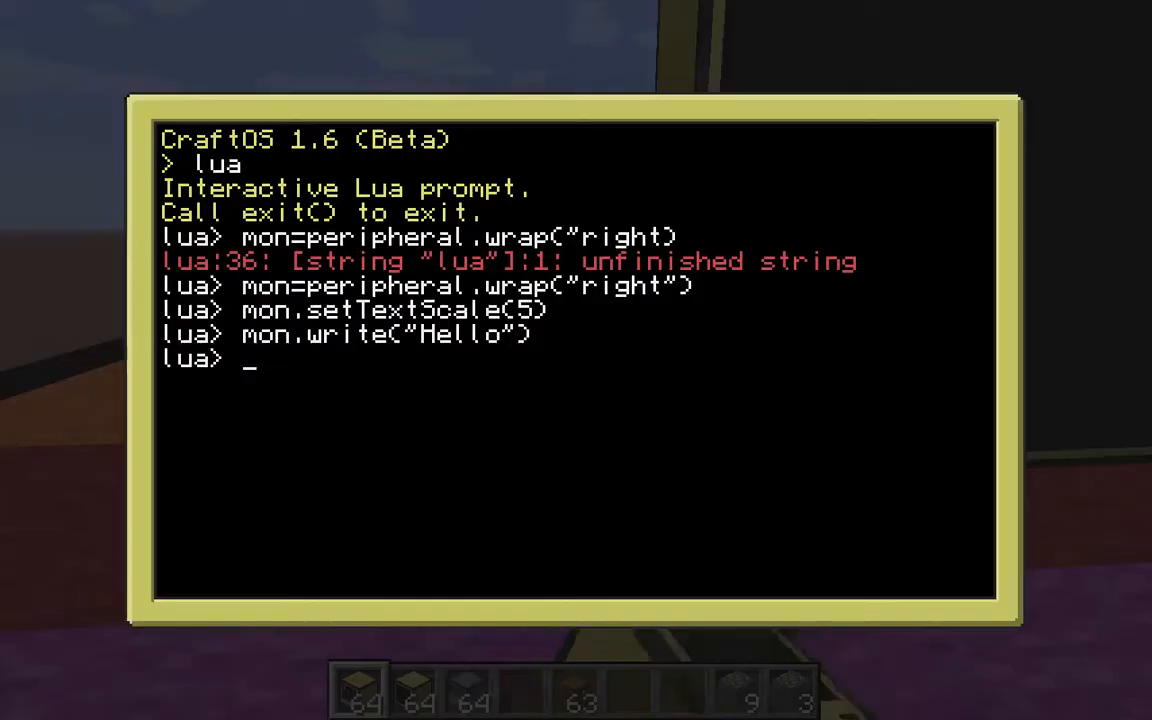
Step: Set the monitor text colour with mon.setTextColor(100)
type("mon.clear(")
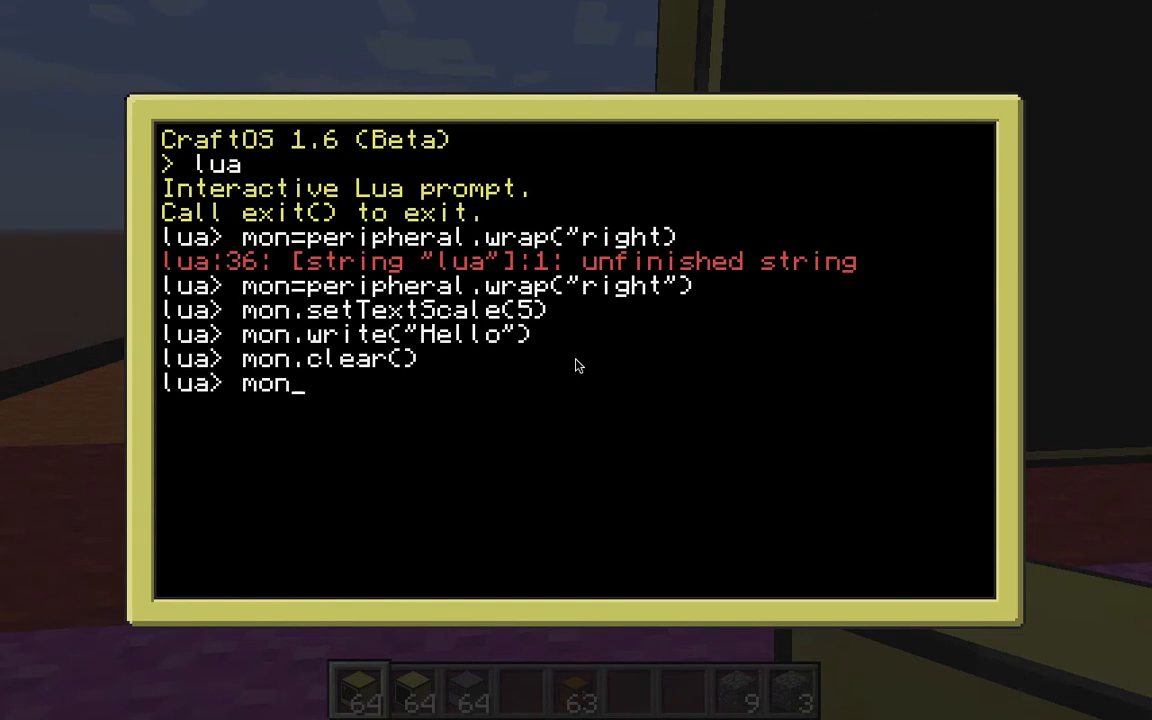
type(".setTextColor(")
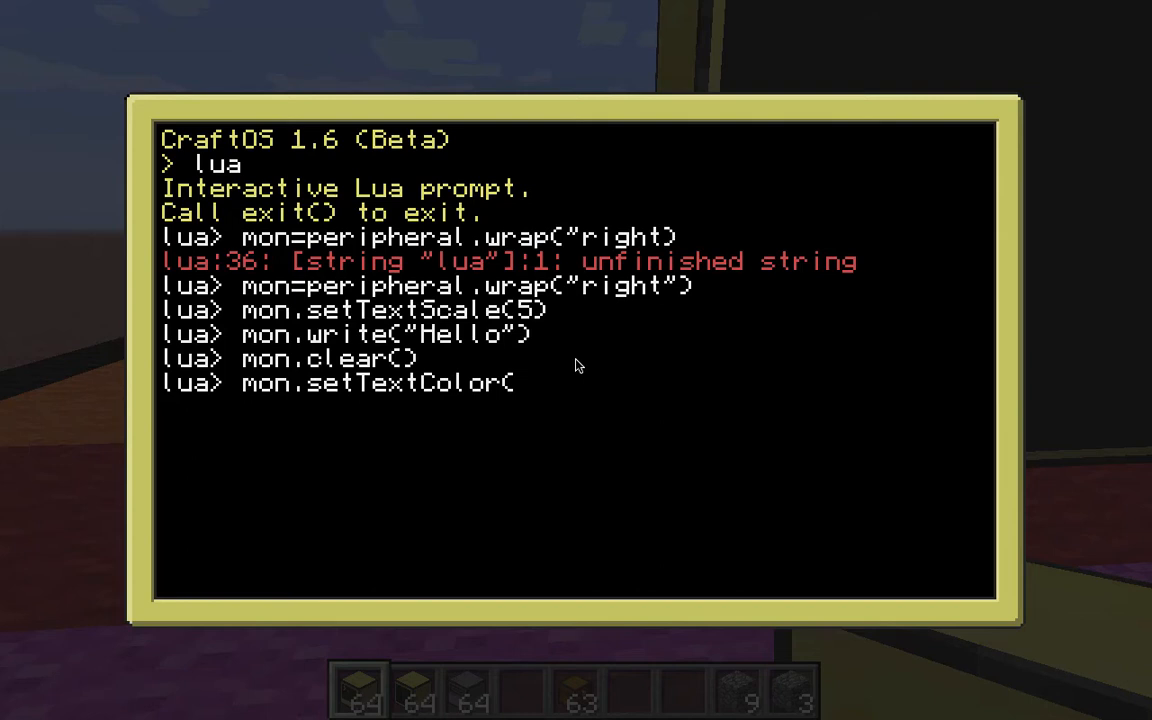
type("10")
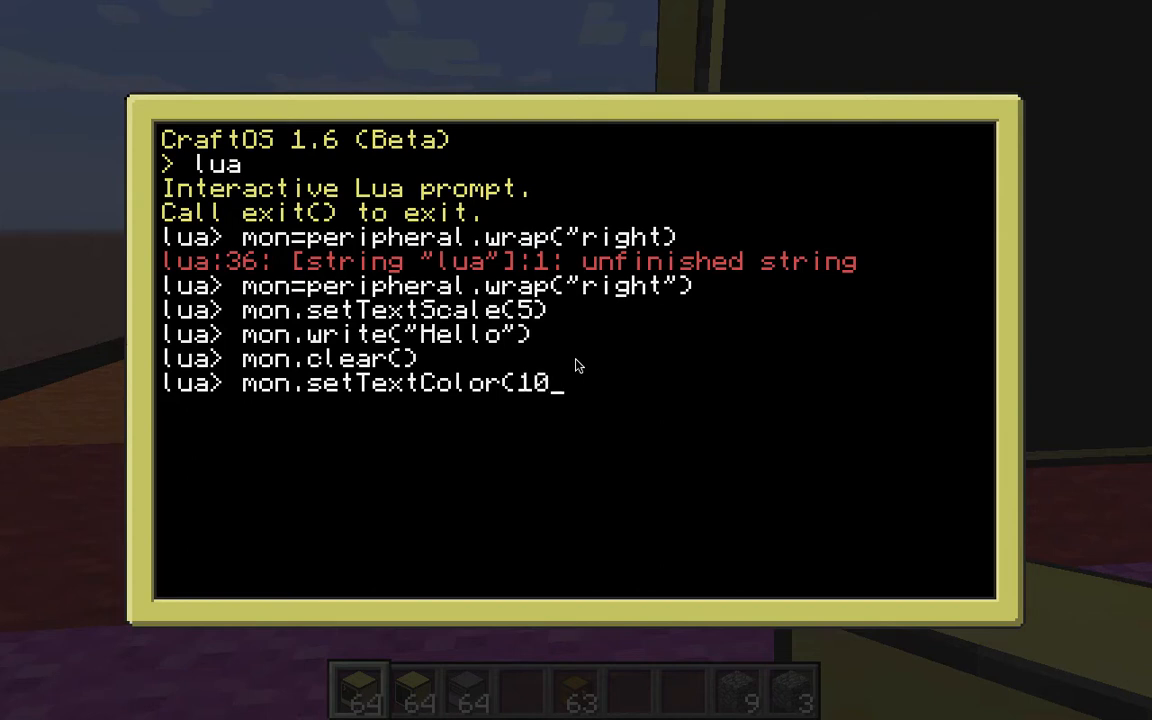
key("Return")
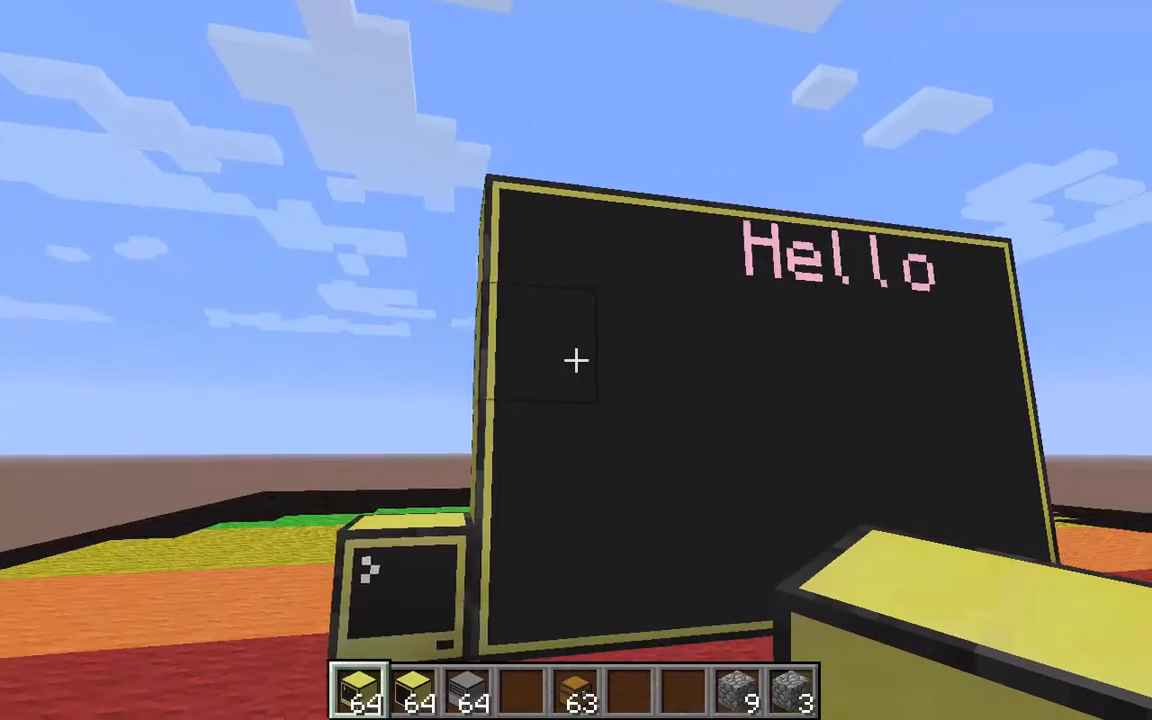
mouse_move(576, 360)
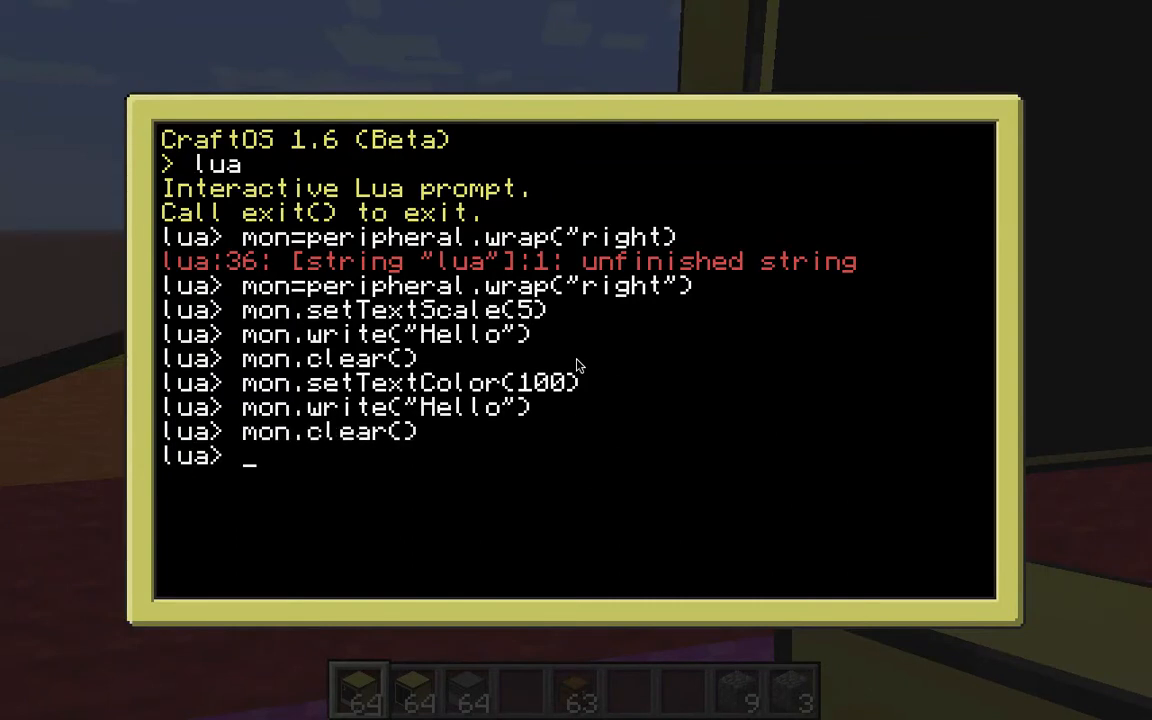
Step: Move the cursor to position (1,1) and write Hello at the top-left
type("mon.")
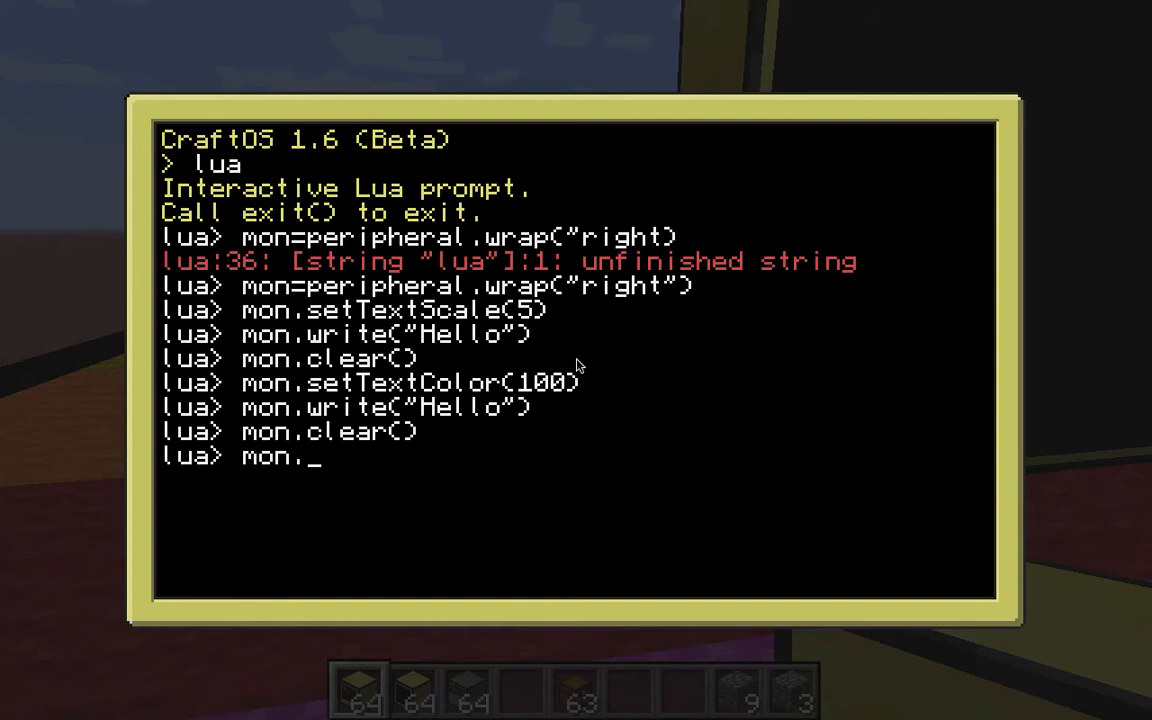
type("setCursr")
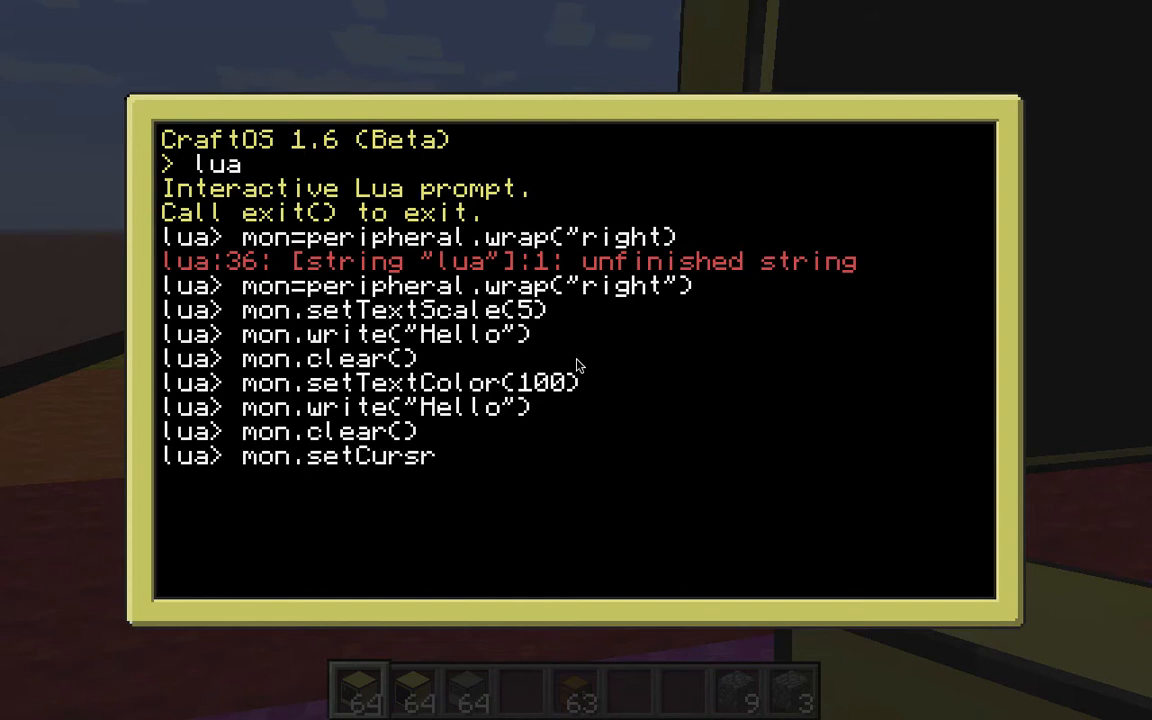
type("or")
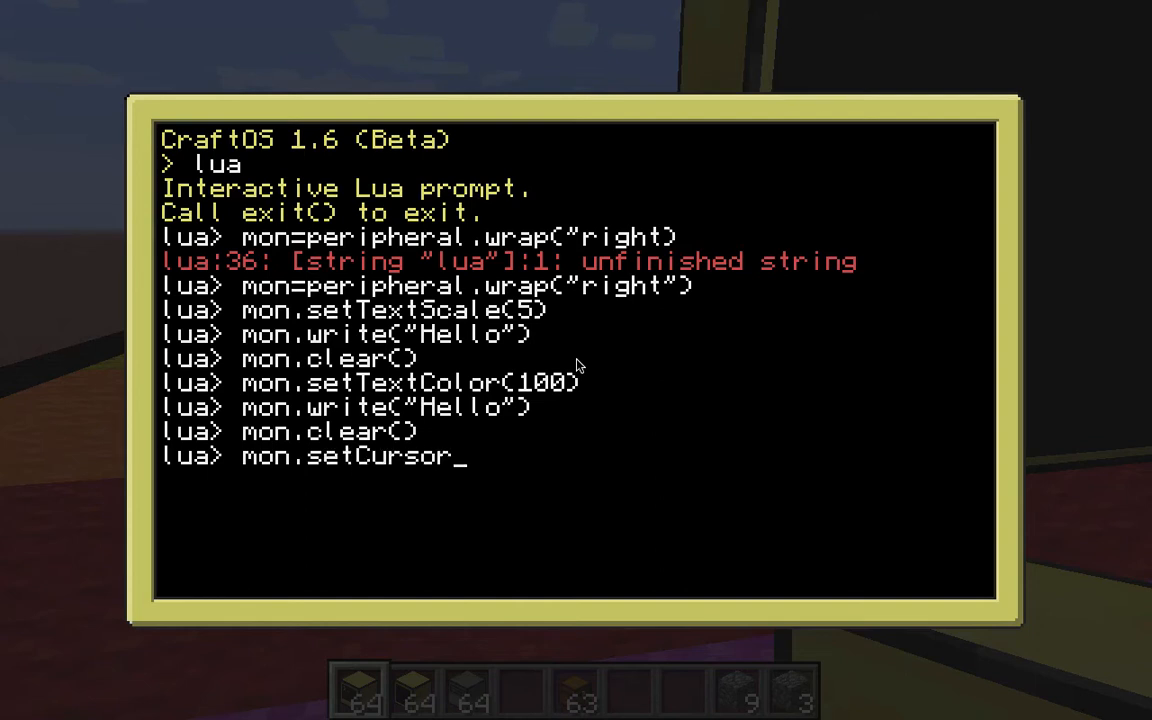
type("Pos(")
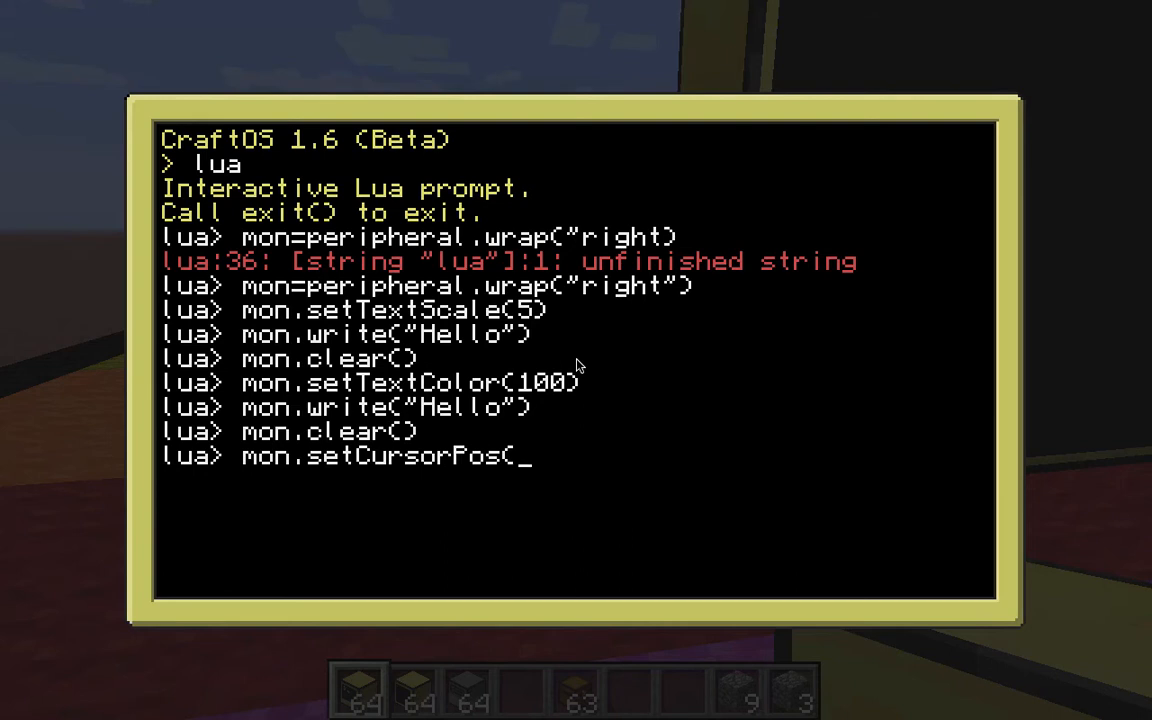
type("1")
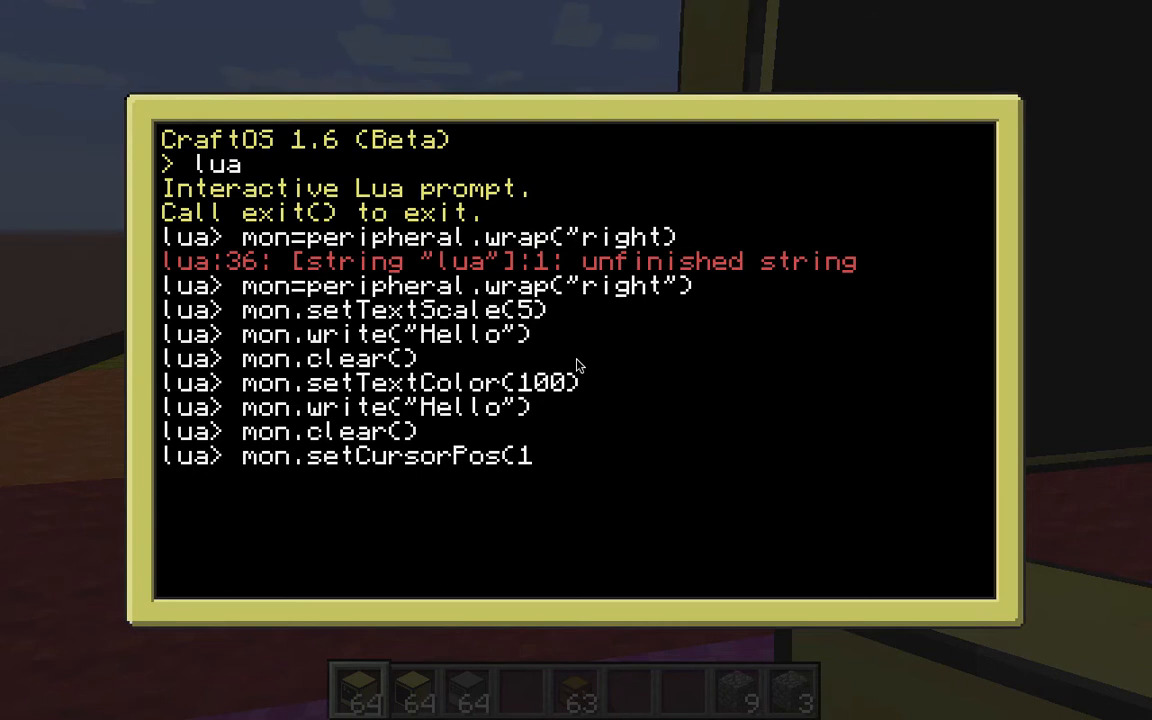
type(",1")
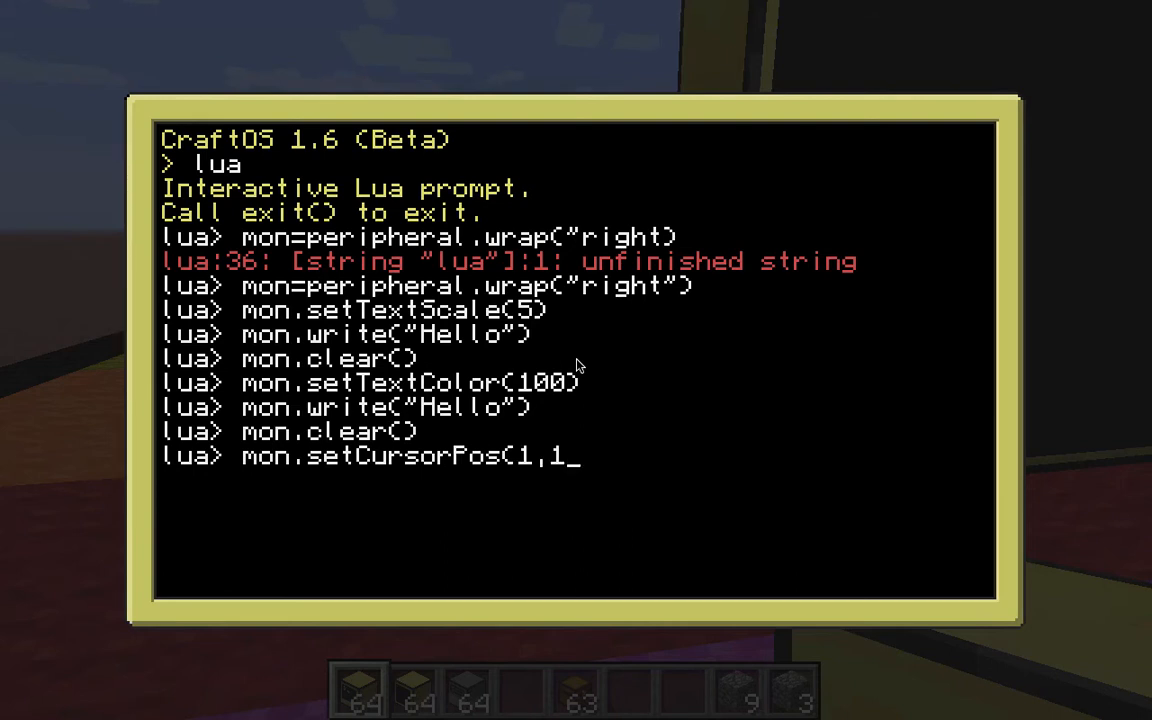
key("Return")
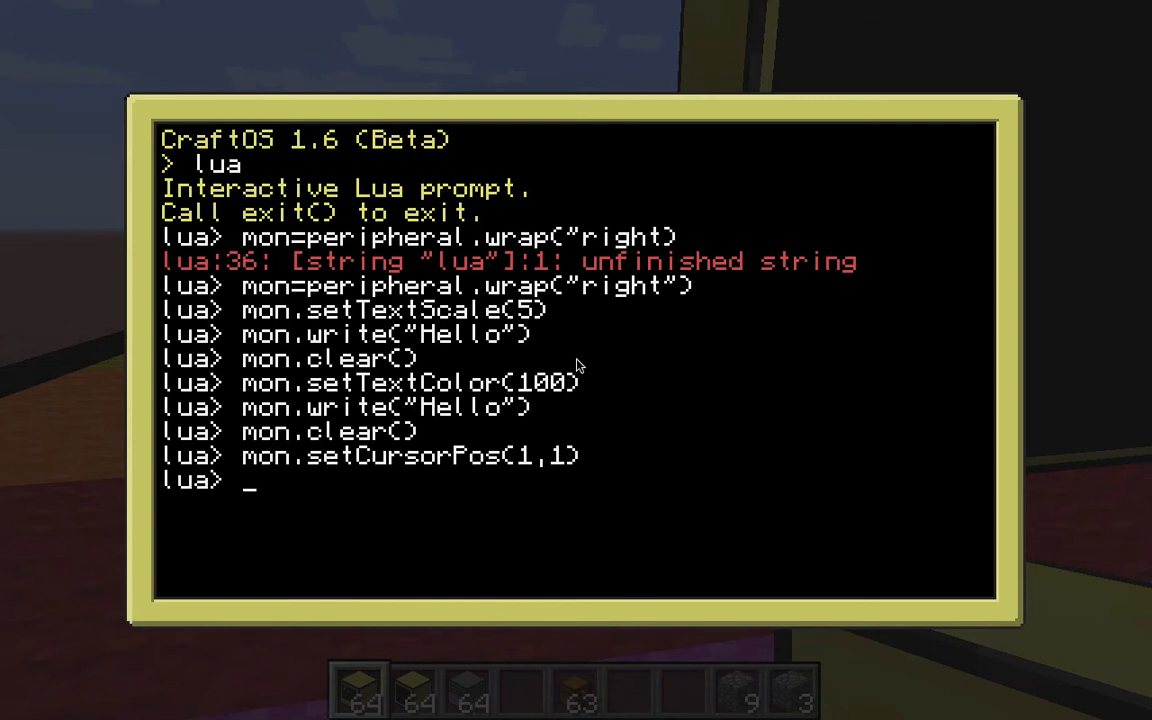
key("Return")
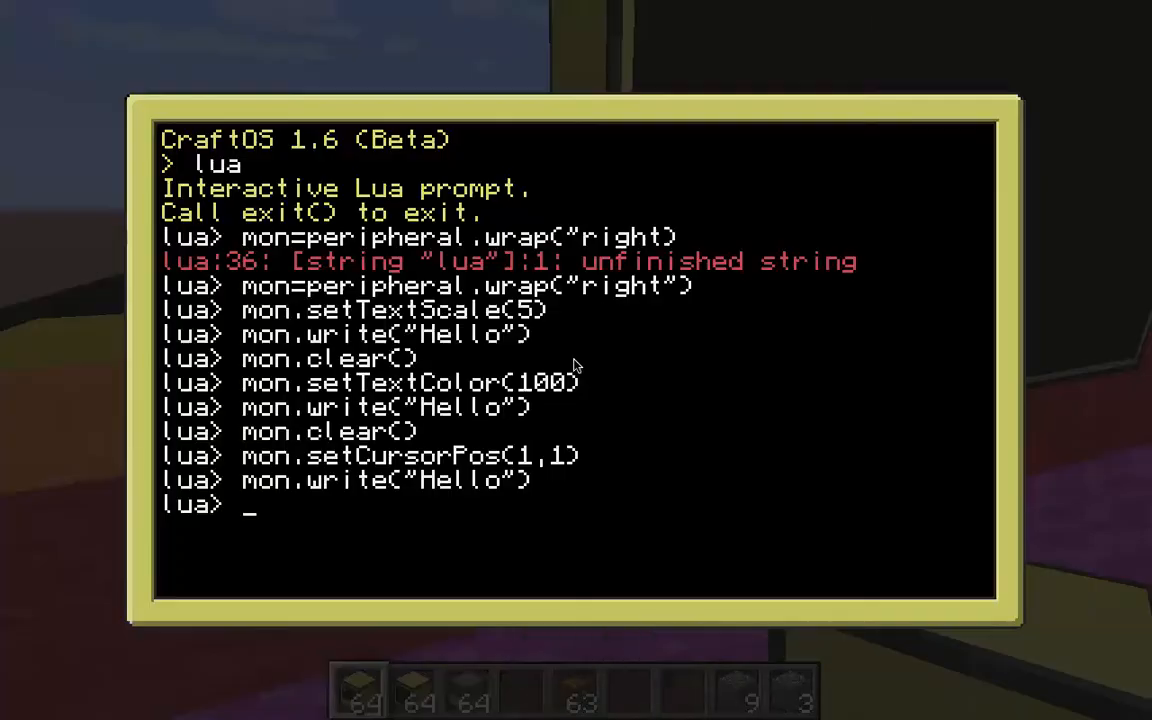
Step: Reset the cursor to (1,1), clear the monitor and write Hello once more
type("mon.setCursorPos(1,1)")
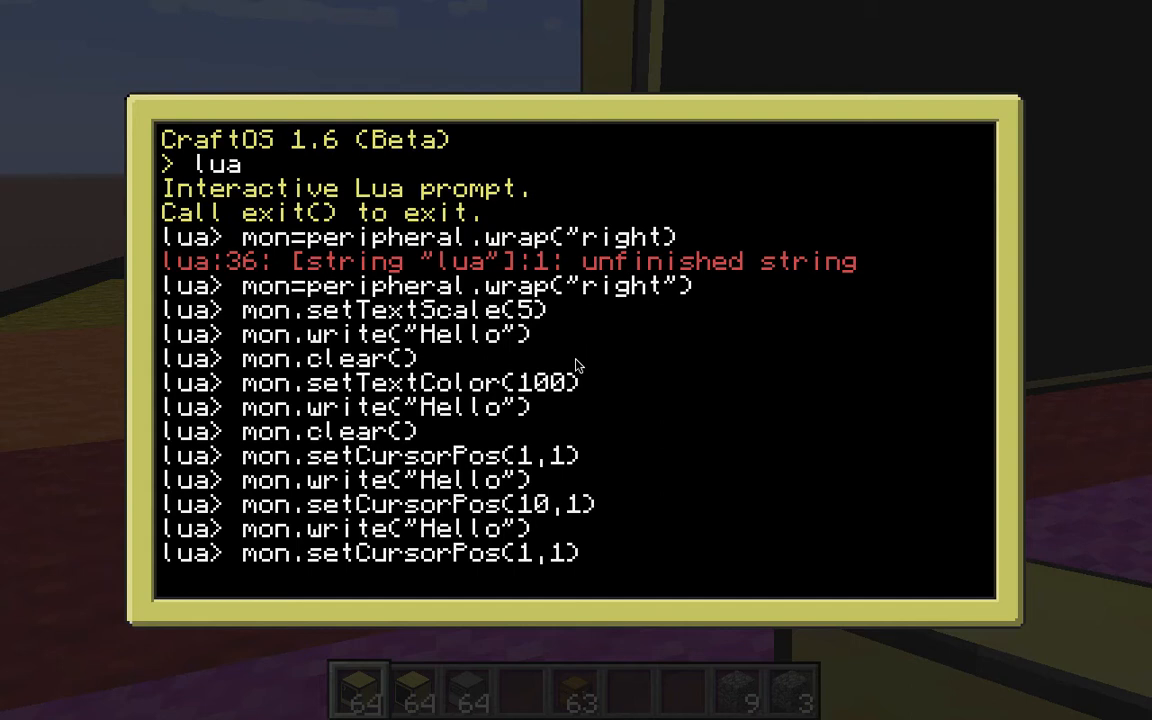
key("Return")
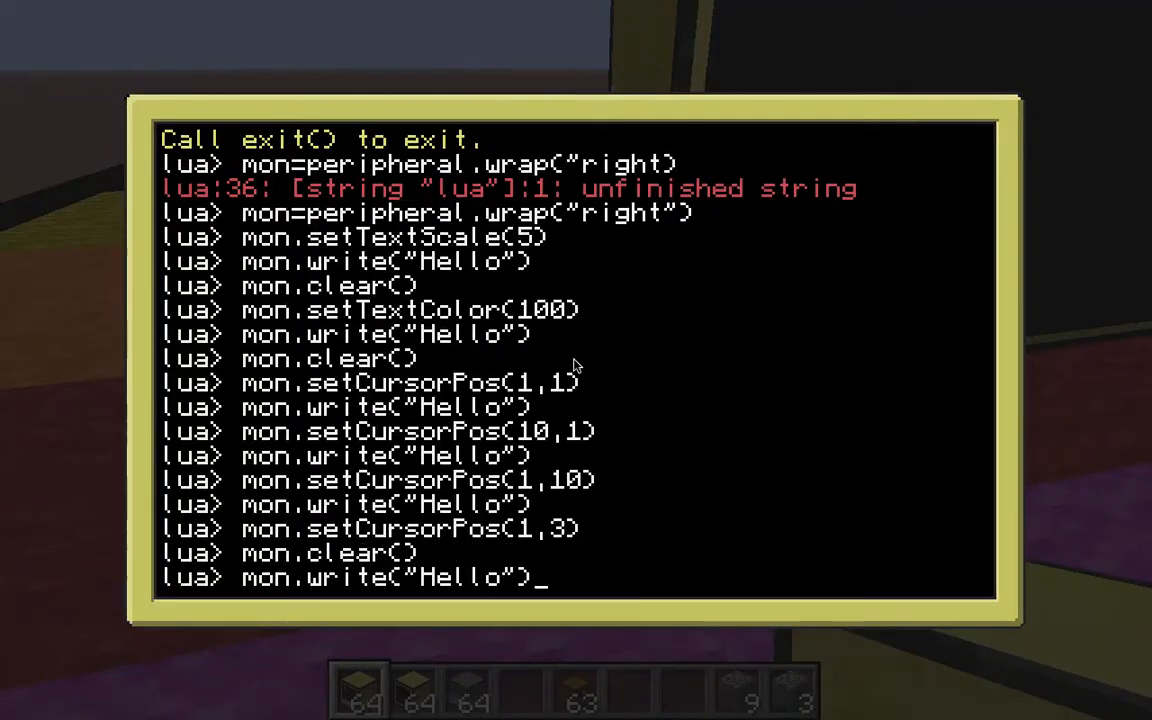
key("Escape")
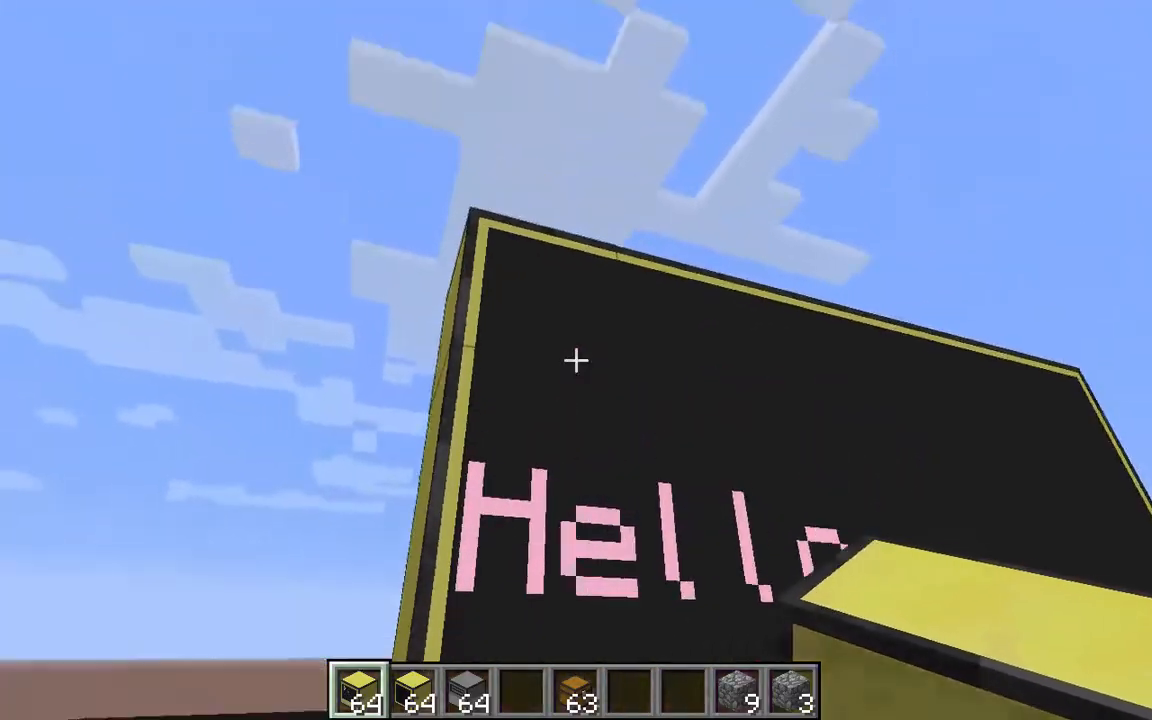
mouse_move(576, 360)
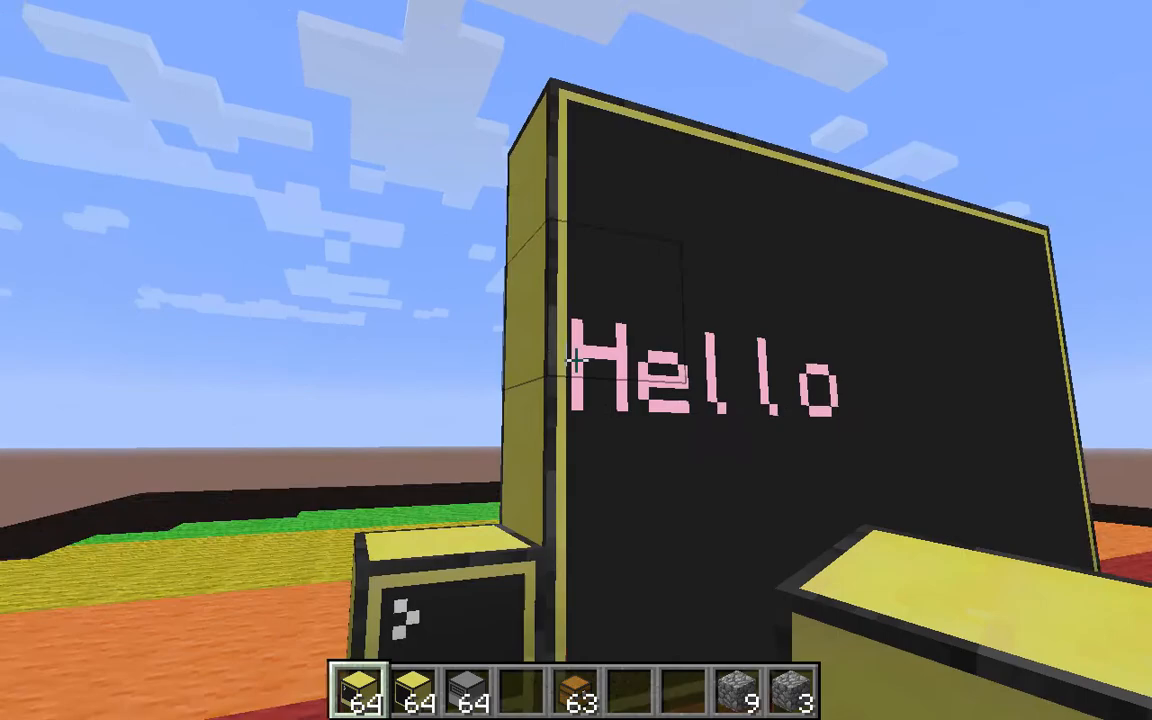
mouse_move(576, 360)
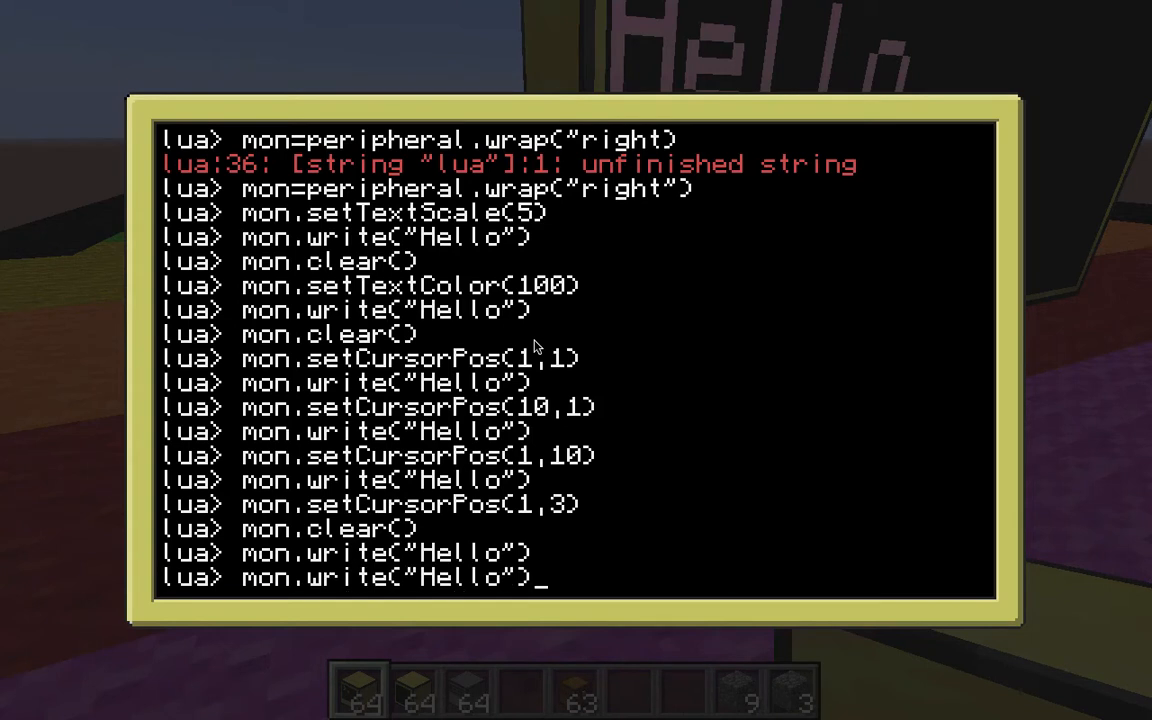
Step: Clear the monitor, set its text colour to 200, then leave the Lua prompt with exit()
type("mon.clear()")
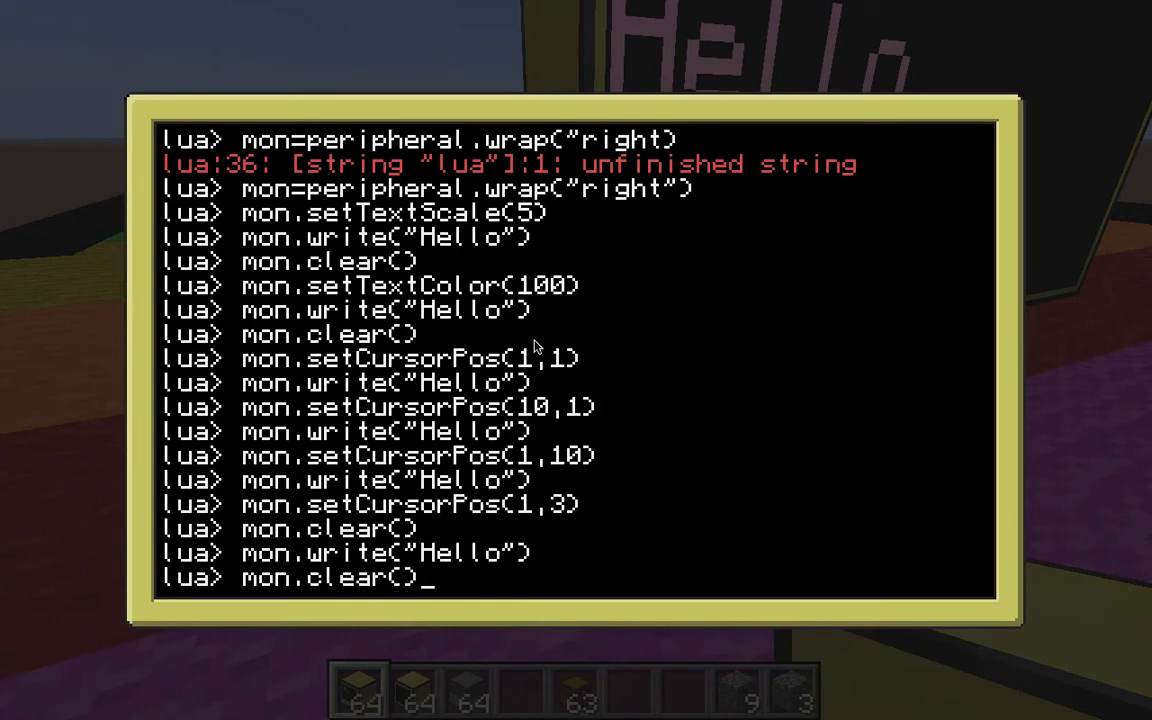
type("mon.setTextColor(")
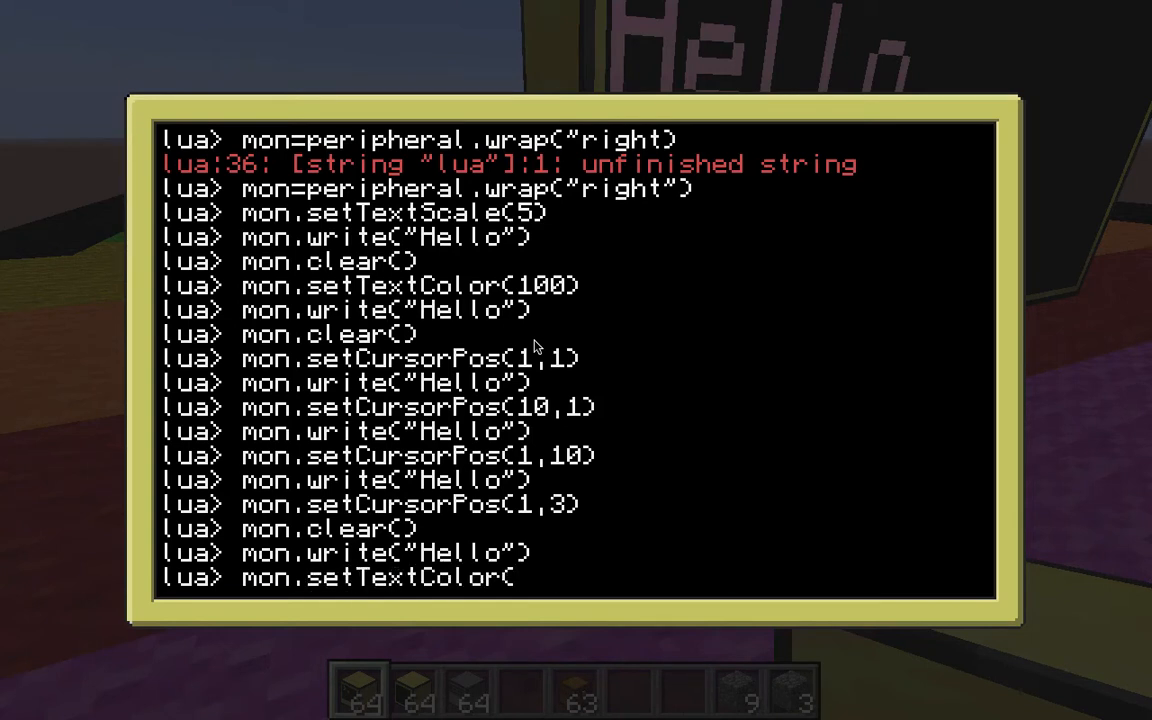
type("mon.setTextColor(200)")
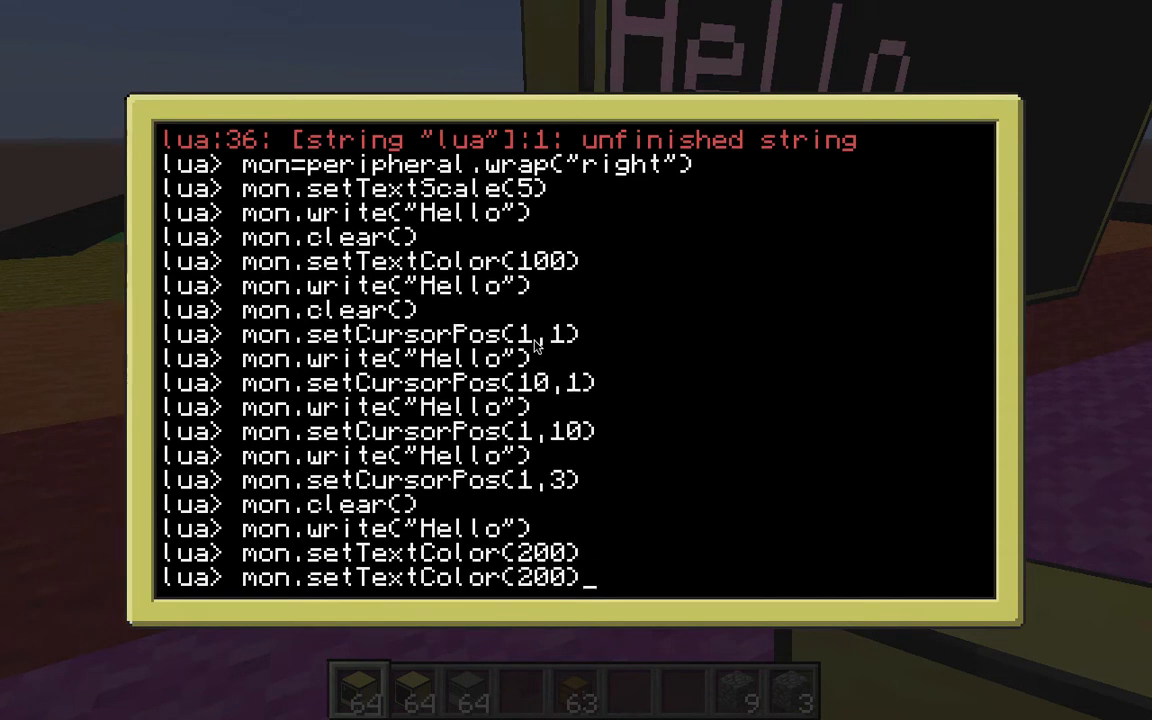
key("Escape")
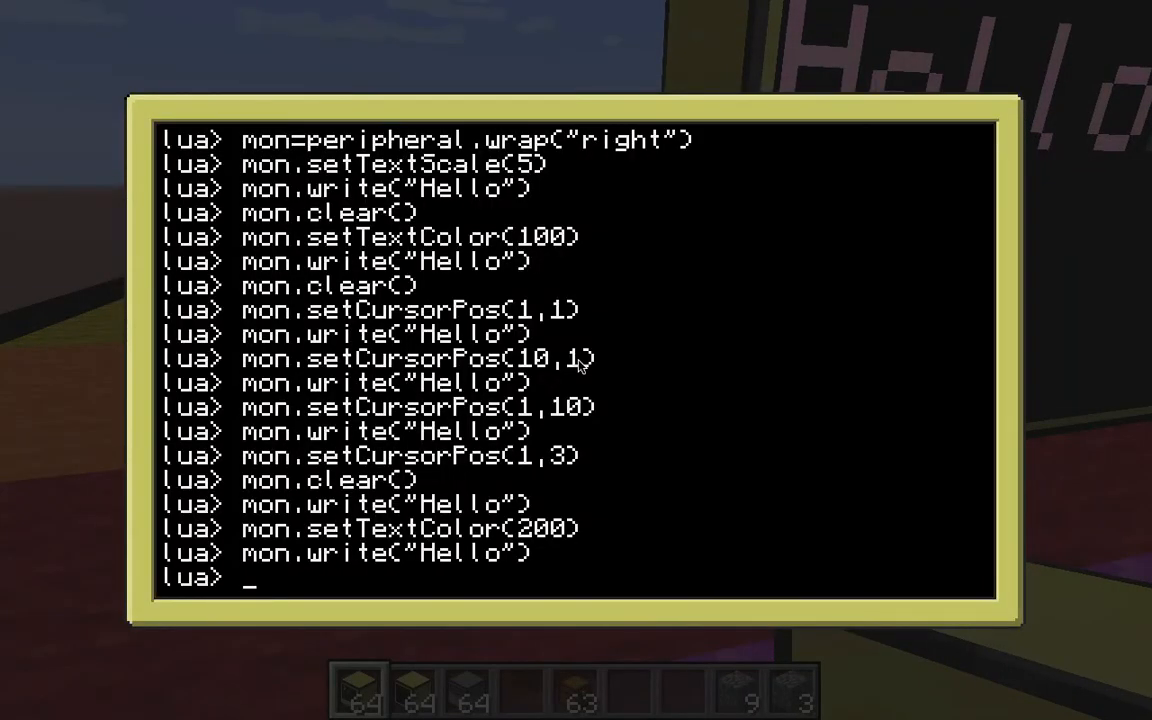
type("exit()")
type("edit startup")
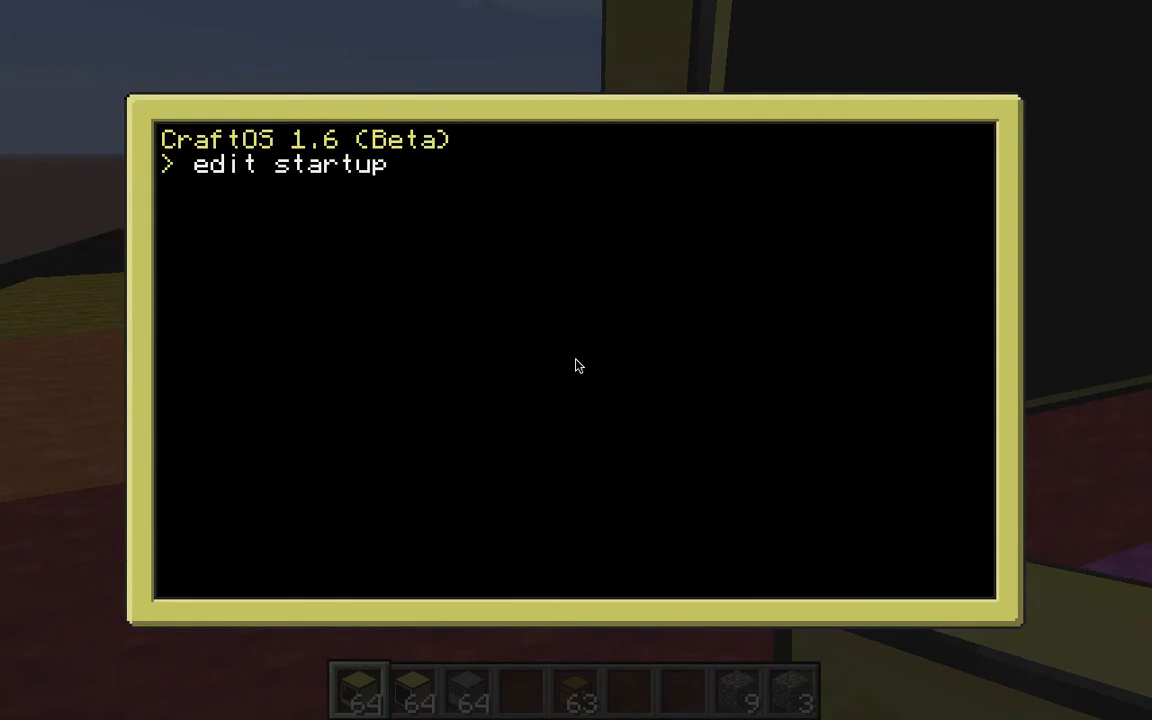
Step: In the startup script, wrap the right monitor, clear it and set text scale 2
key("Return")
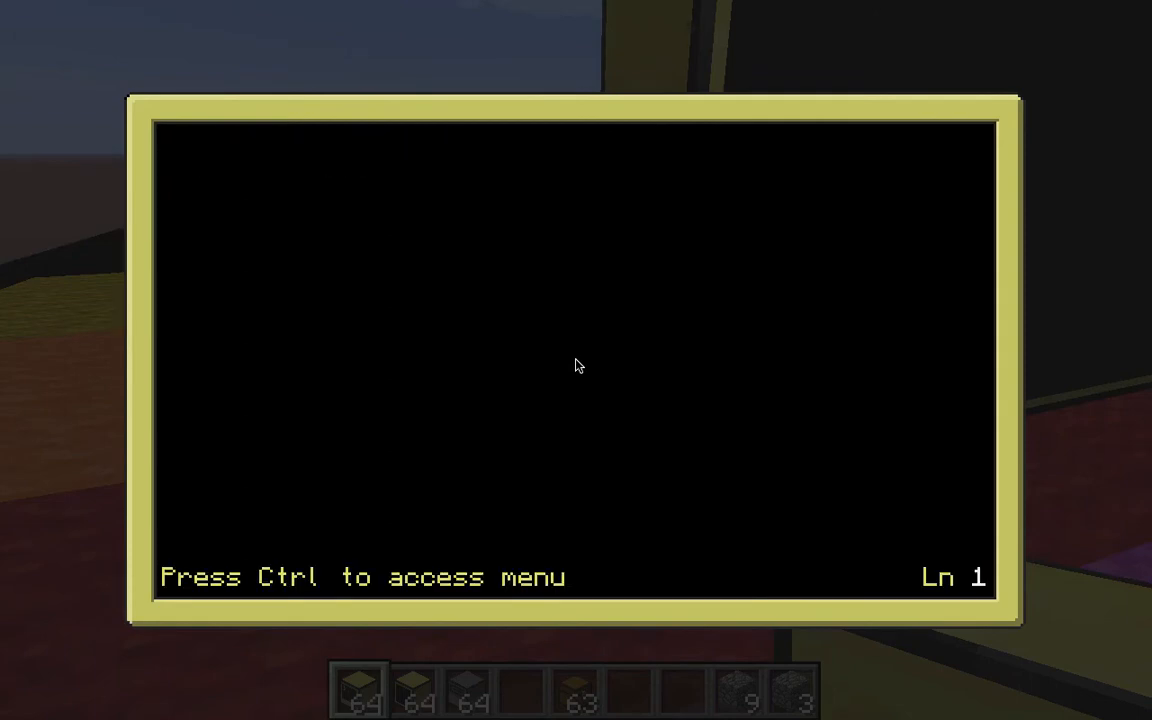
type("mon.")
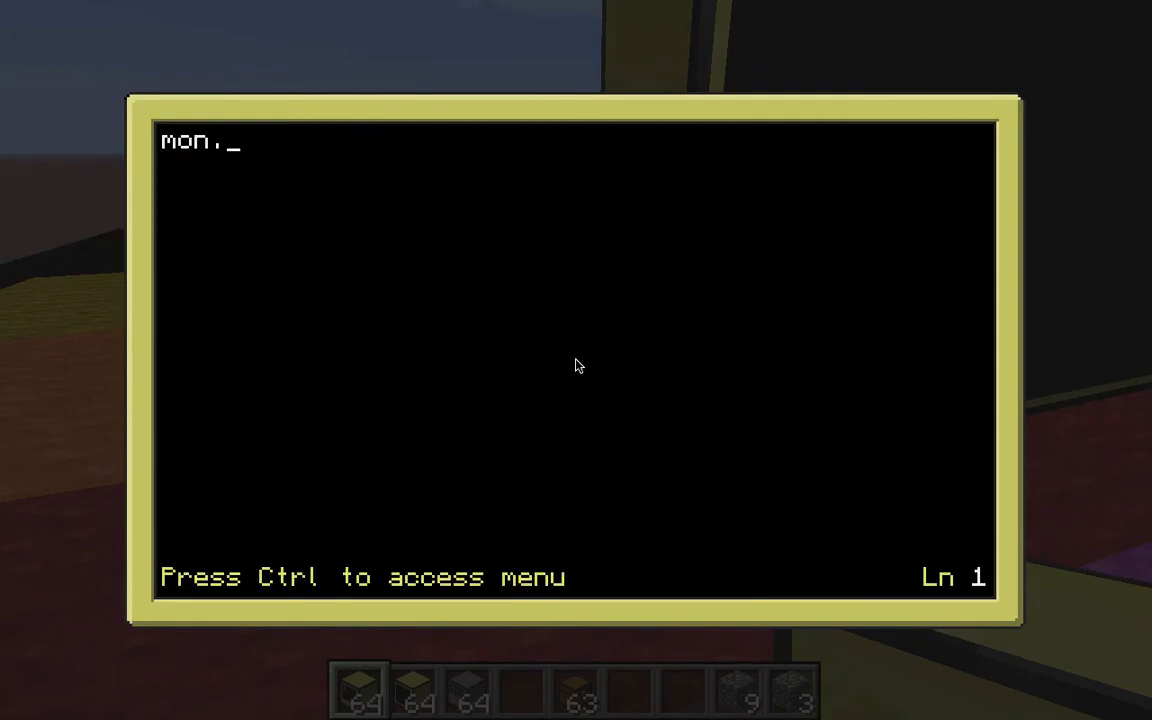
type("=peripheral")
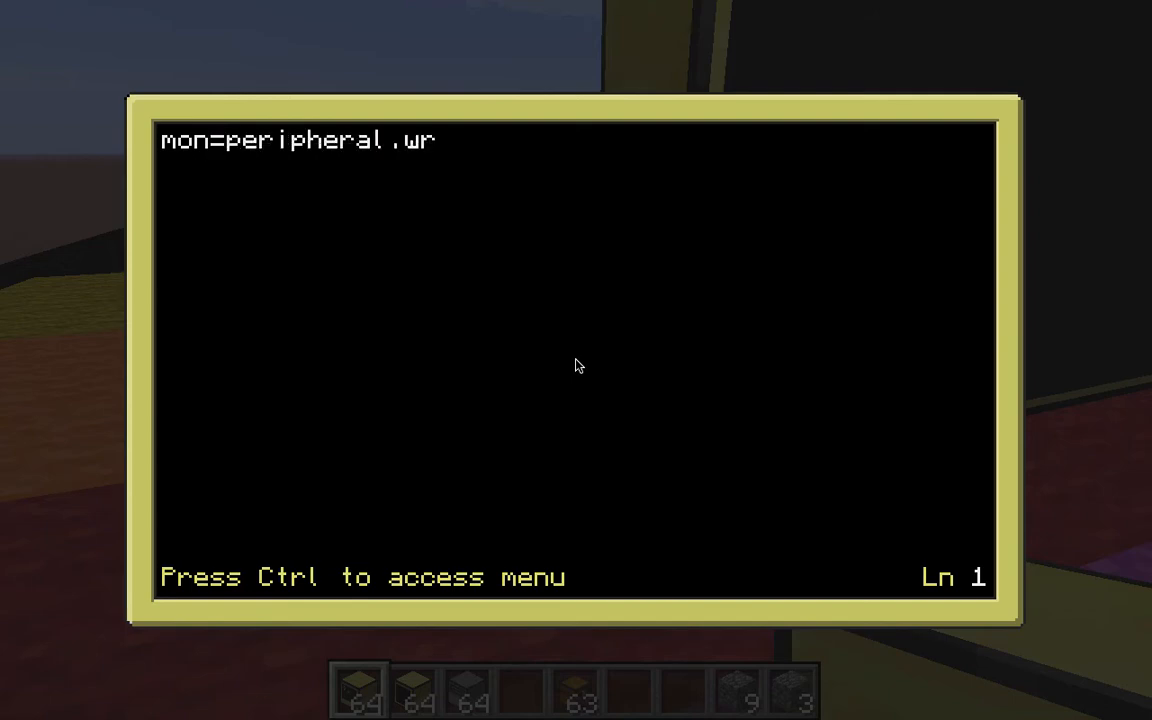
type("apC\"right\")")
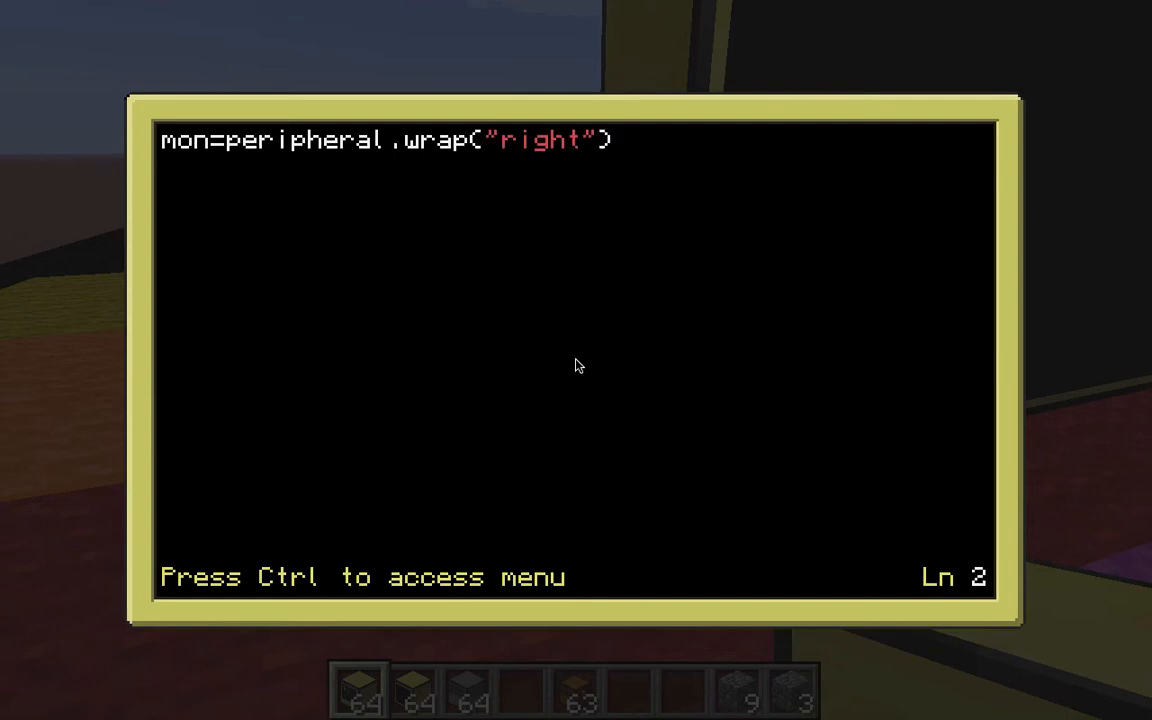
type("mon.")
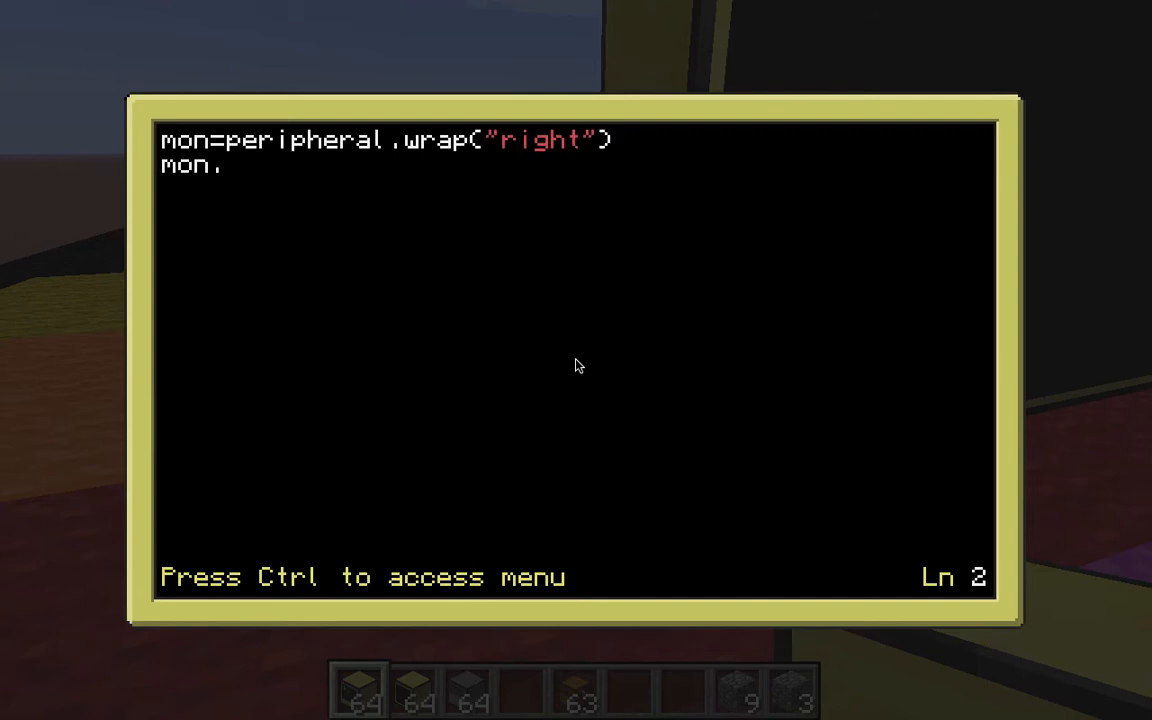
type("st")
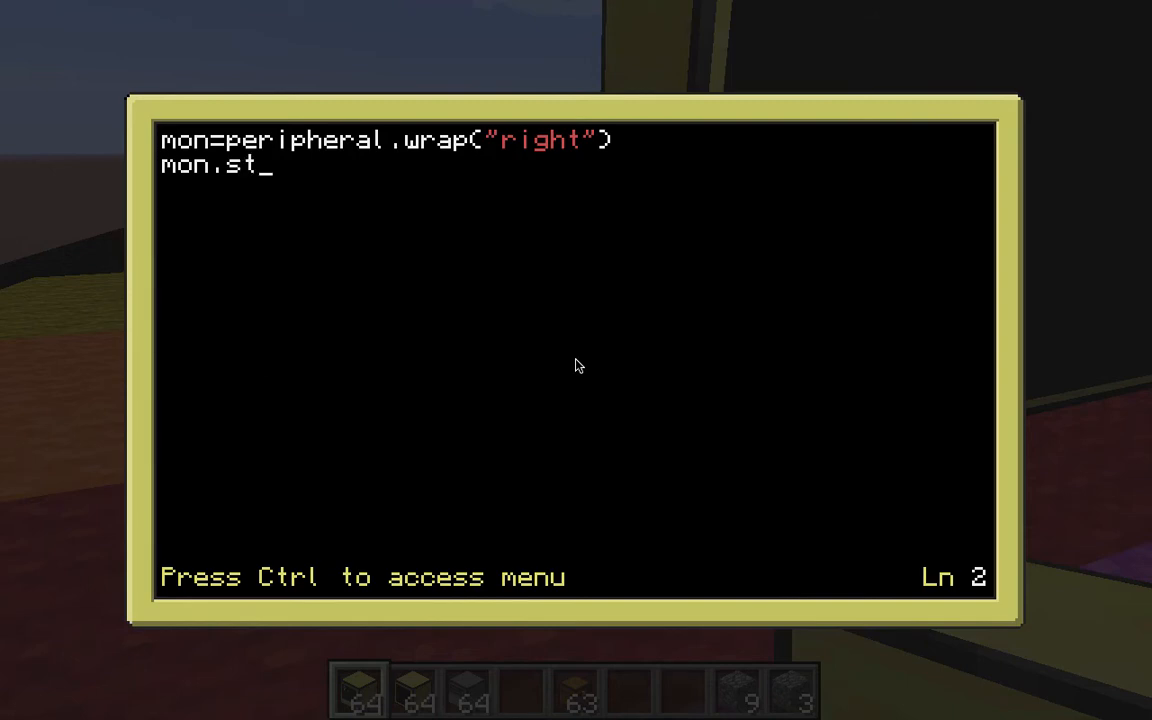
type("etT")
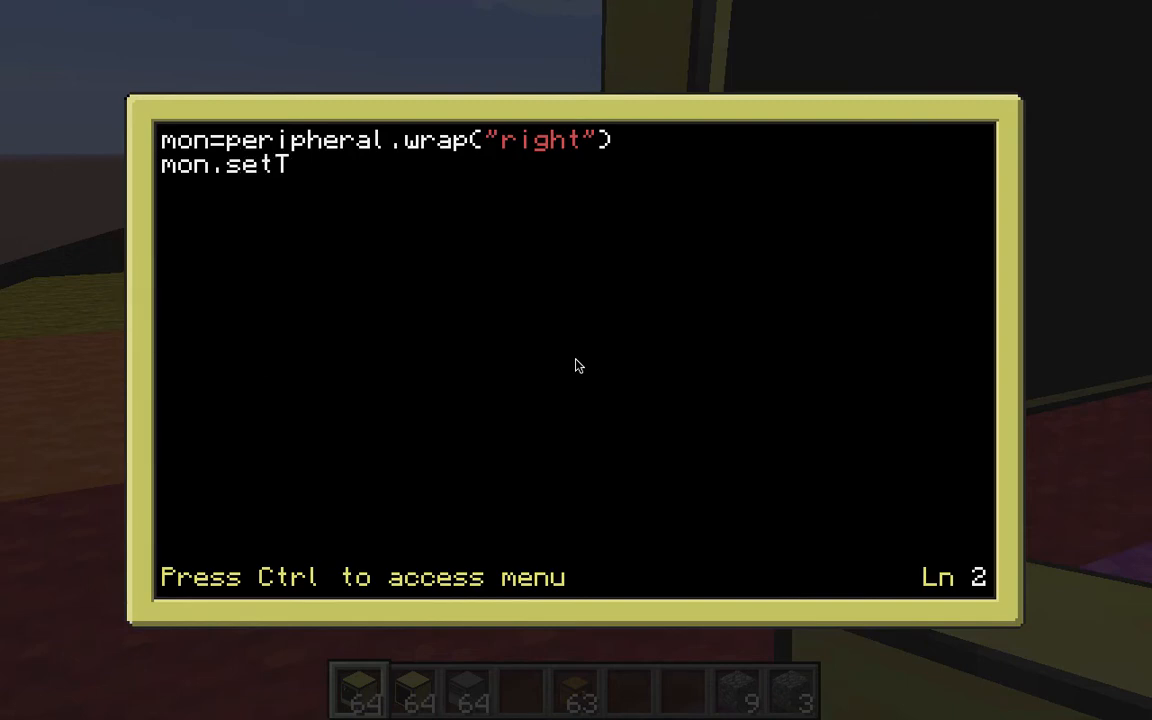
key("Backspace")
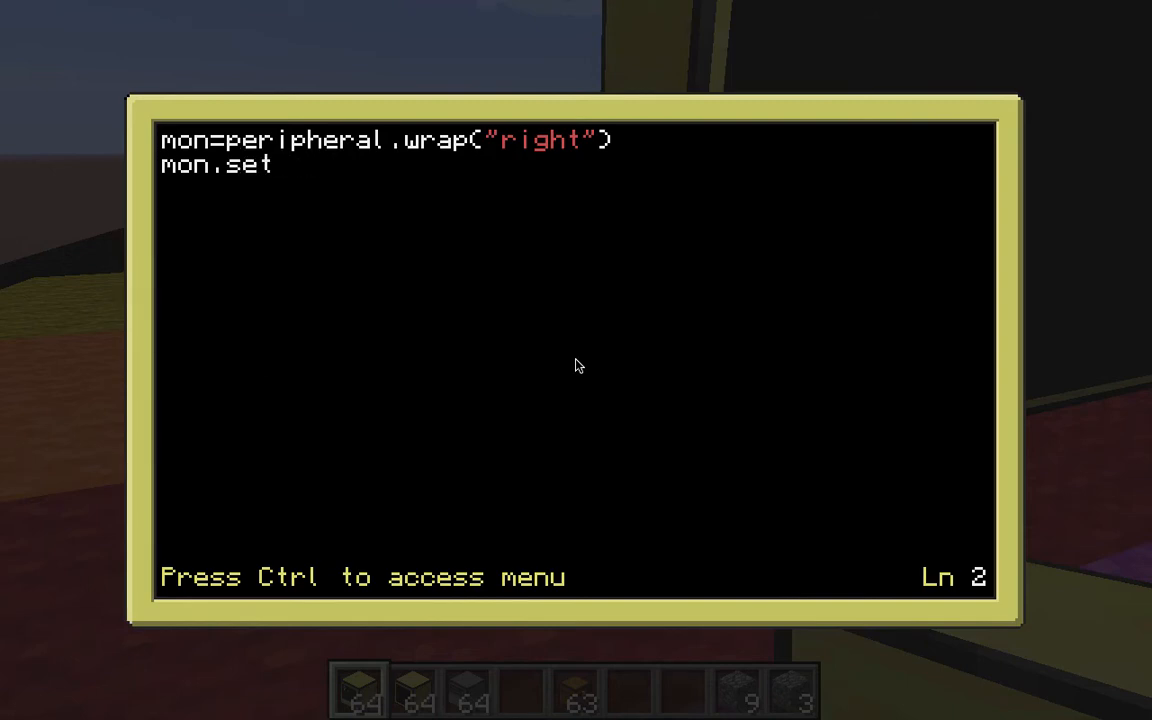
type("clear(")
type("m")
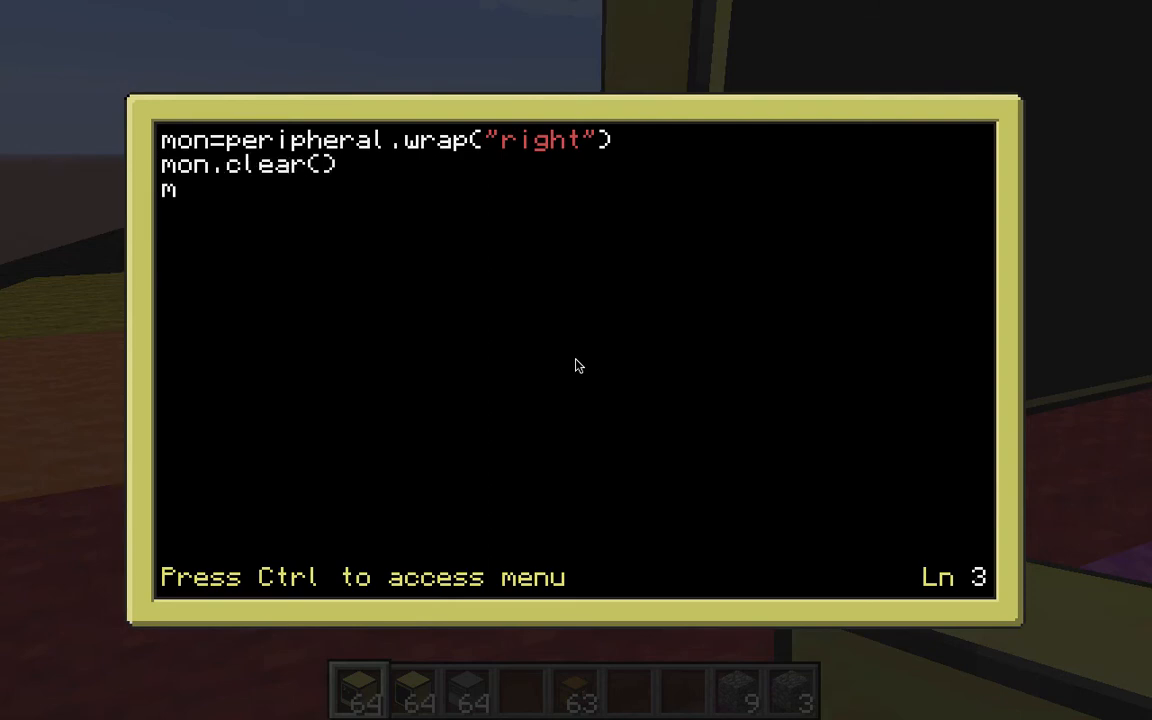
type("on.")
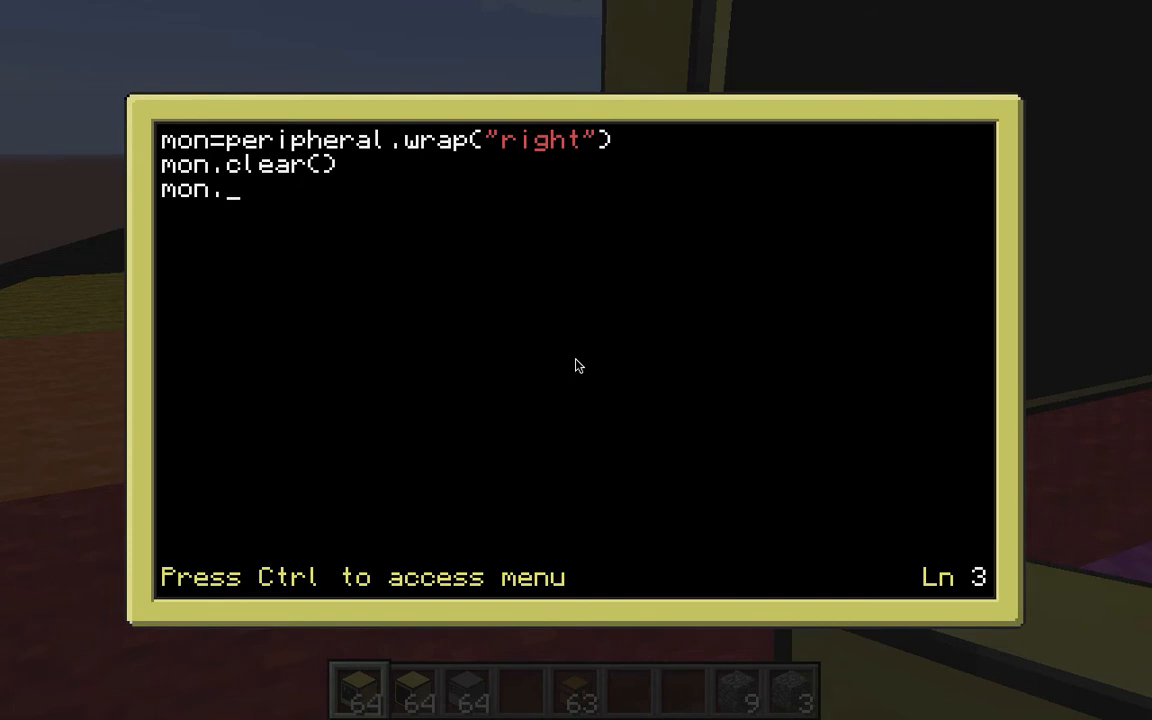
type("setText")
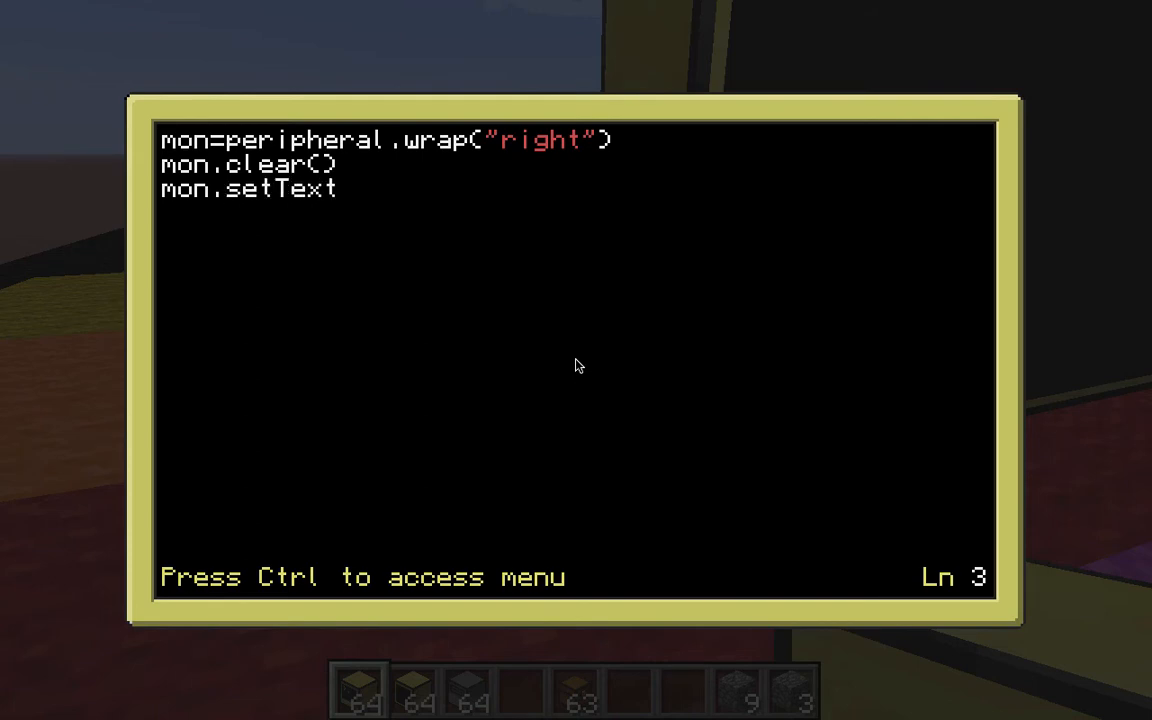
type("Scale(2)")
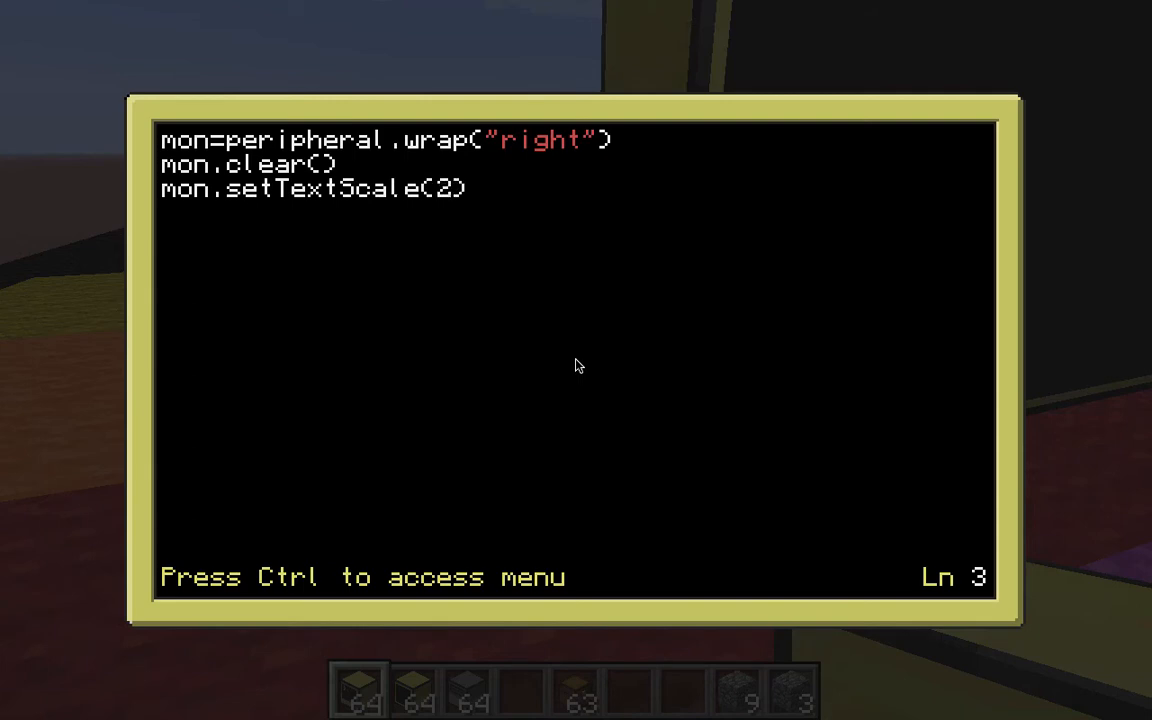
Step: Add lines setting text colour 5, cursor position (1,1) and writing Hello
type("se")
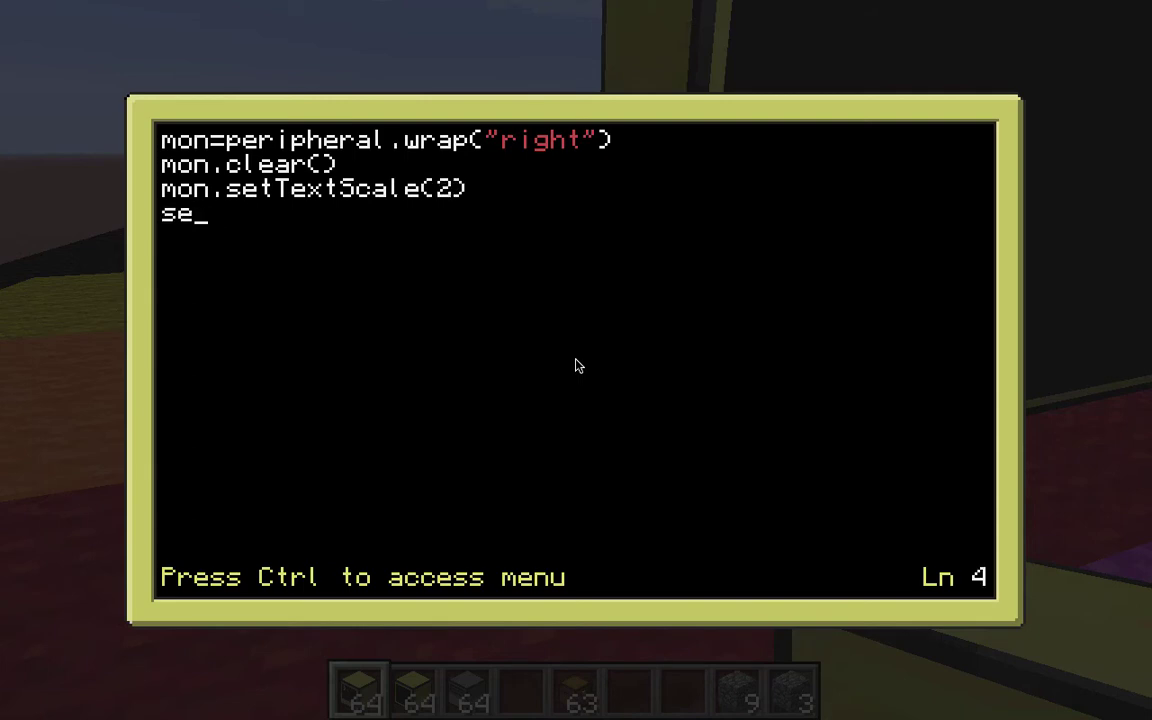
type("mon.Set")
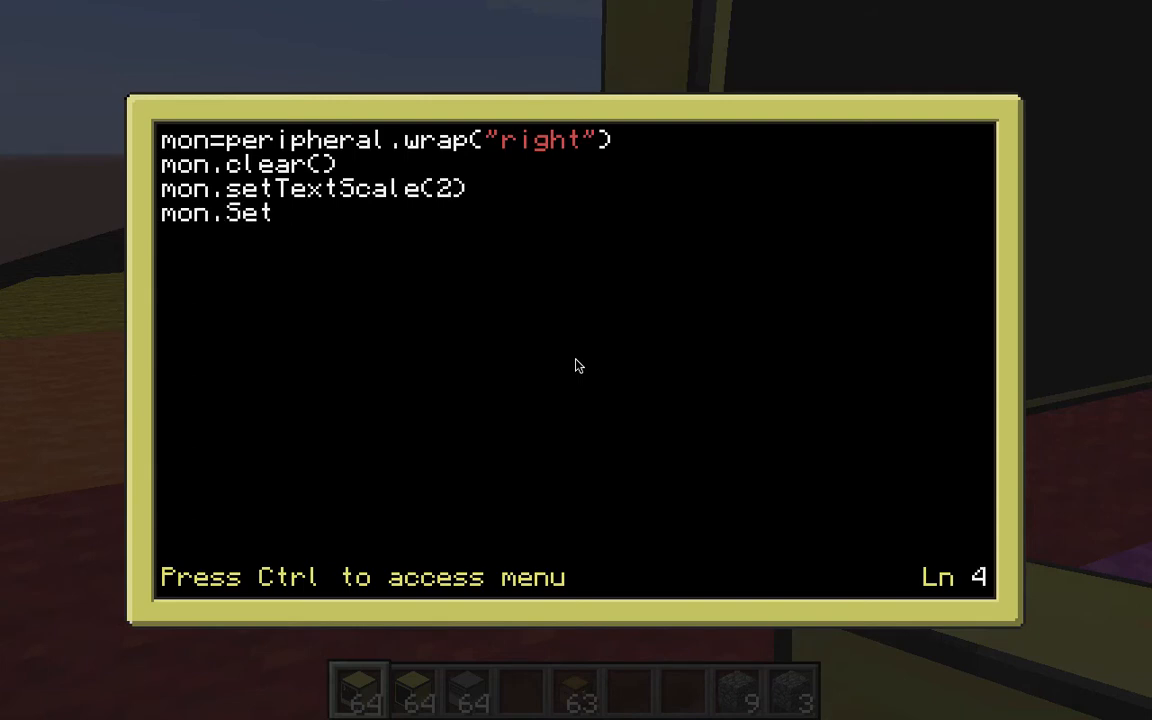
type("etT")
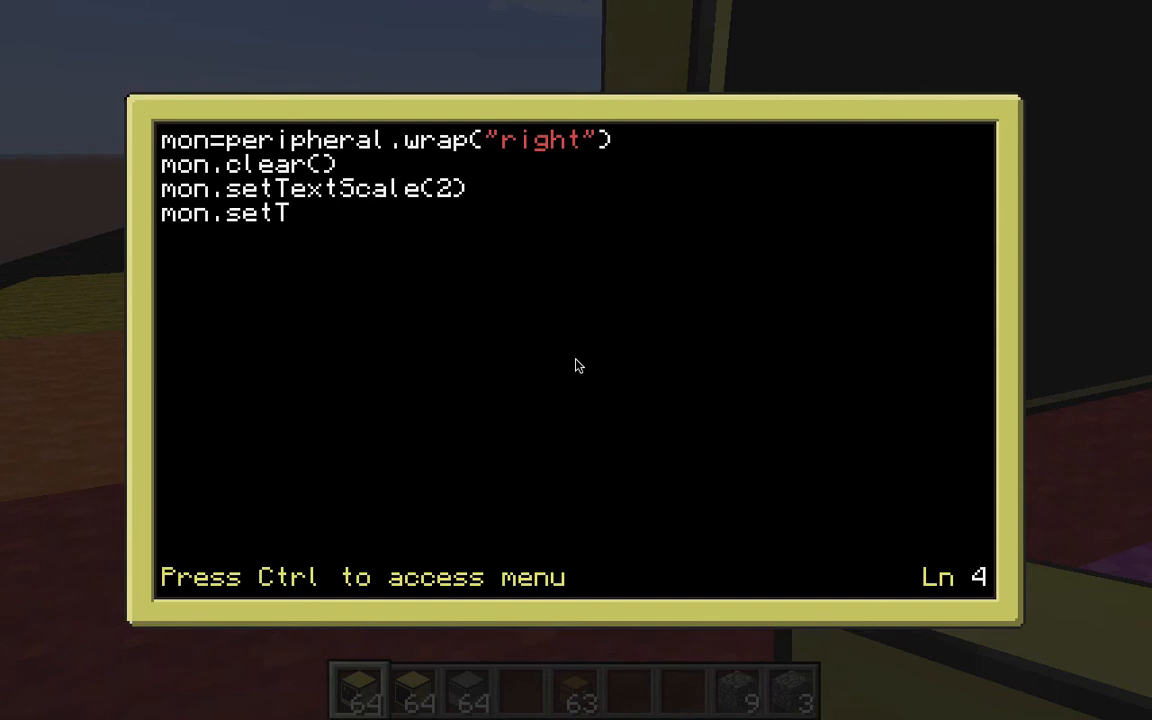
type("ext")
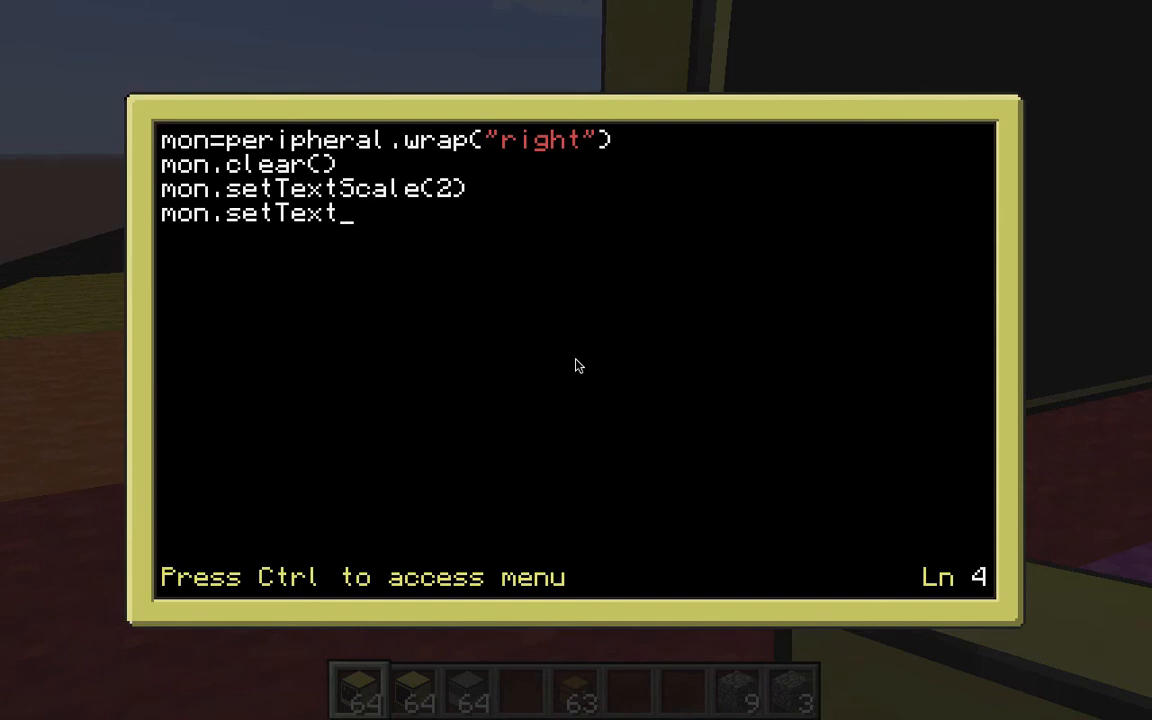
type("Color(5)")
left_click(576, 238)
type("mo")
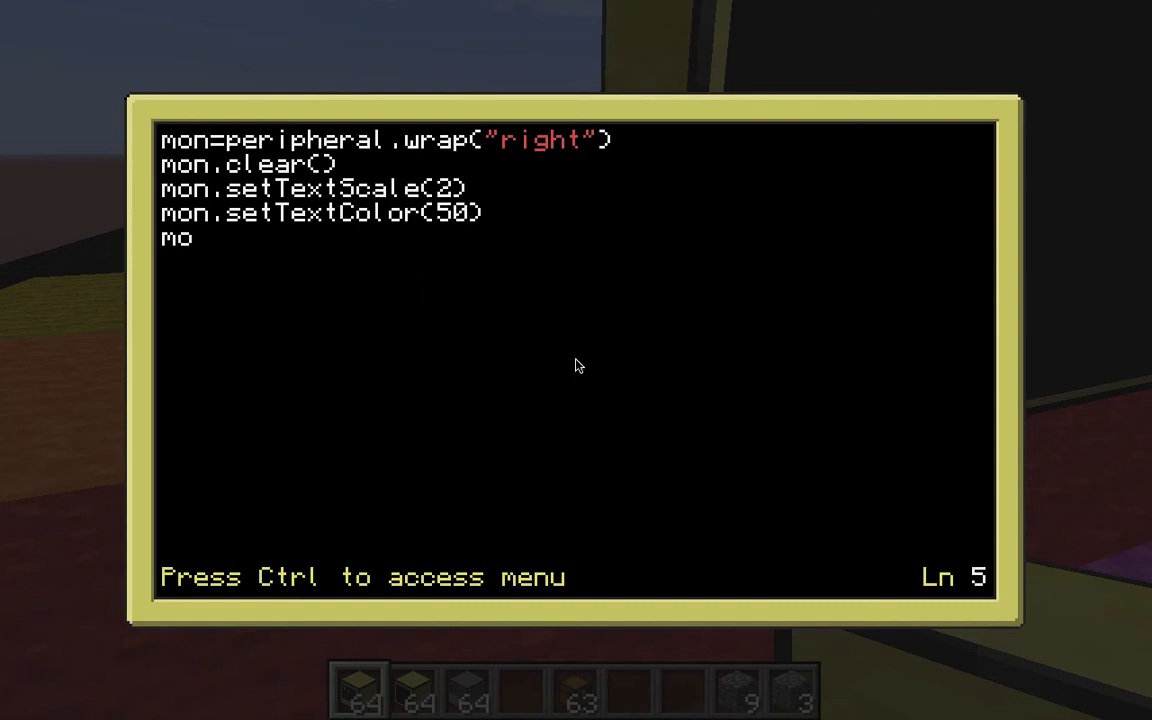
type("n.setCursorPso")
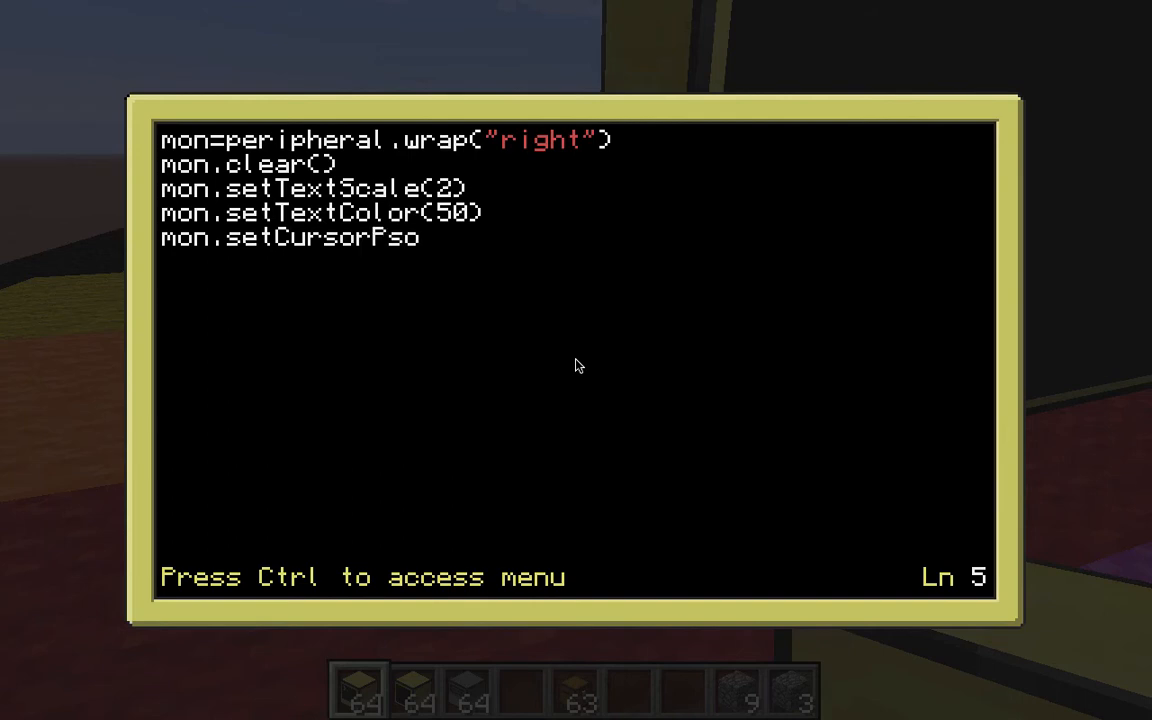
type("s(")
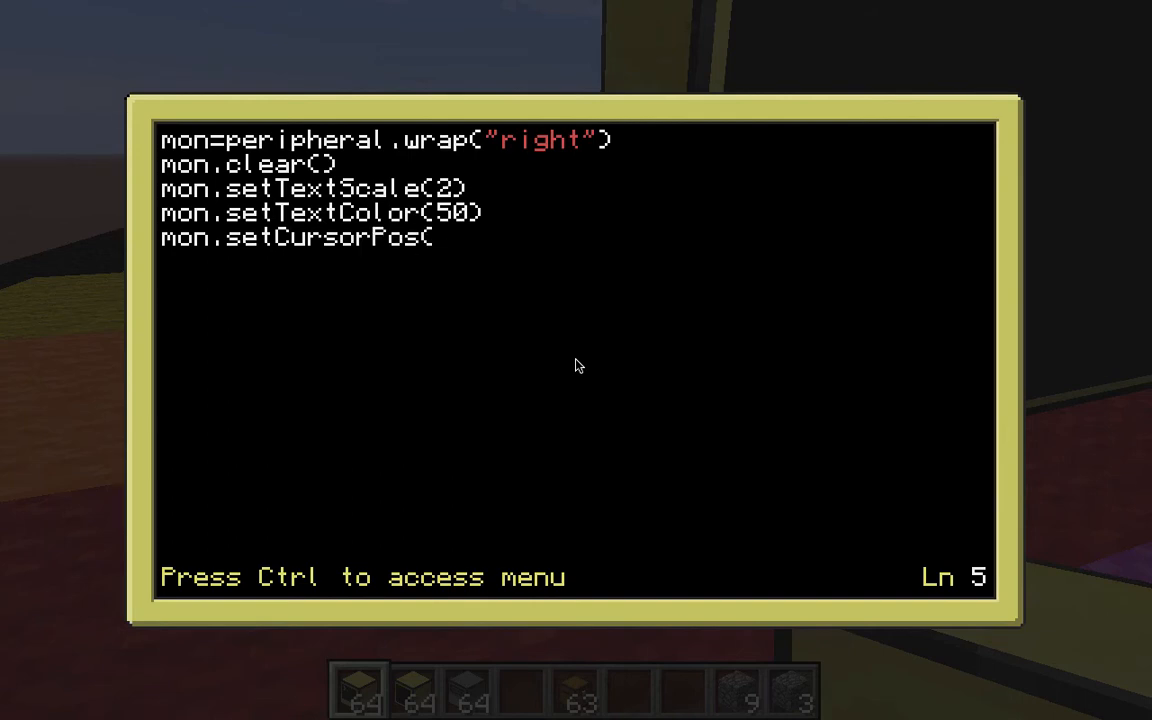
type("1")
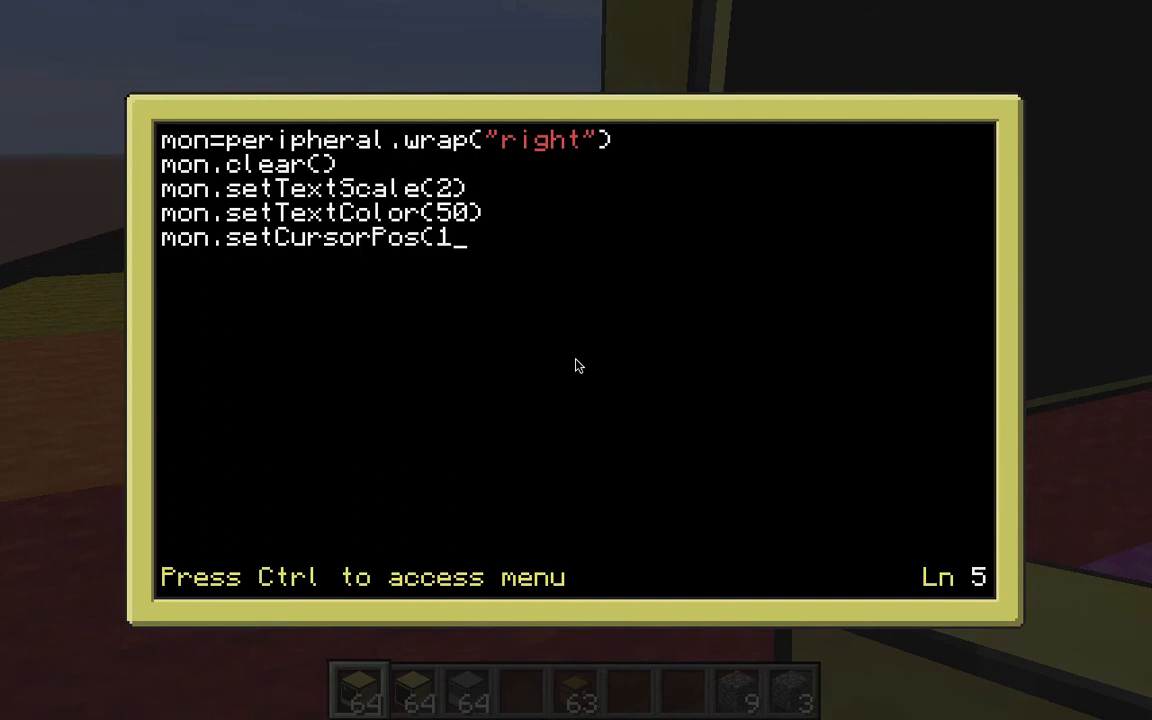
type(",")
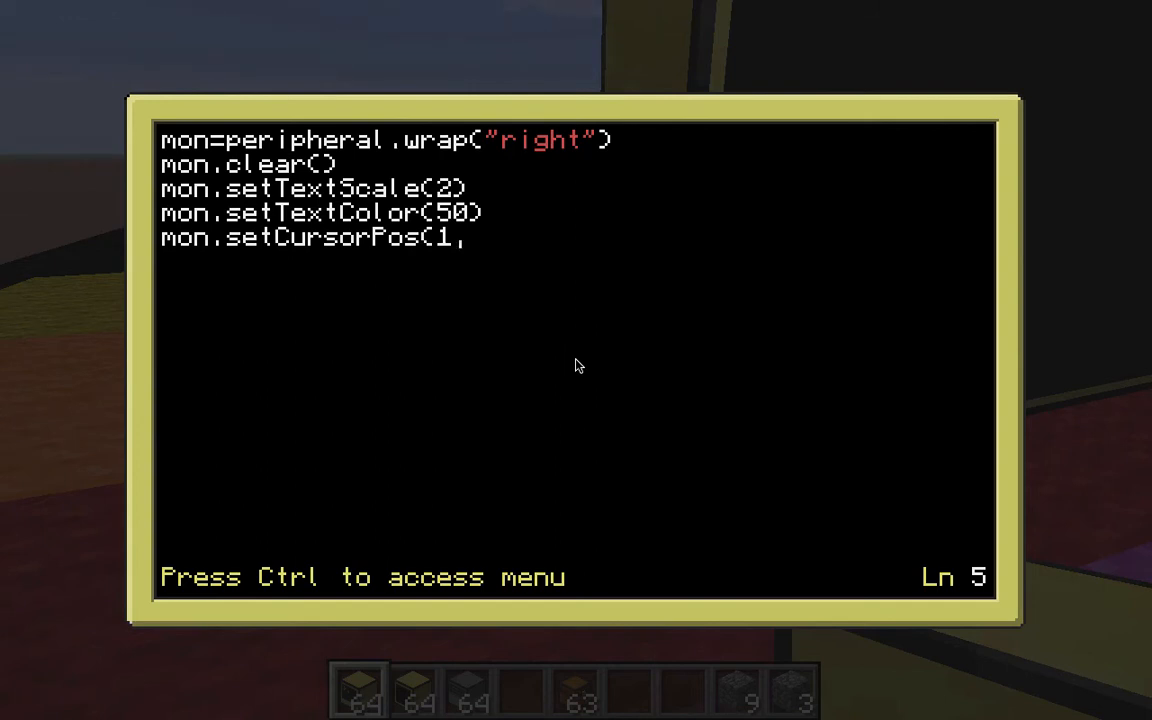
type("1")
left_click(576, 262)
type("mon.")
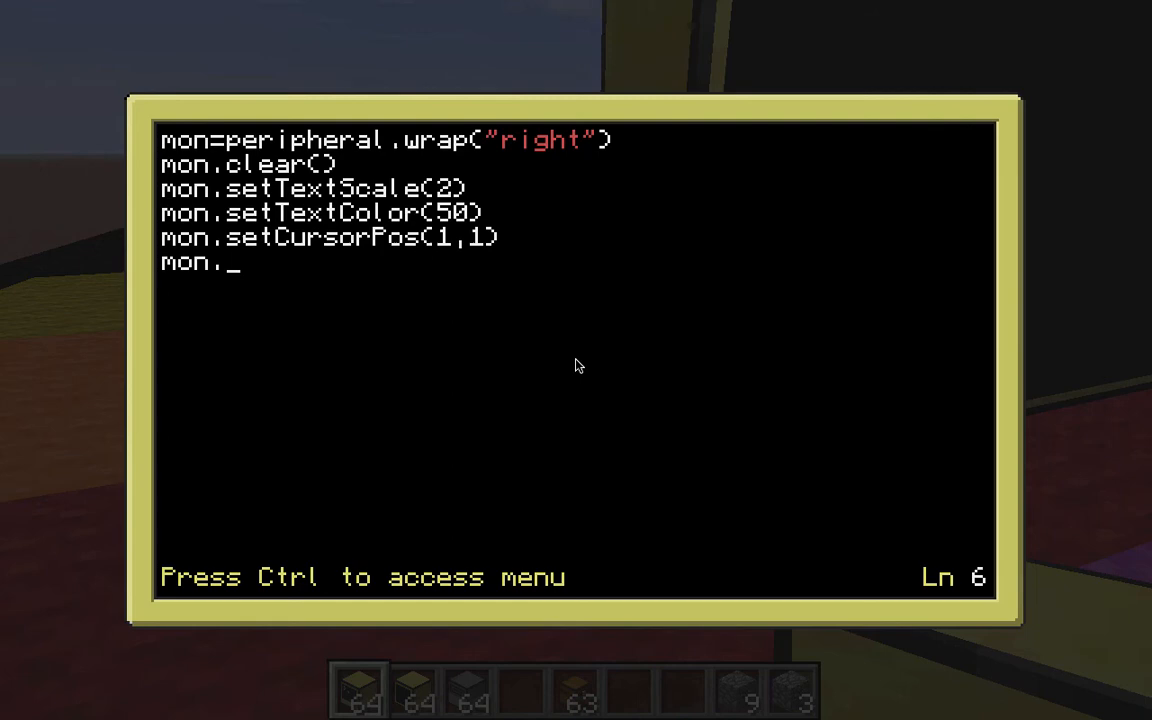
type("write\"(")
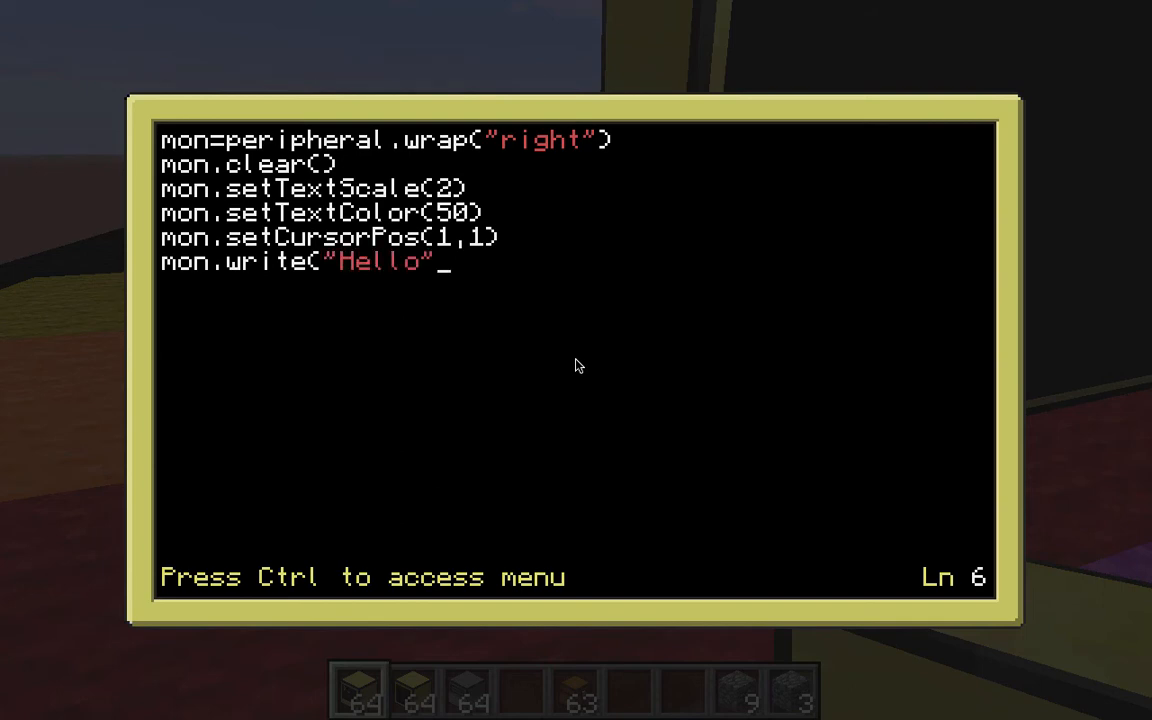
type(")")
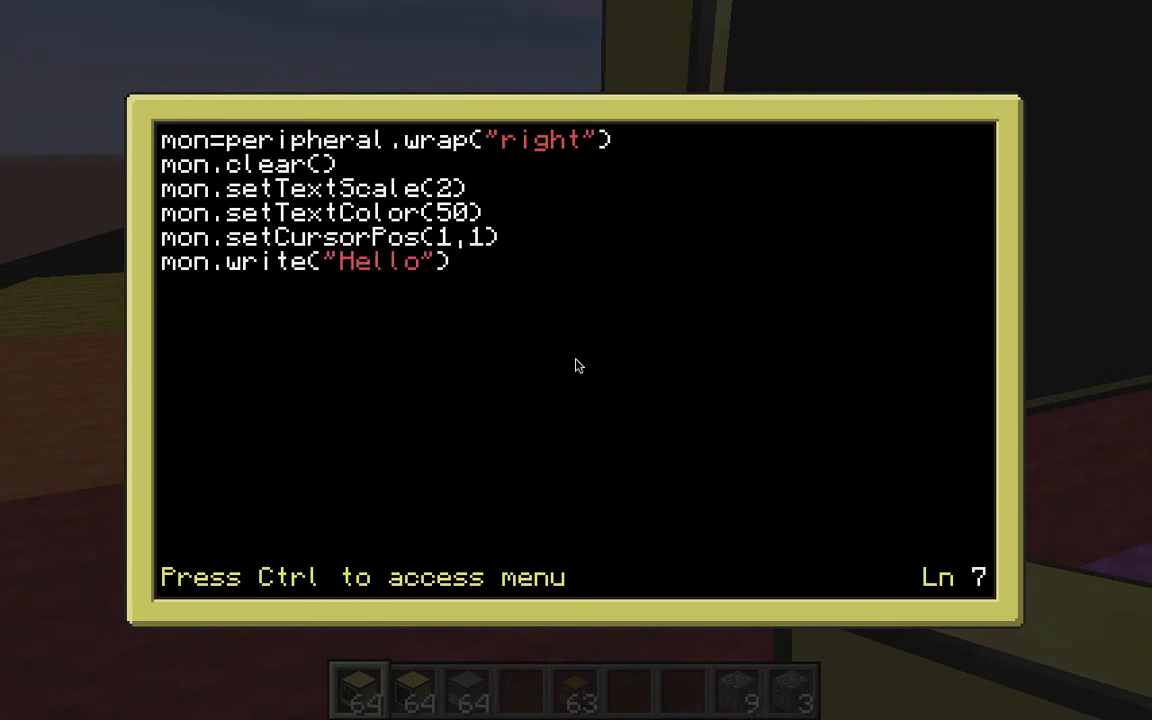
Step: Add lines switching to text scale 1 and text colour 100 for the second message
type("mon.s")
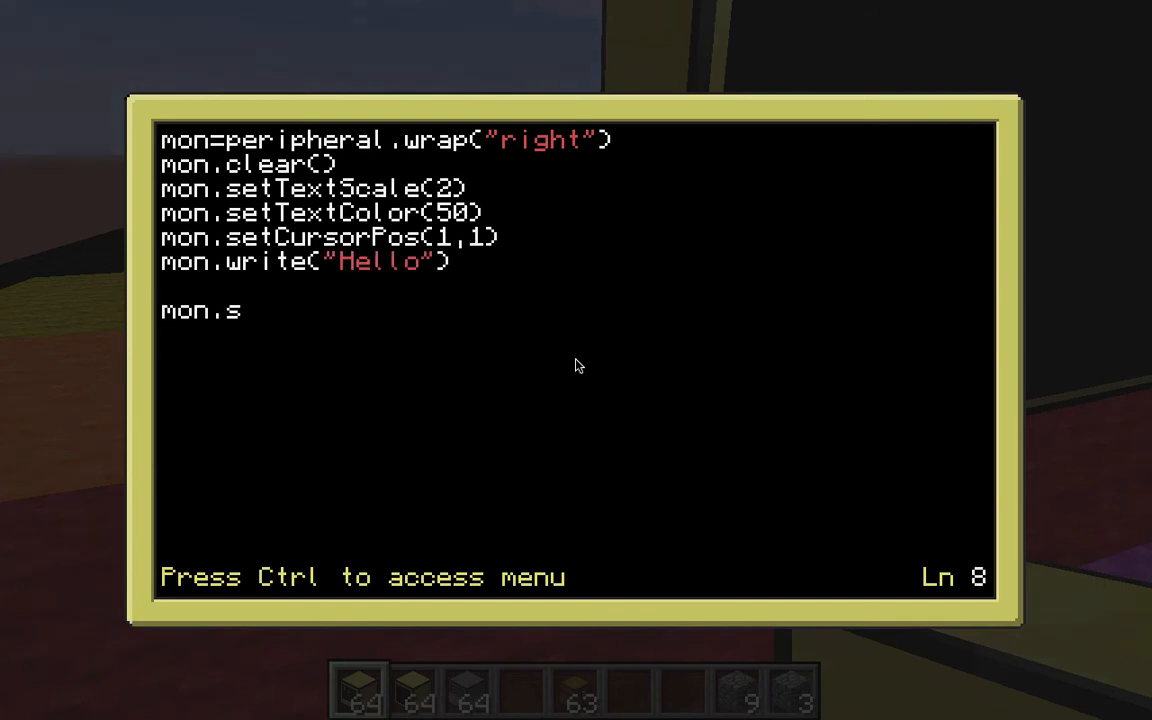
mouse_move(476, 302)
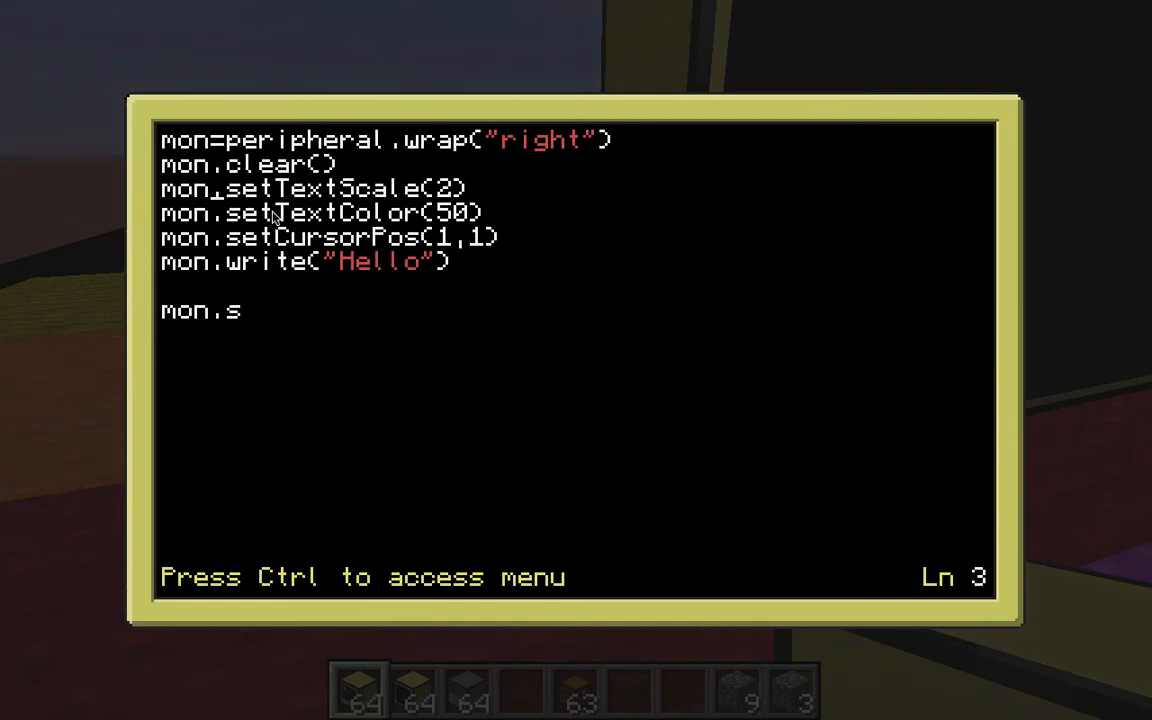
key("up")
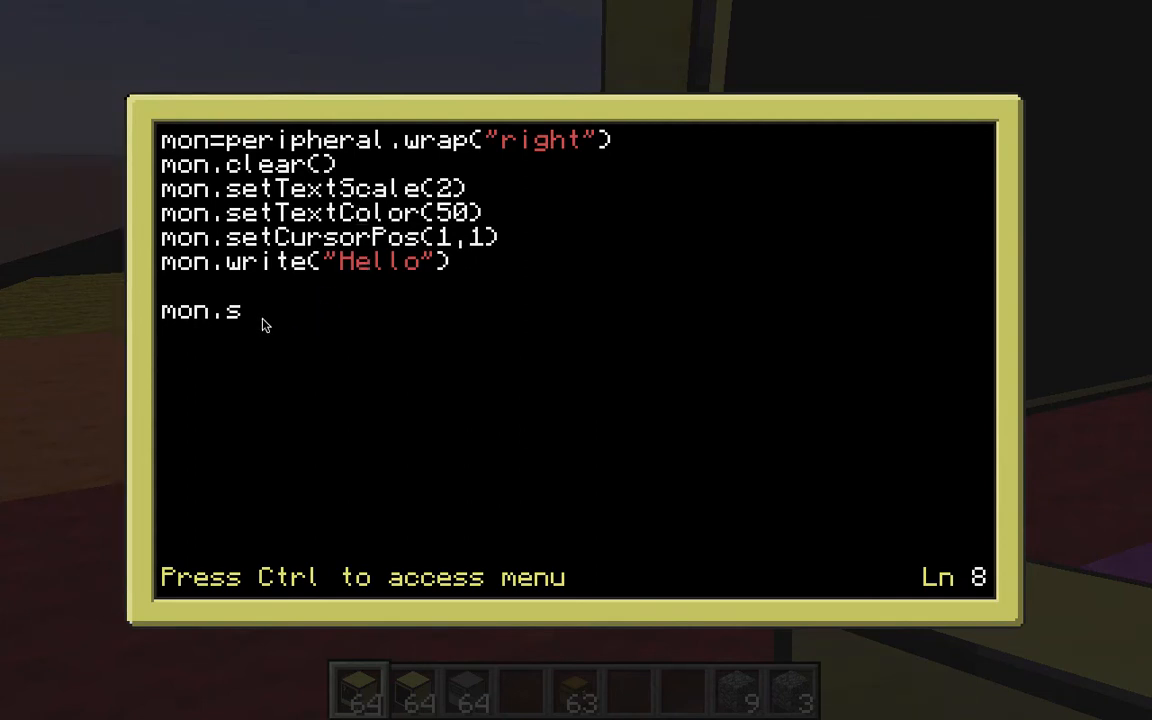
type("et")
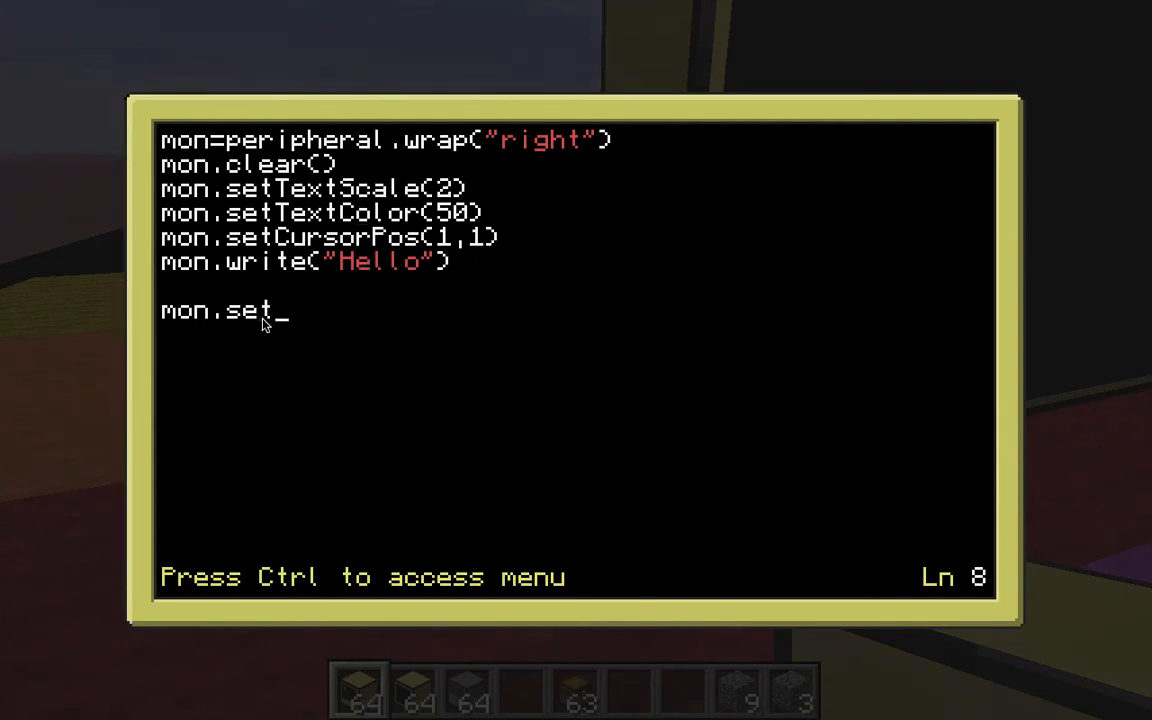
type("TextScale(1")
left_click(576, 334)
type("mo")
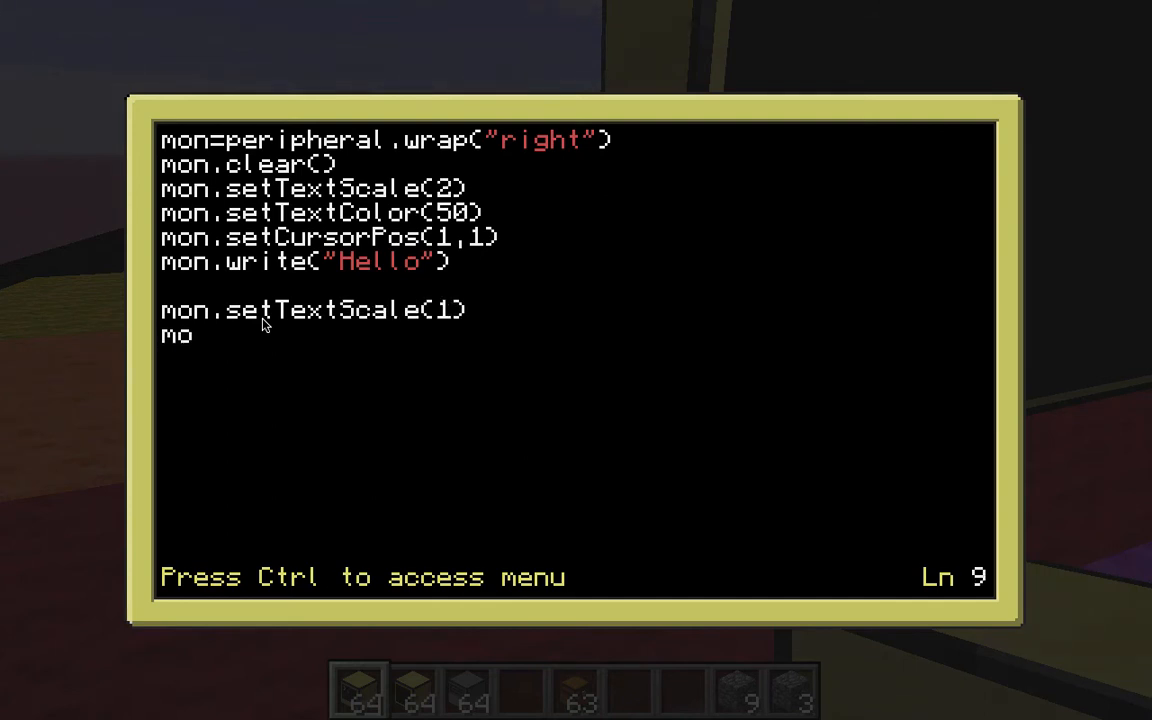
type("n.setT")
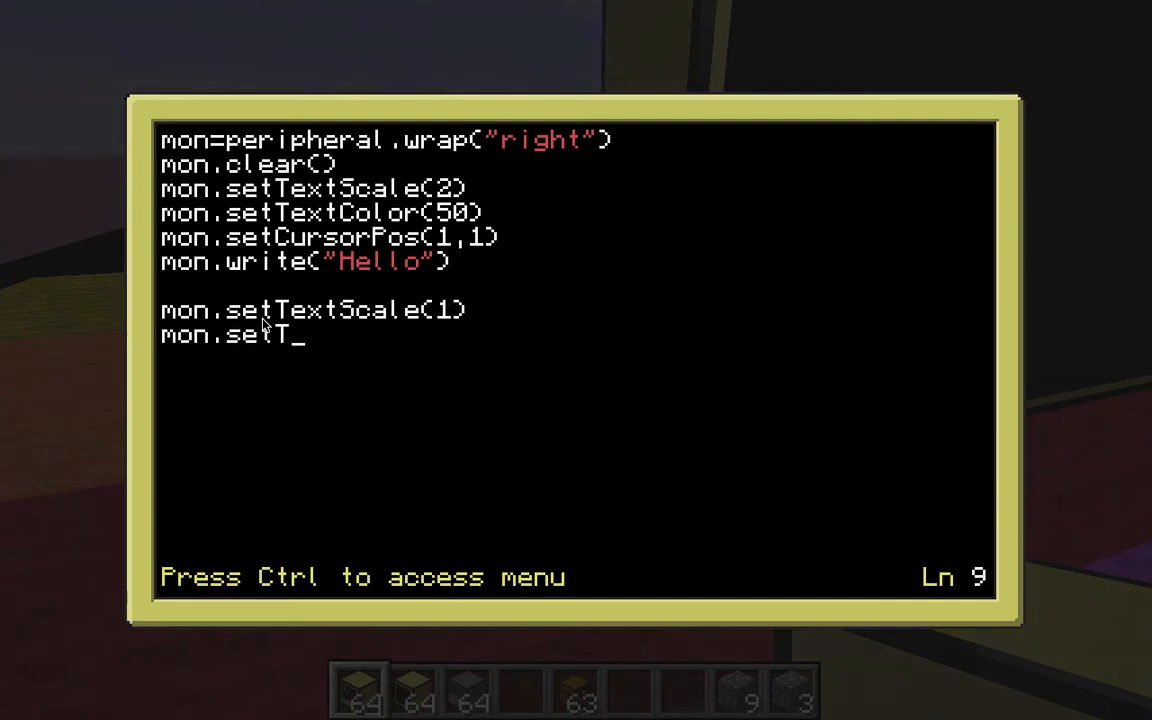
type("extColor(1")
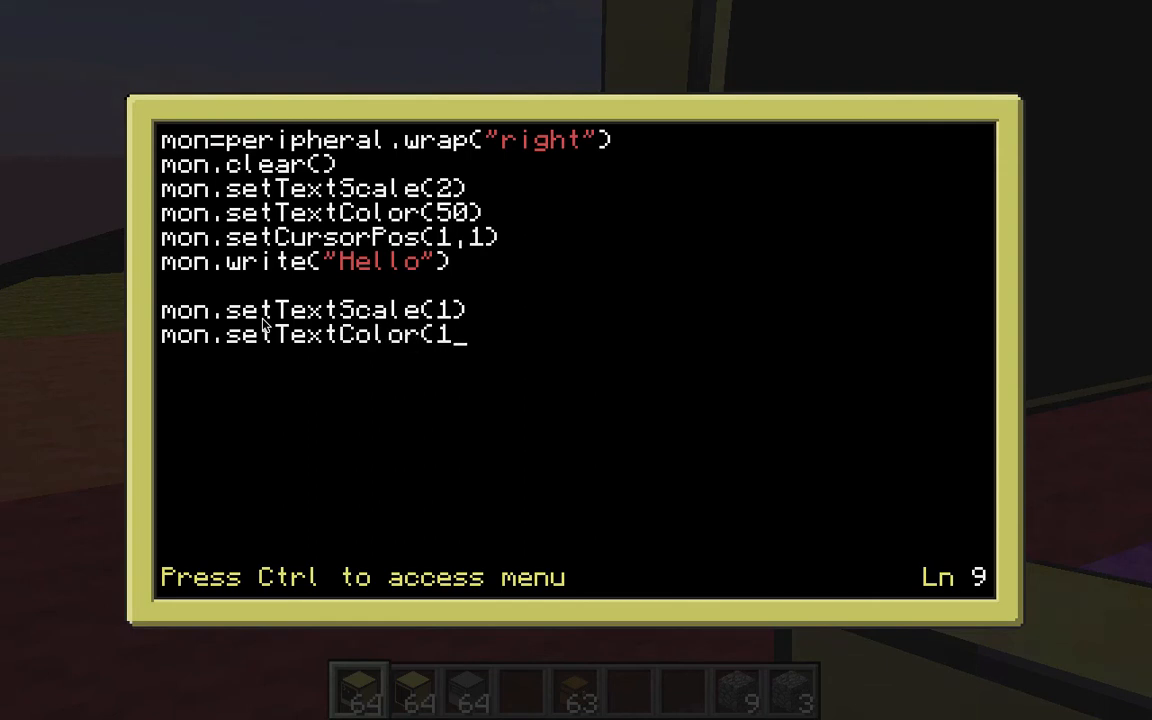
type("00)")
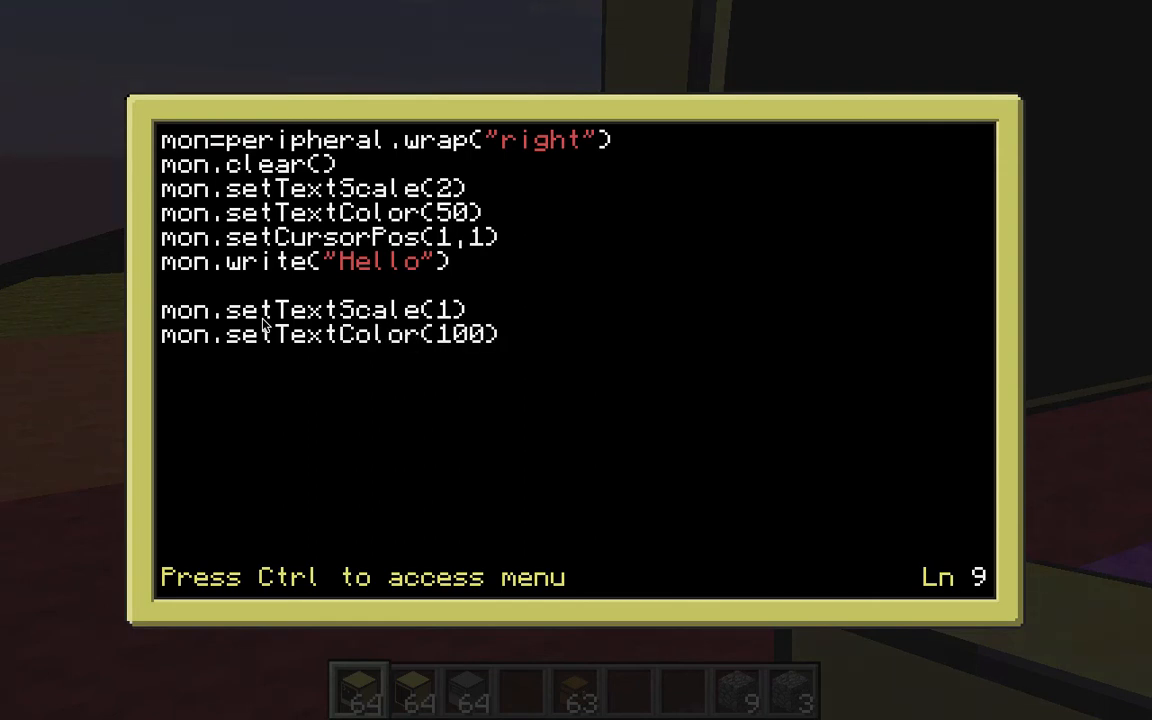
Step: Add cursor position (1,4) and write "What would you like to do today?", then save the script
type("mon.s")
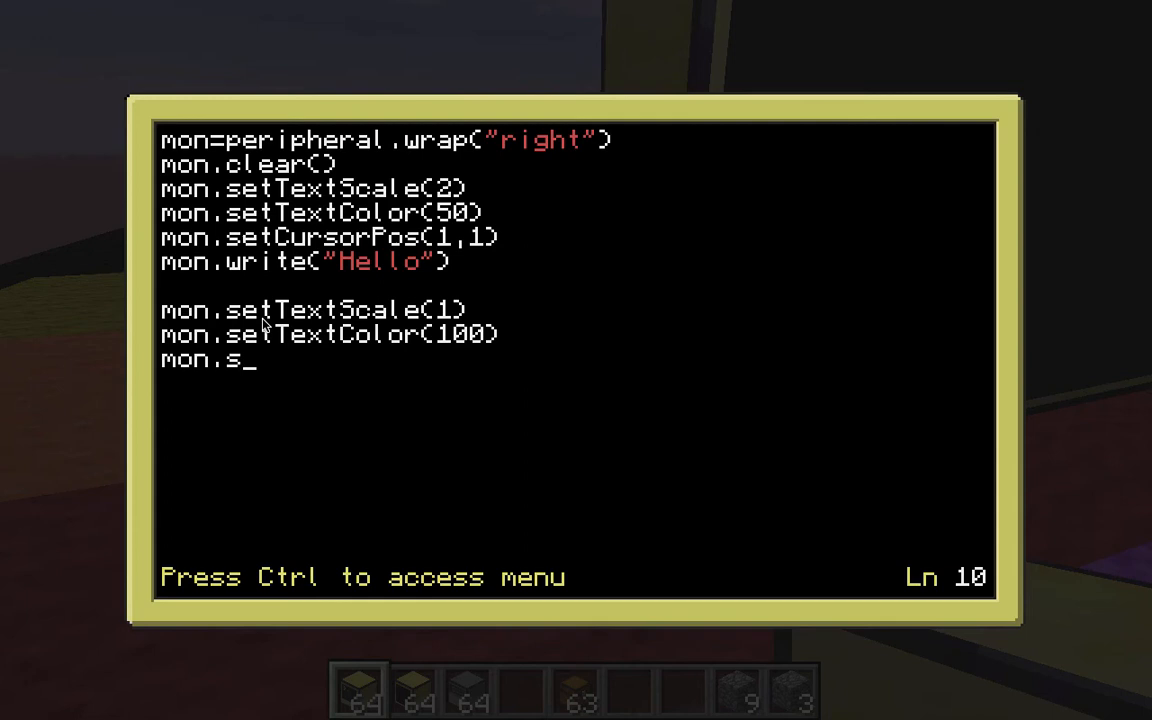
type("etCursprPs(")
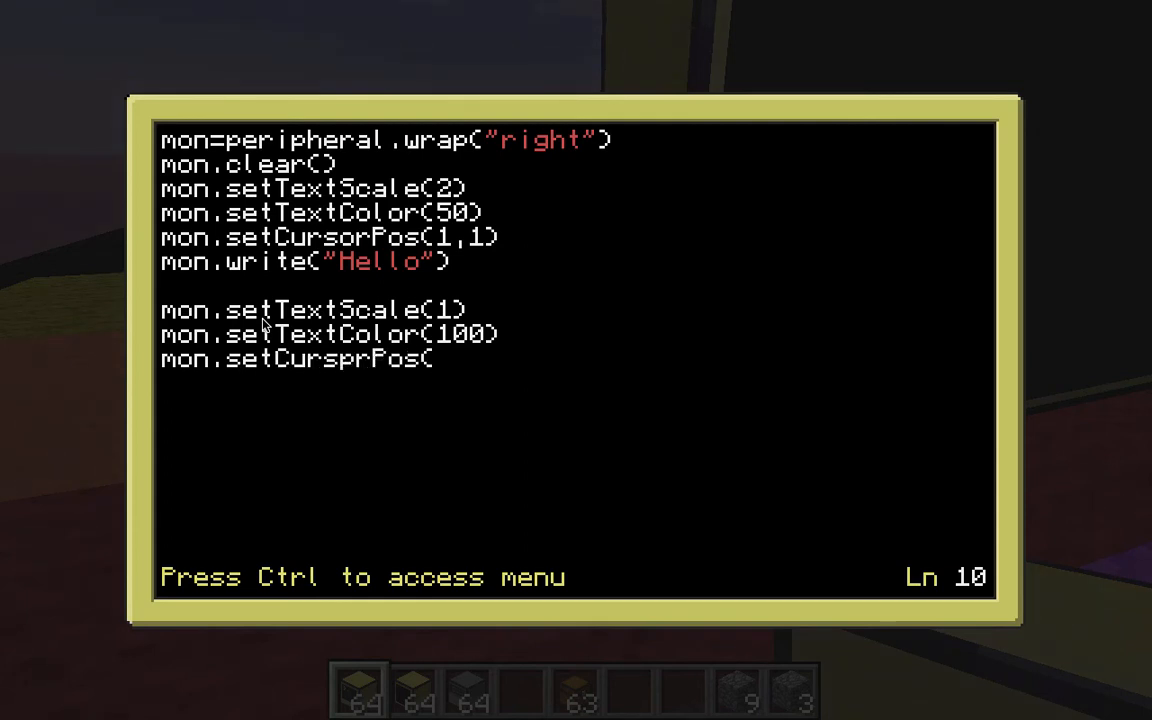
type("1,4")
type("mon.w")
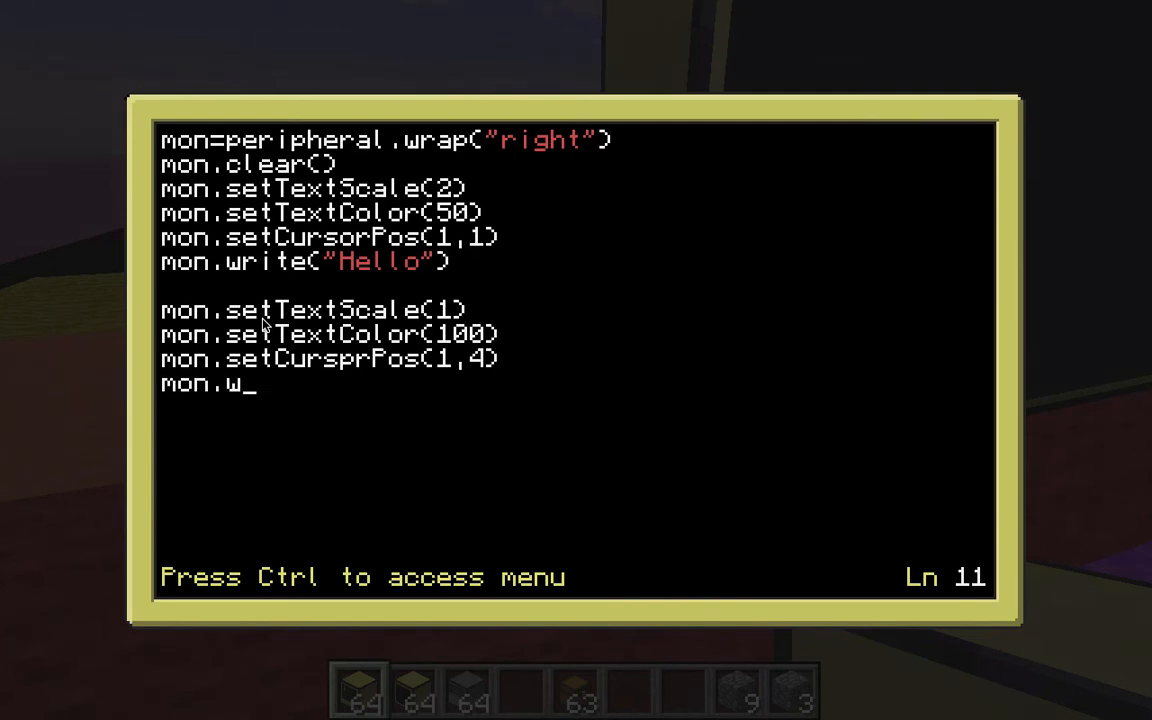
type("rite(\"W")
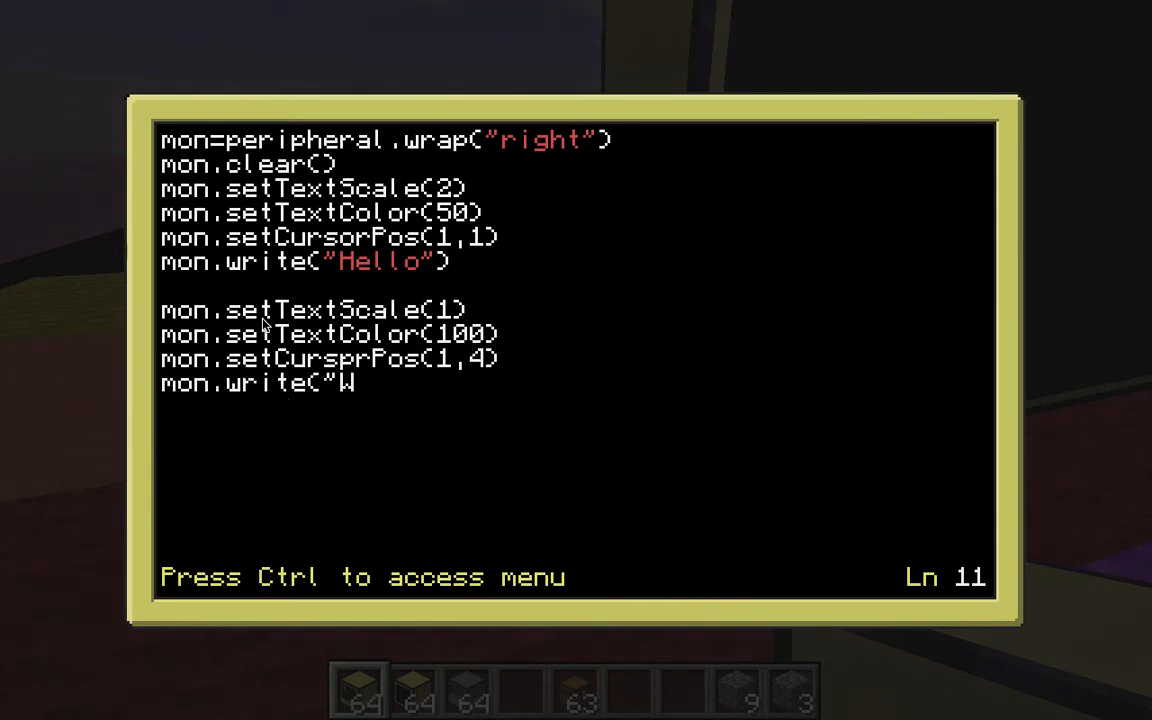
type("hat would you")
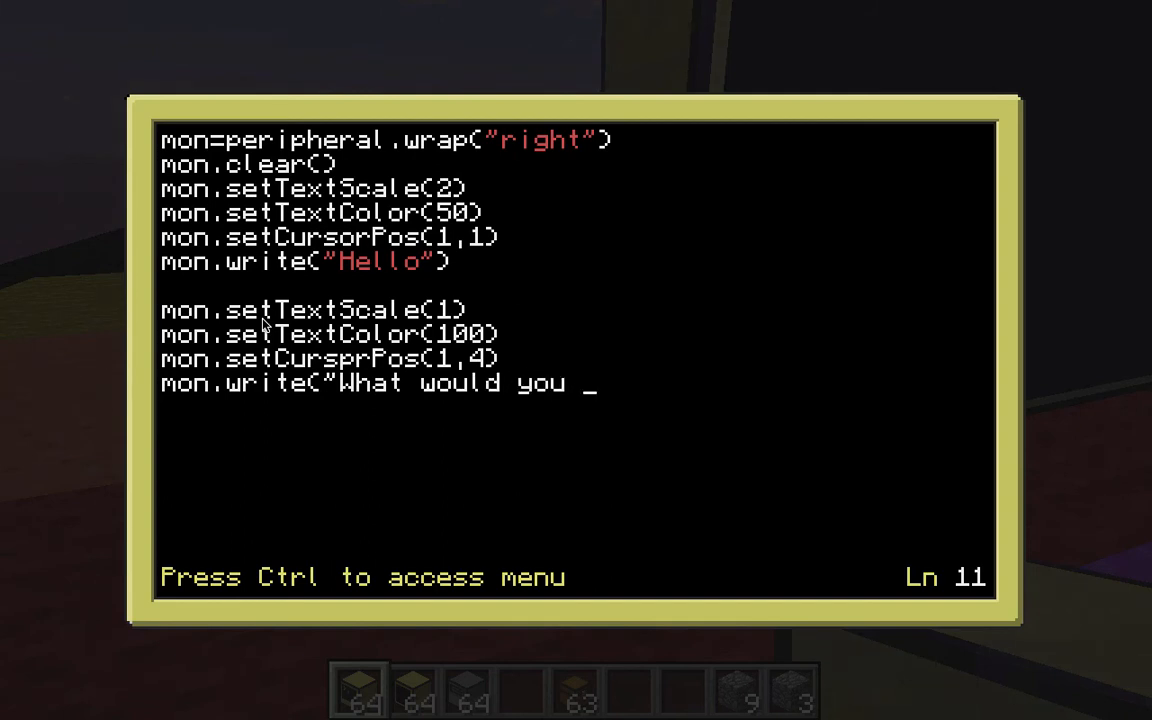
type("like to do today")
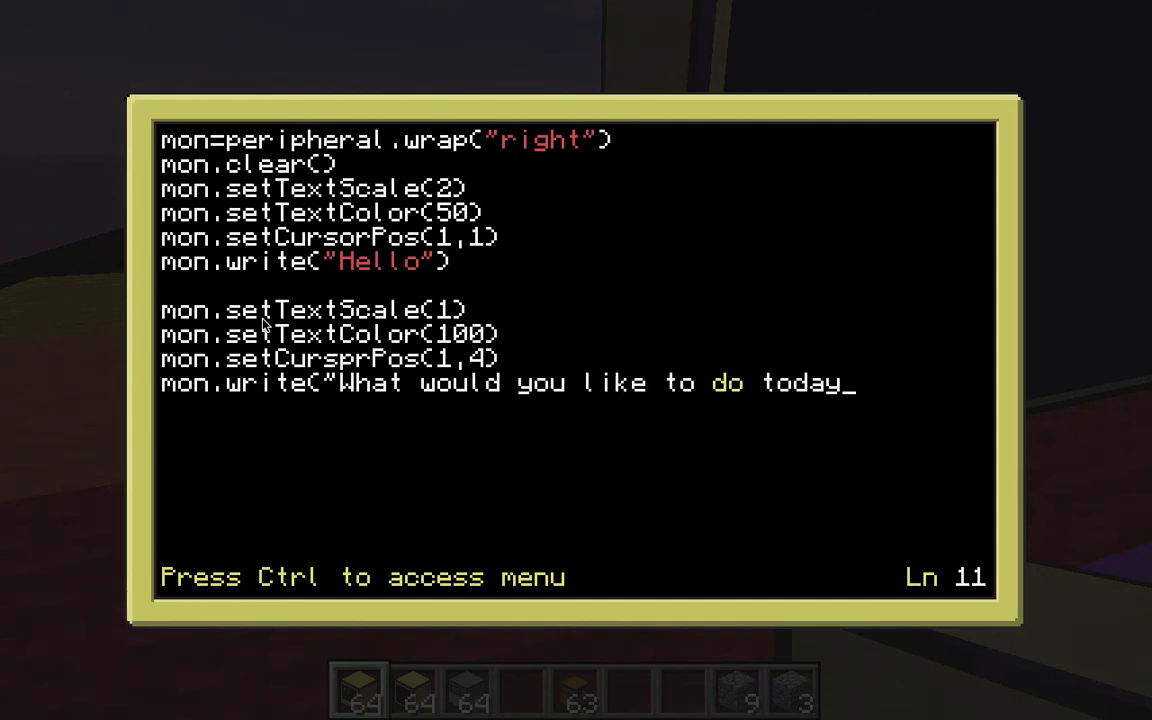
type("?\")")
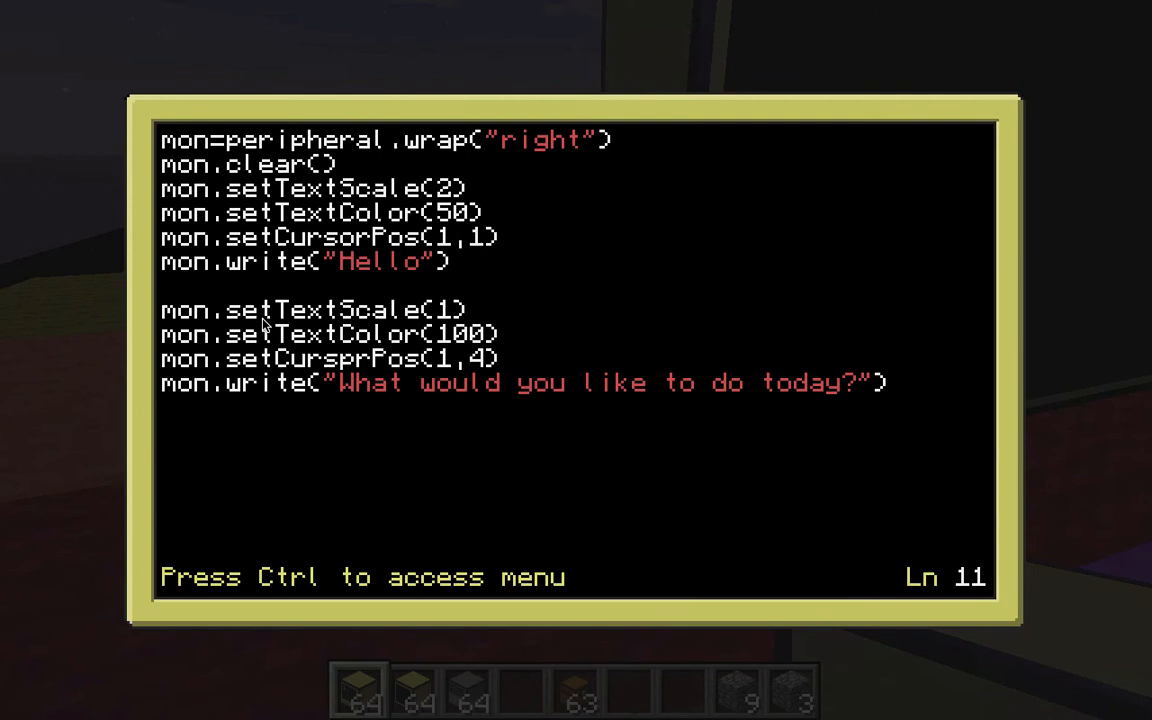
key("ctrl")
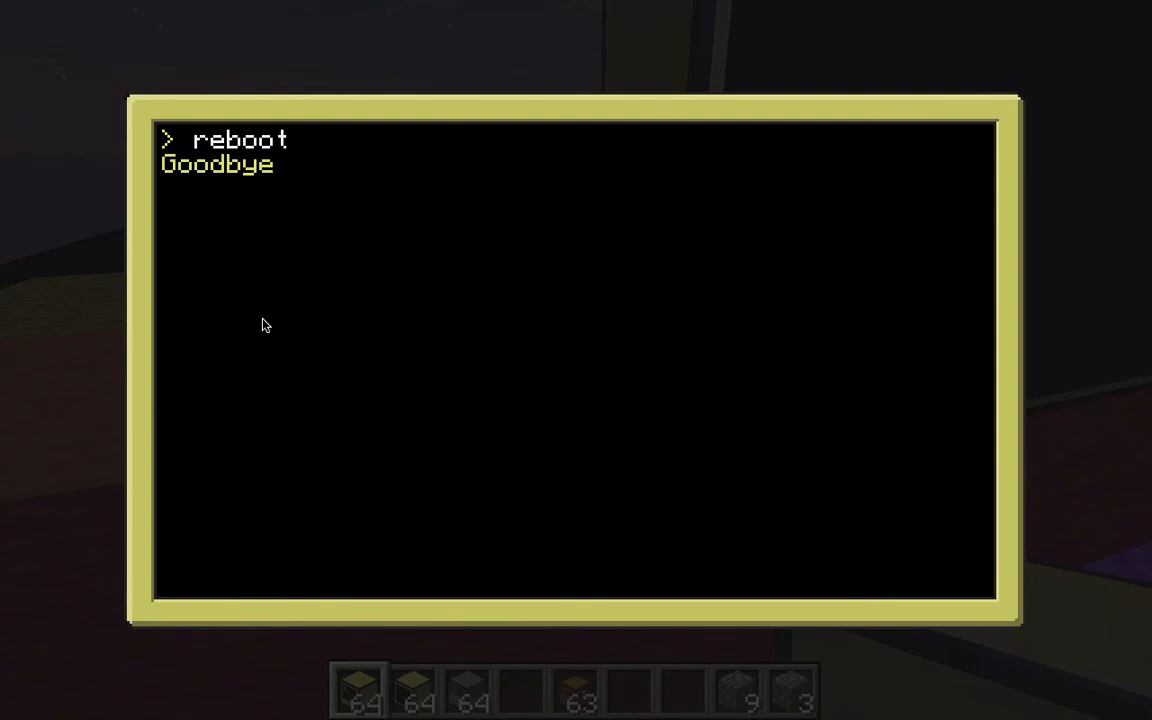
Step: Reboot, hit the line 10 'attempt to call nil' error, and correct the setCursorPos typo in startup
key("Return")
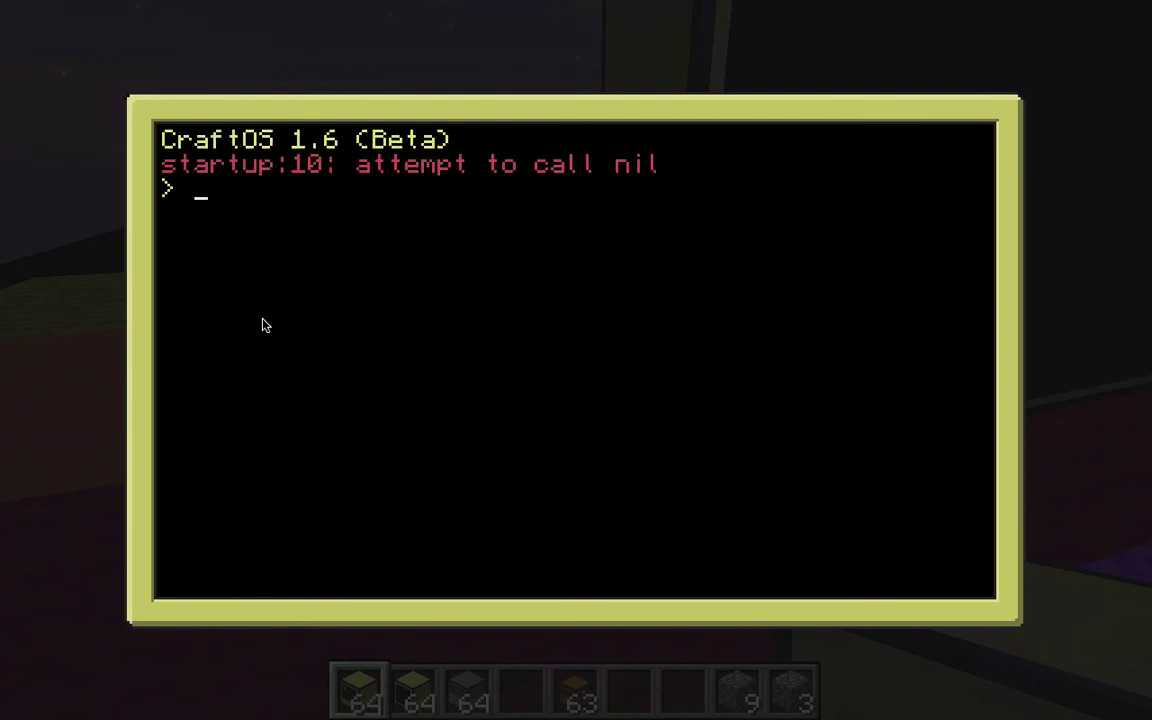
type("edit start")
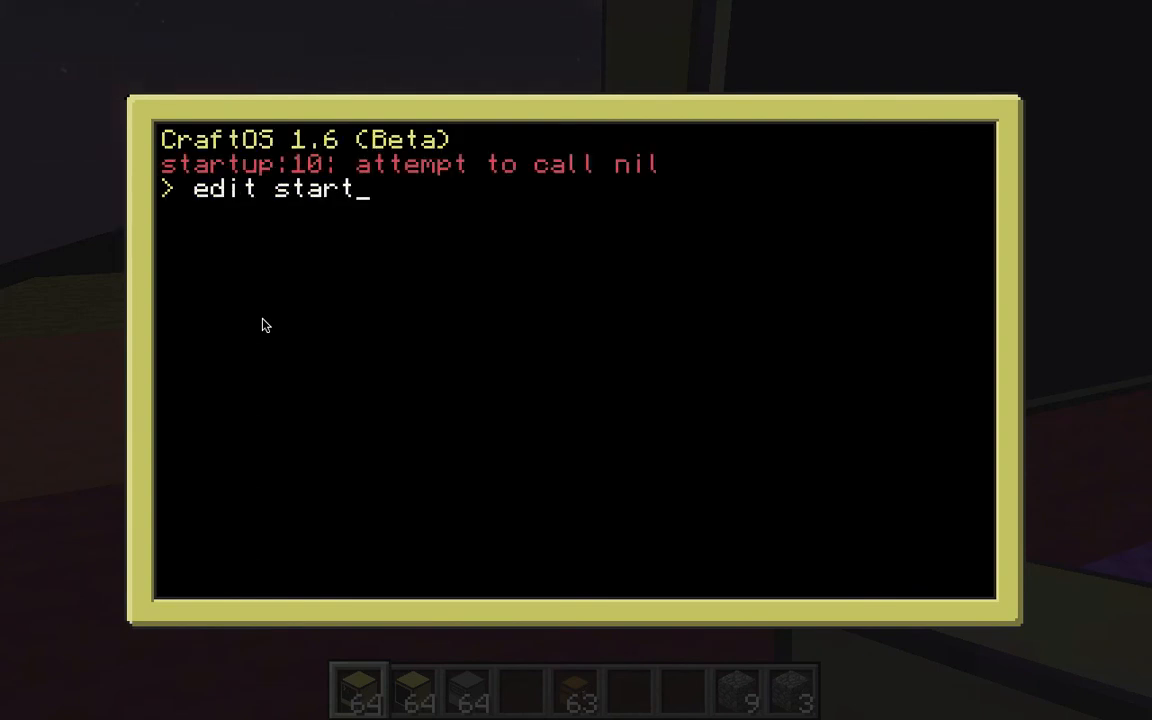
key("Return")
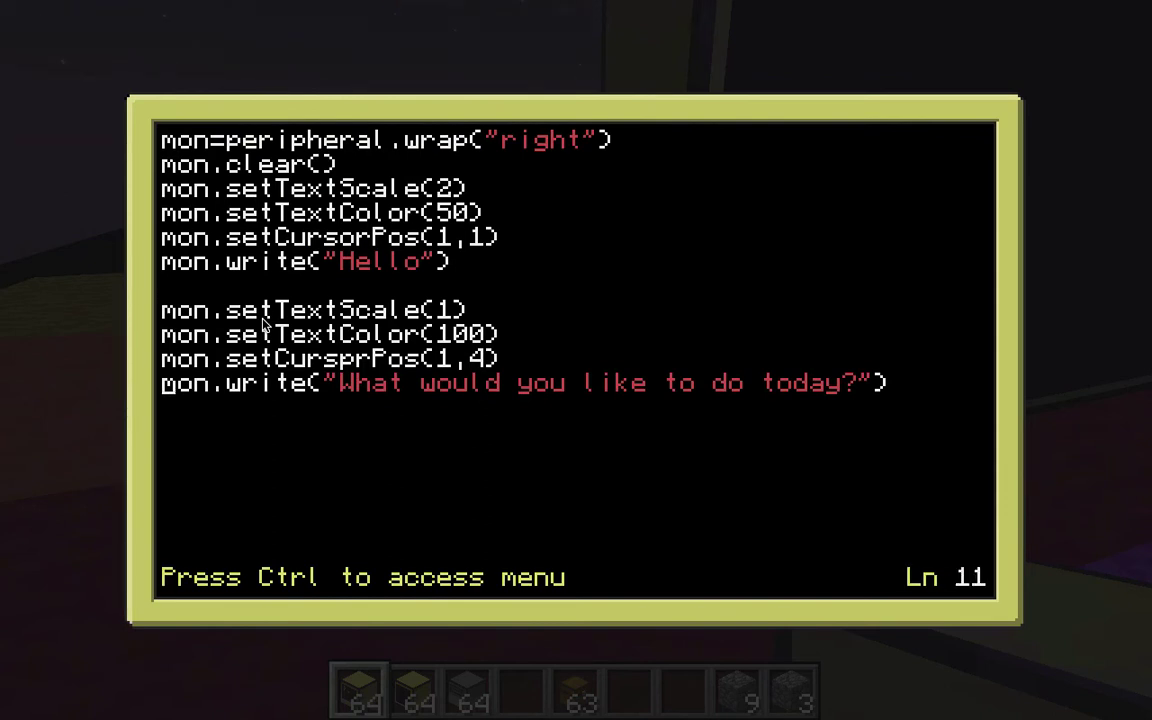
key("Up")
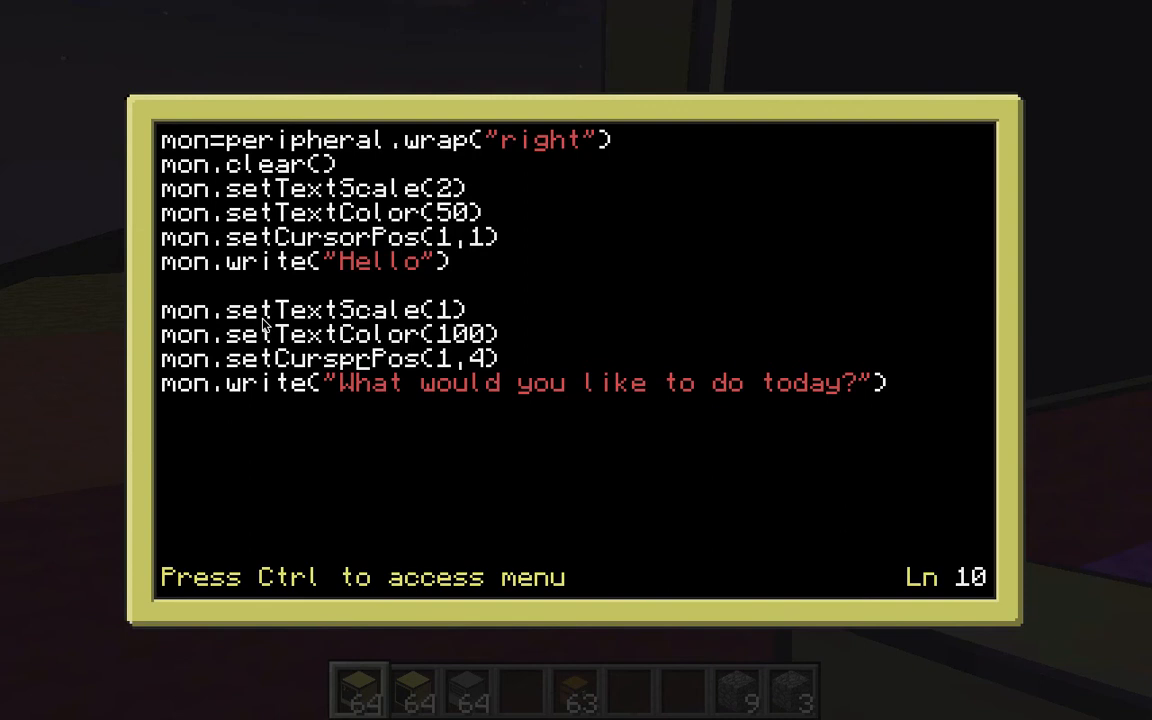
key("ctrl")
type("reb")
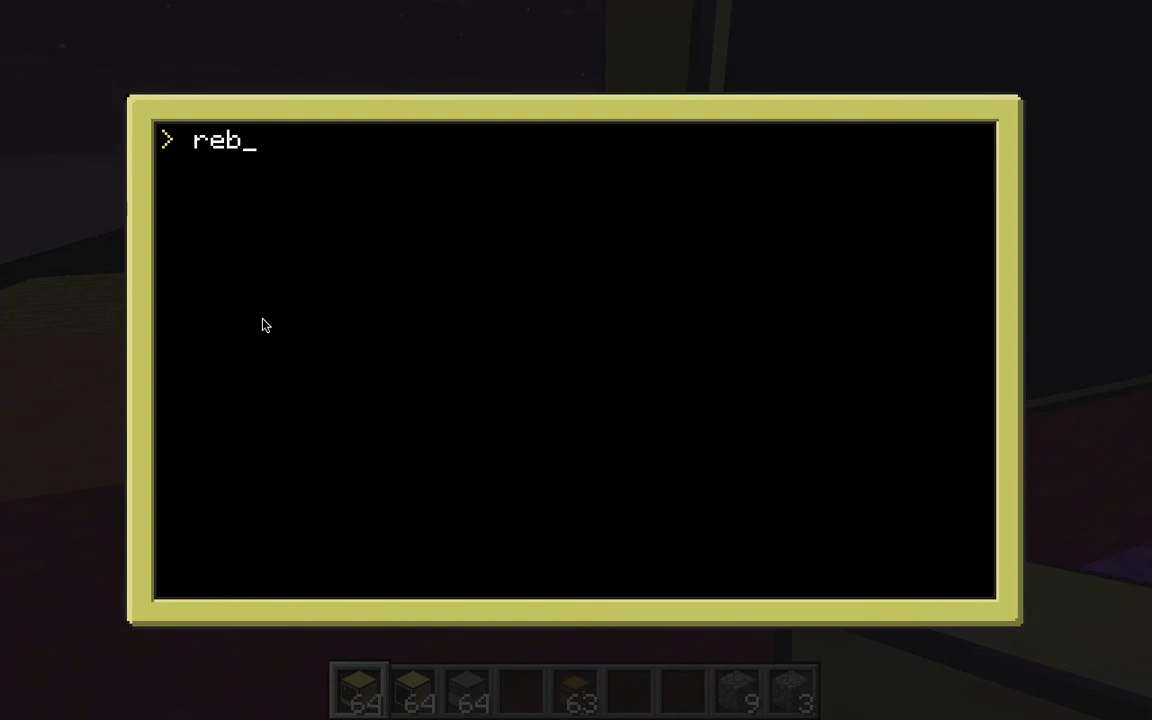
Step: Reboot, change the Hello text scale from 2 to 1 in startup, save and leave the computer
key("Return")
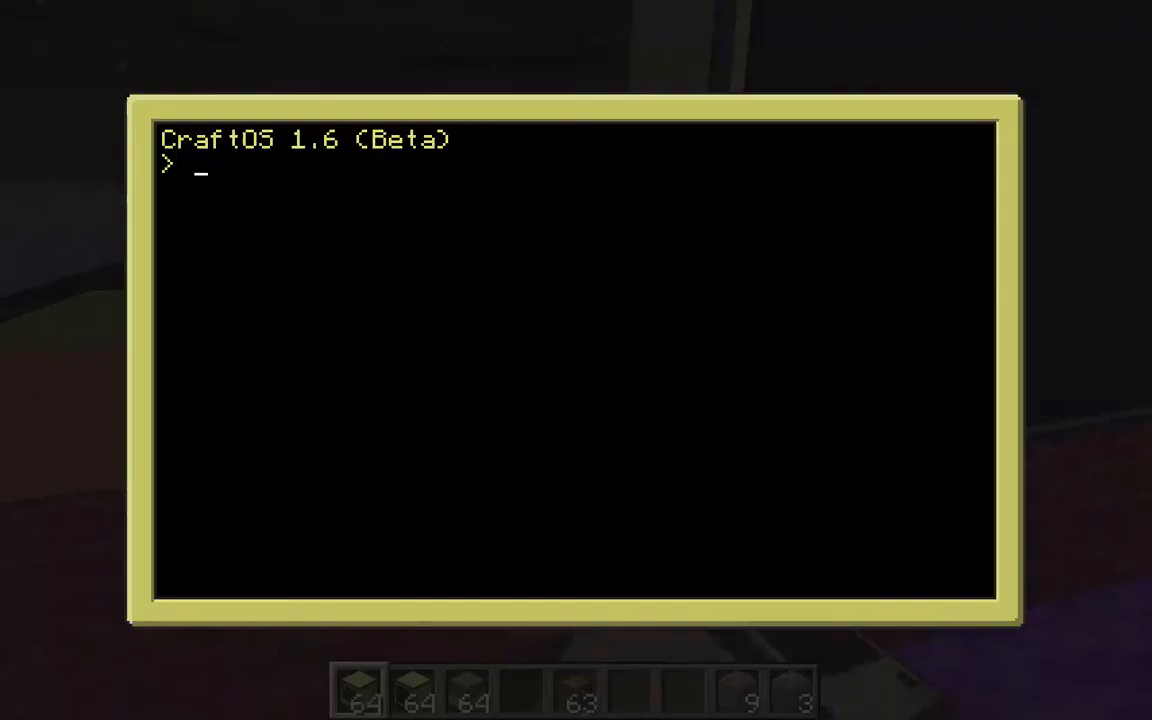
type("edit s")
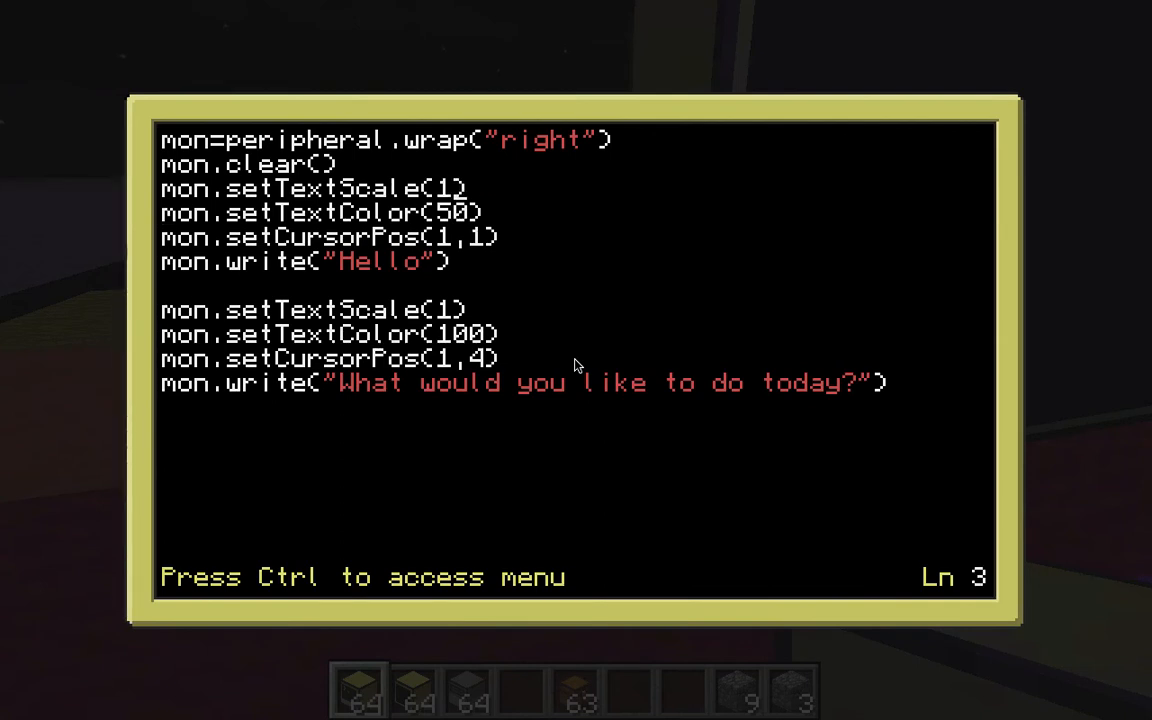
key("ctrl")
type("reboot")
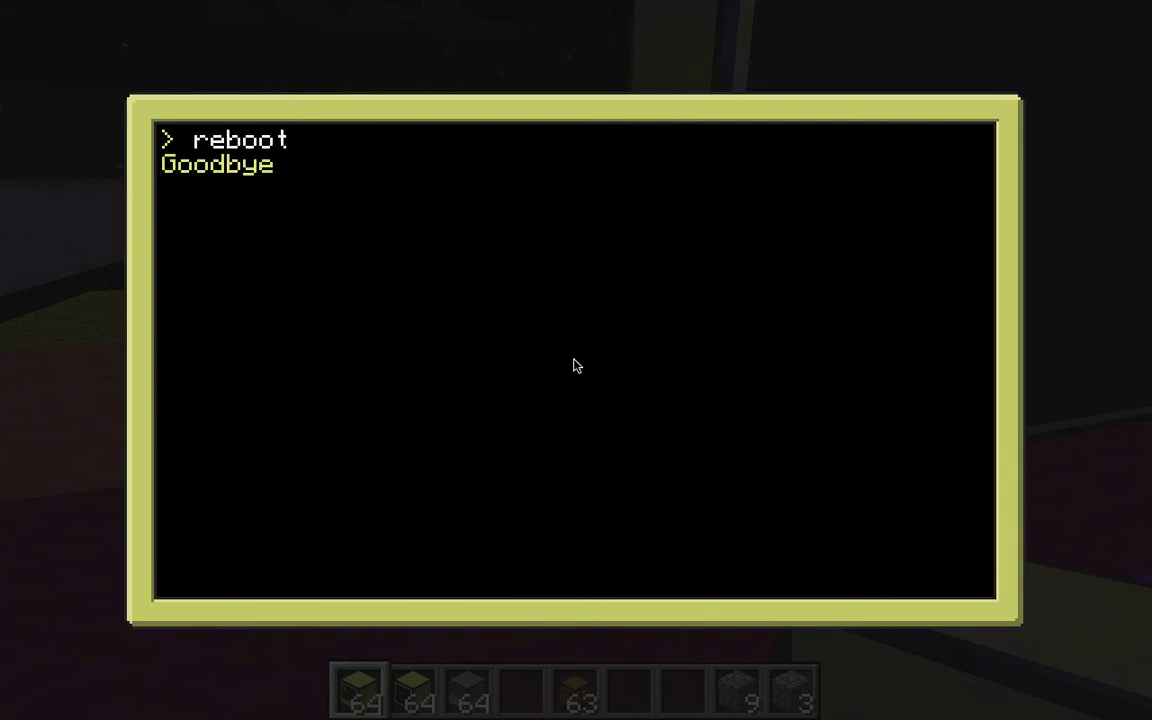
key("Escape")
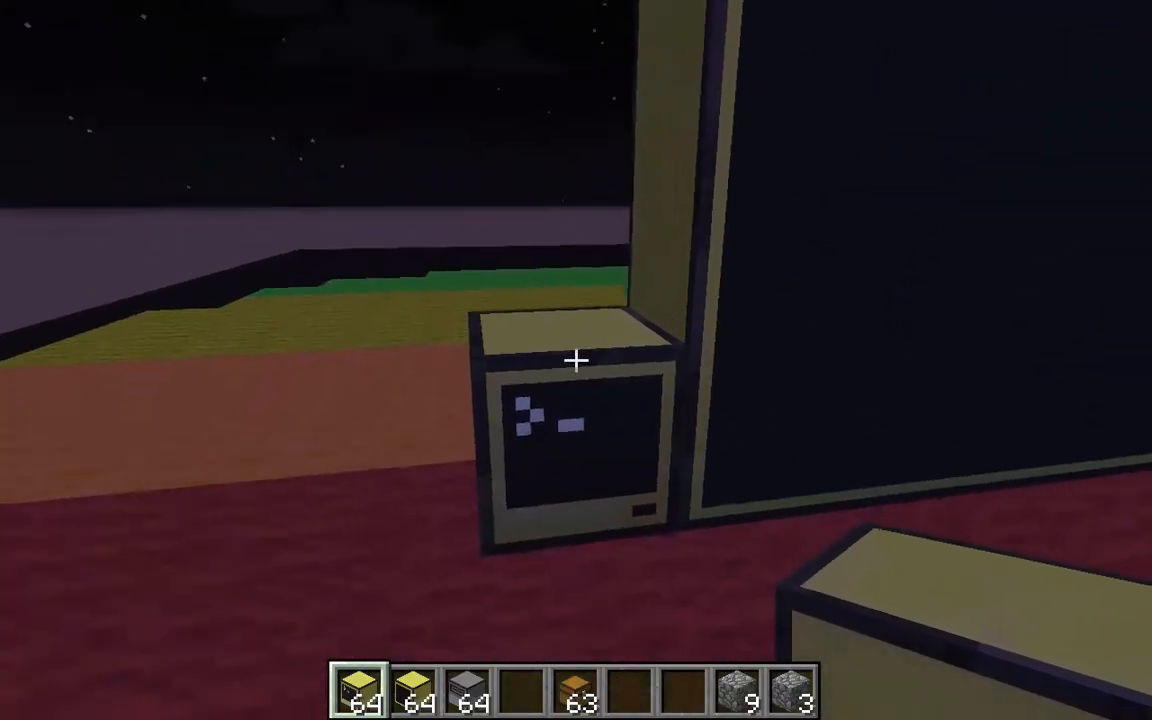
mouse_move(576, 360)
type("edi")
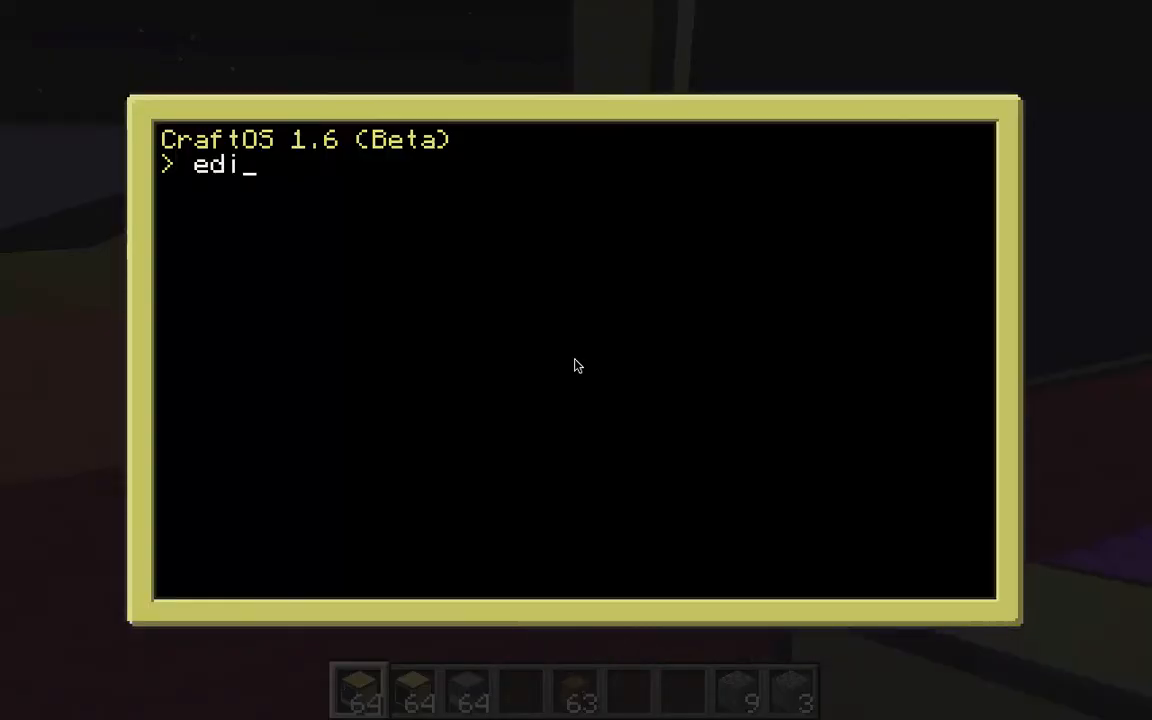
Step: Review the startup script, leave the computer screen and resume the game
key("Return")
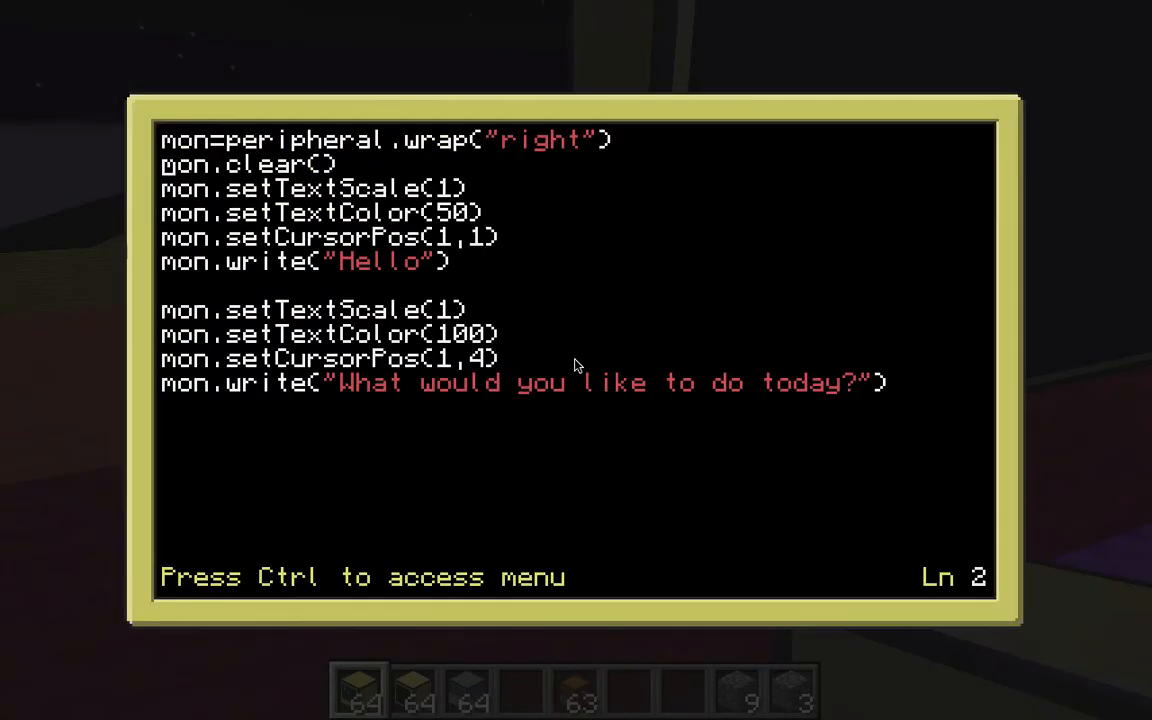
key("Down")
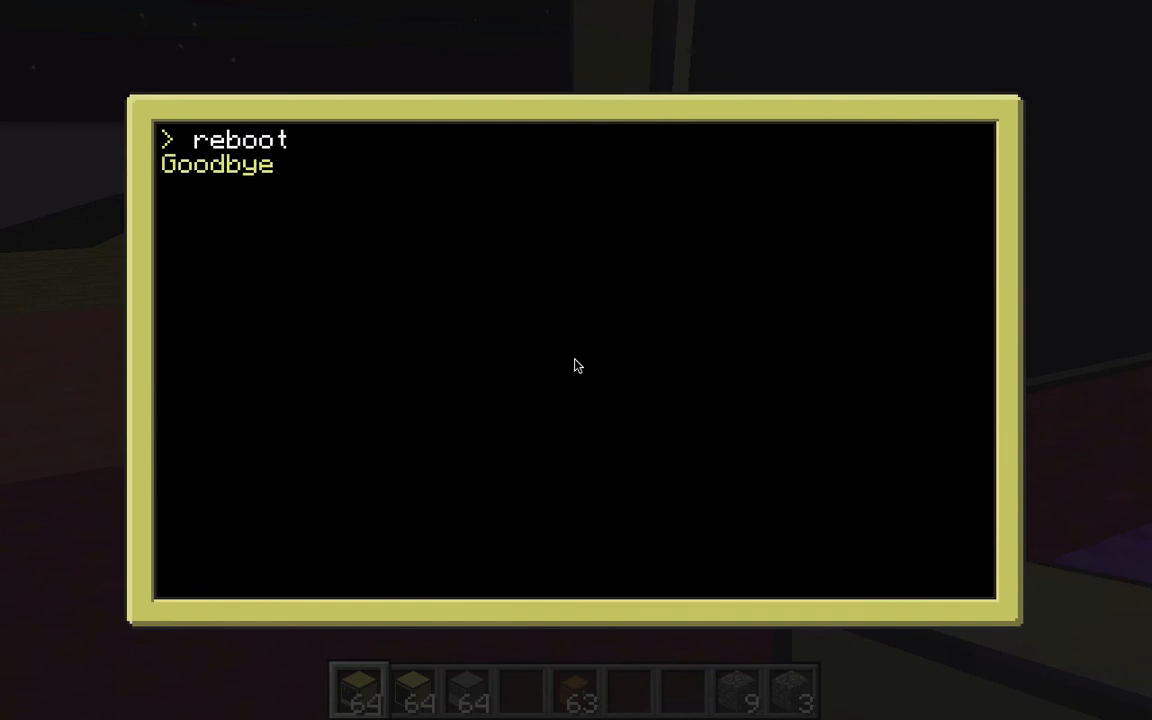
key("Escape")
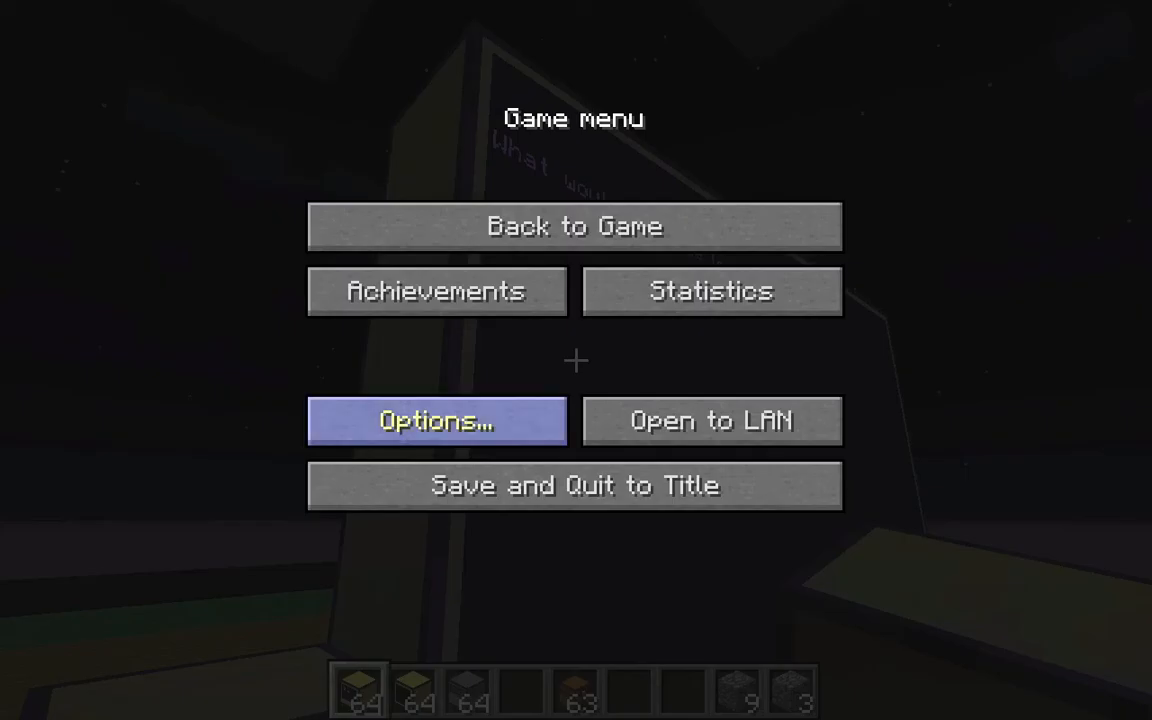
left_click(574, 226)
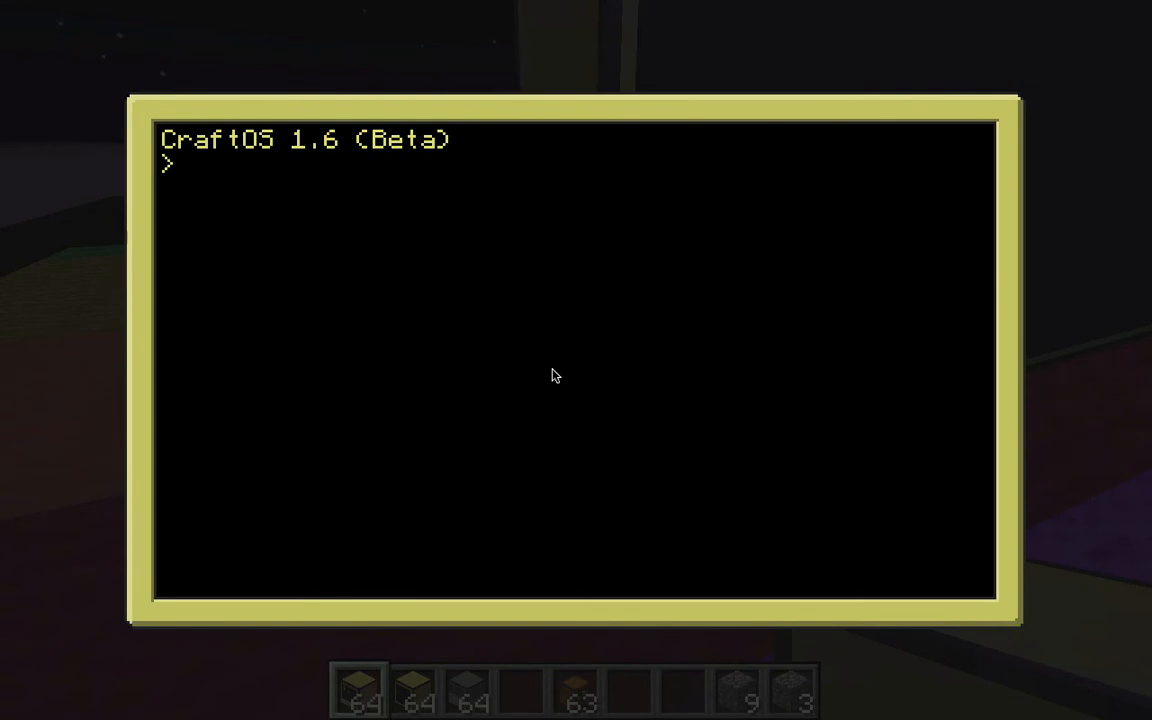
Step: Change the Hello text scale to 5 in startup, save and return to the world
type("edit st")
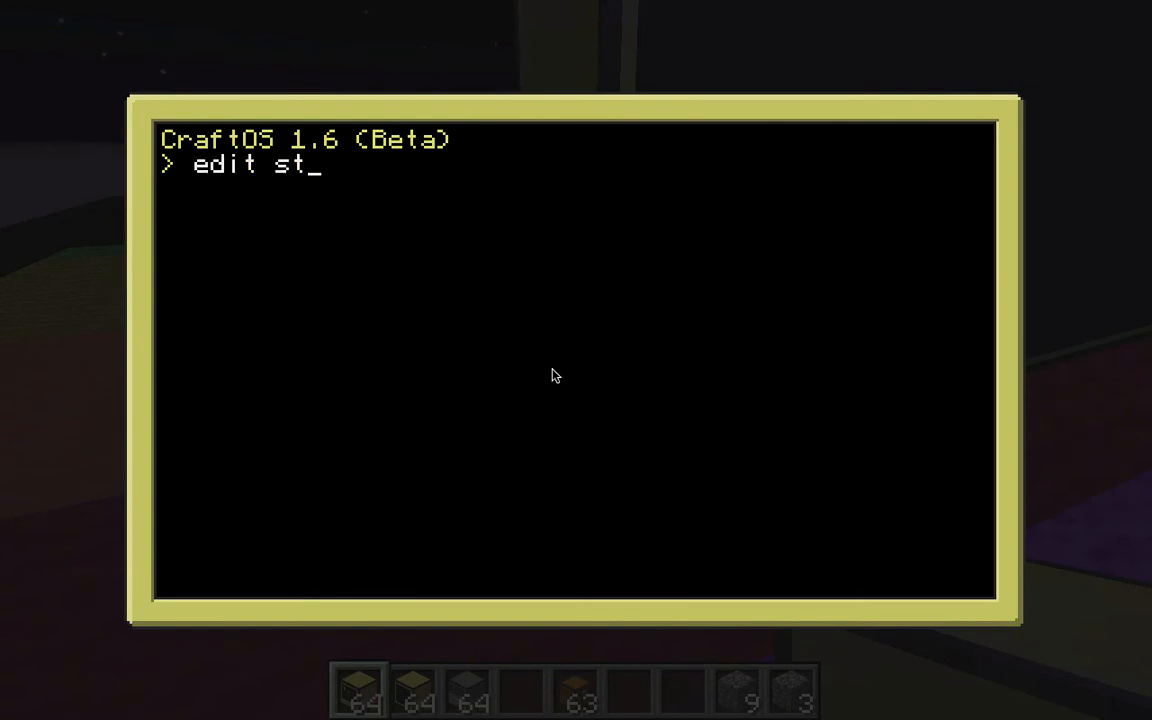
key("Return")
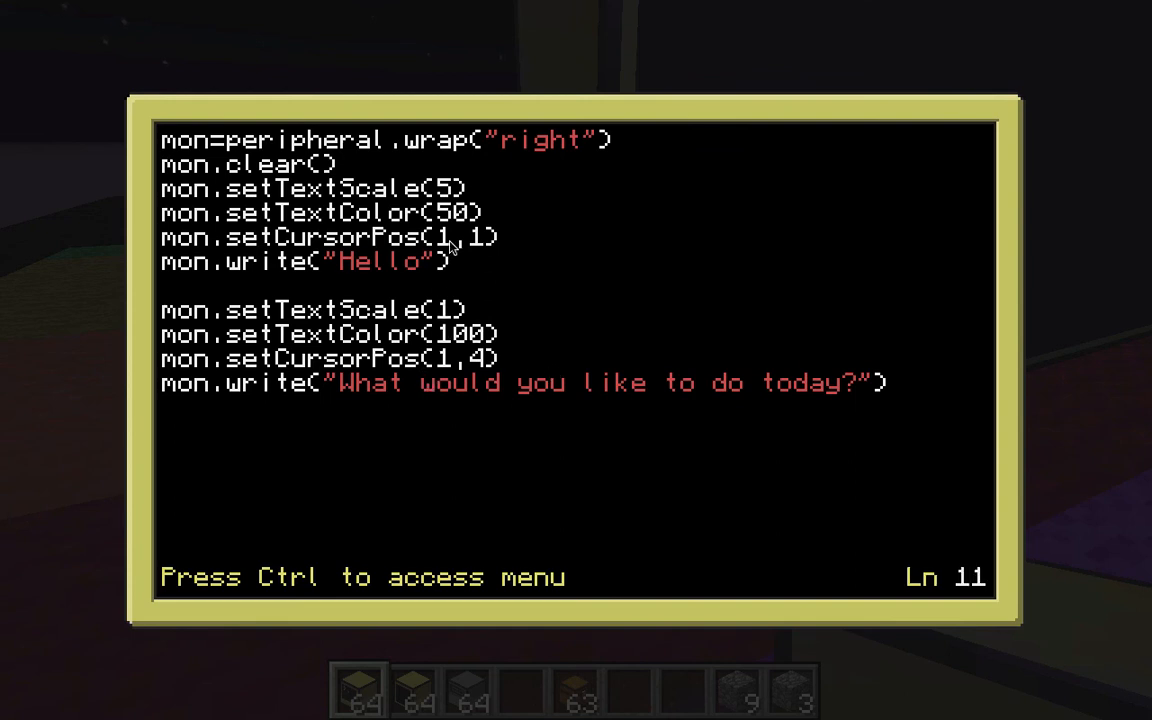
key("Up")
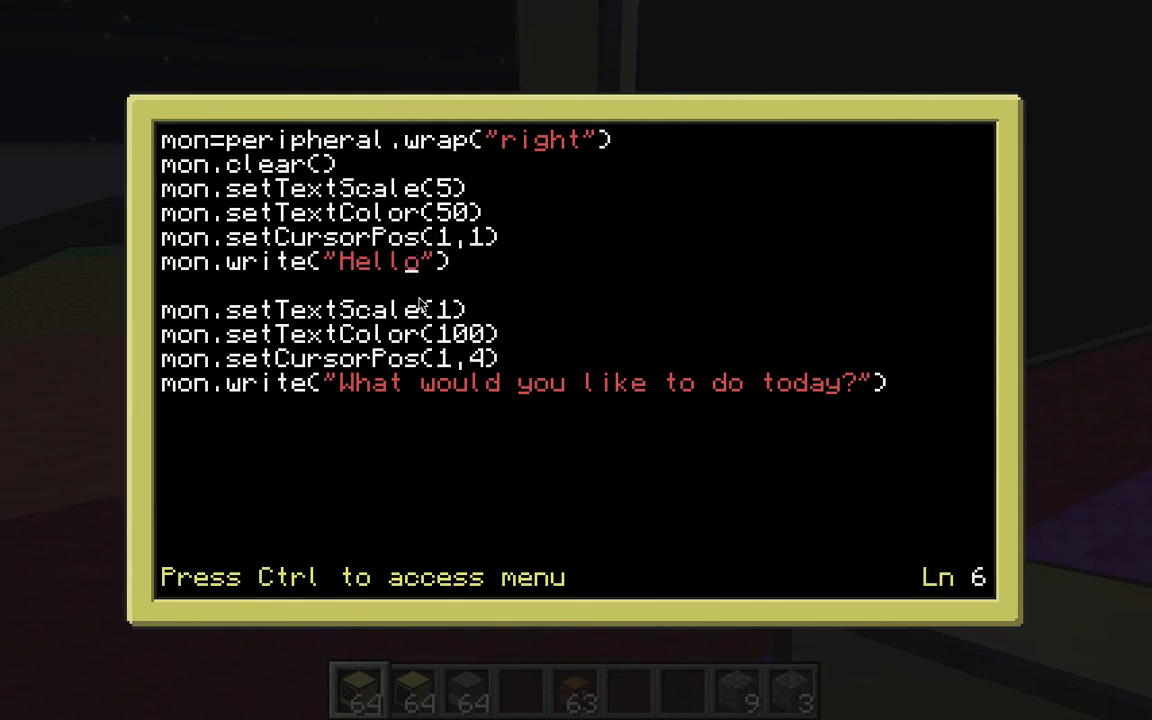
key("Escape")
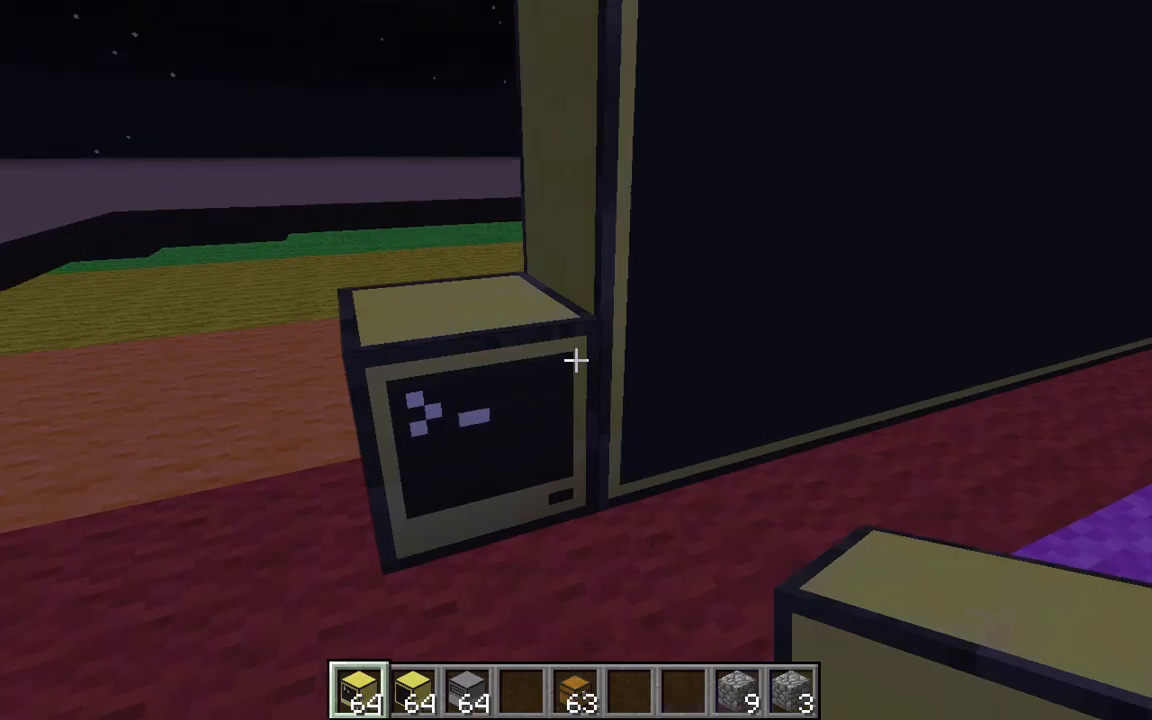